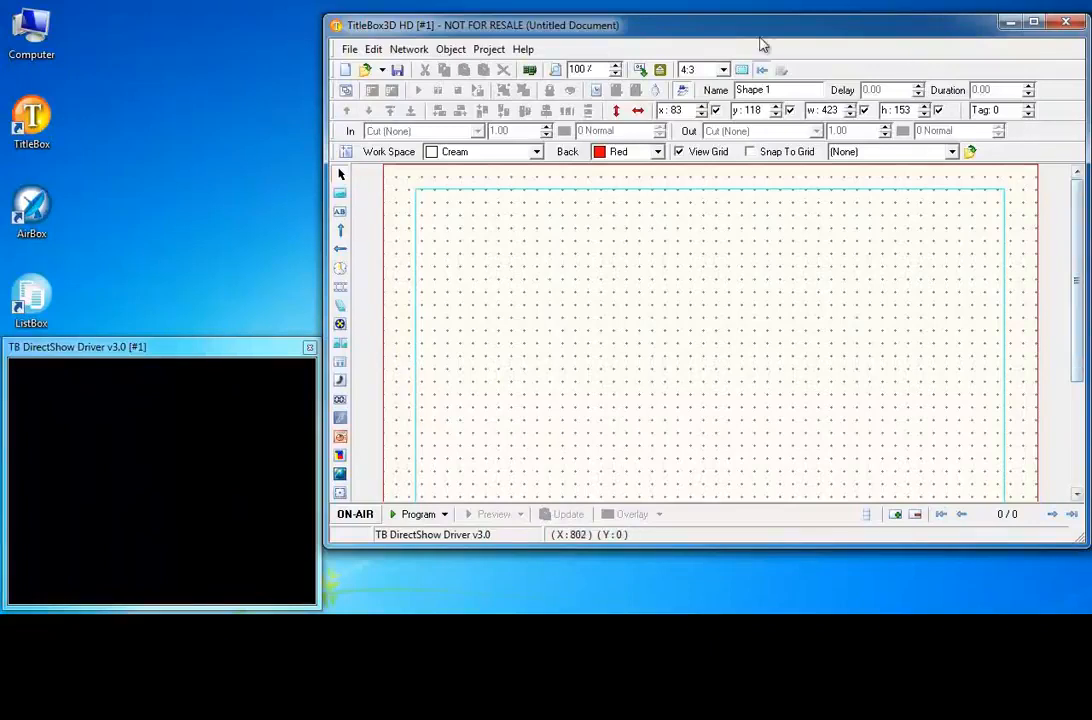
mouse_move(230, 356)
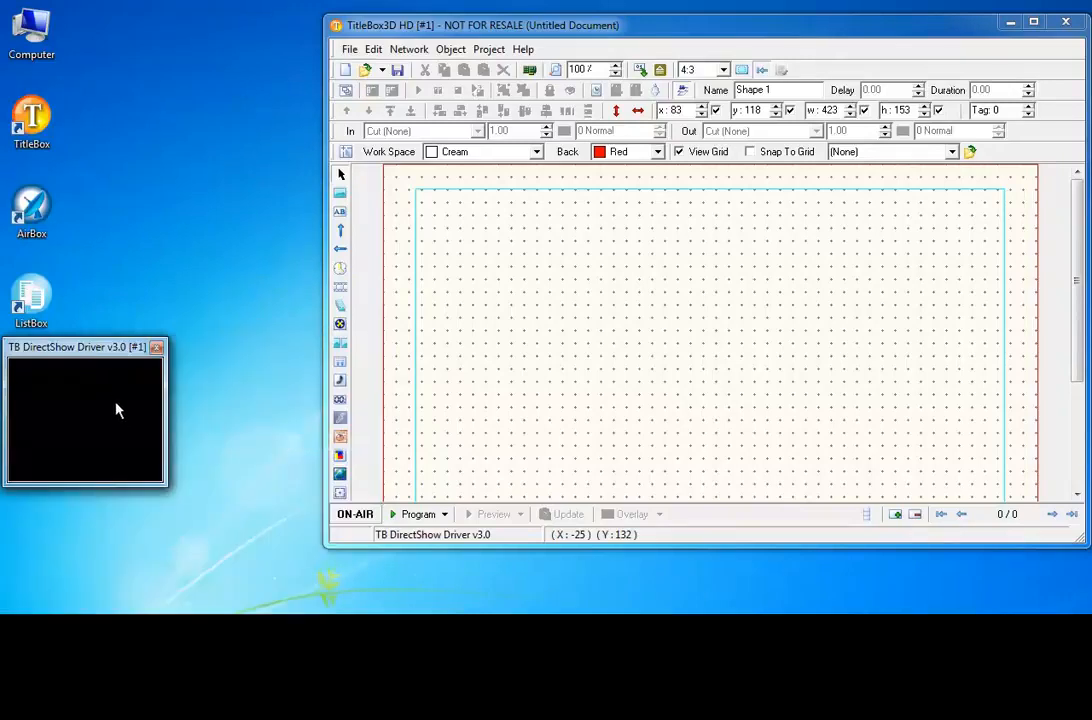
- Enlarge the output preview window and move it back to the lower left corner
drag(168, 488, 320, 612)
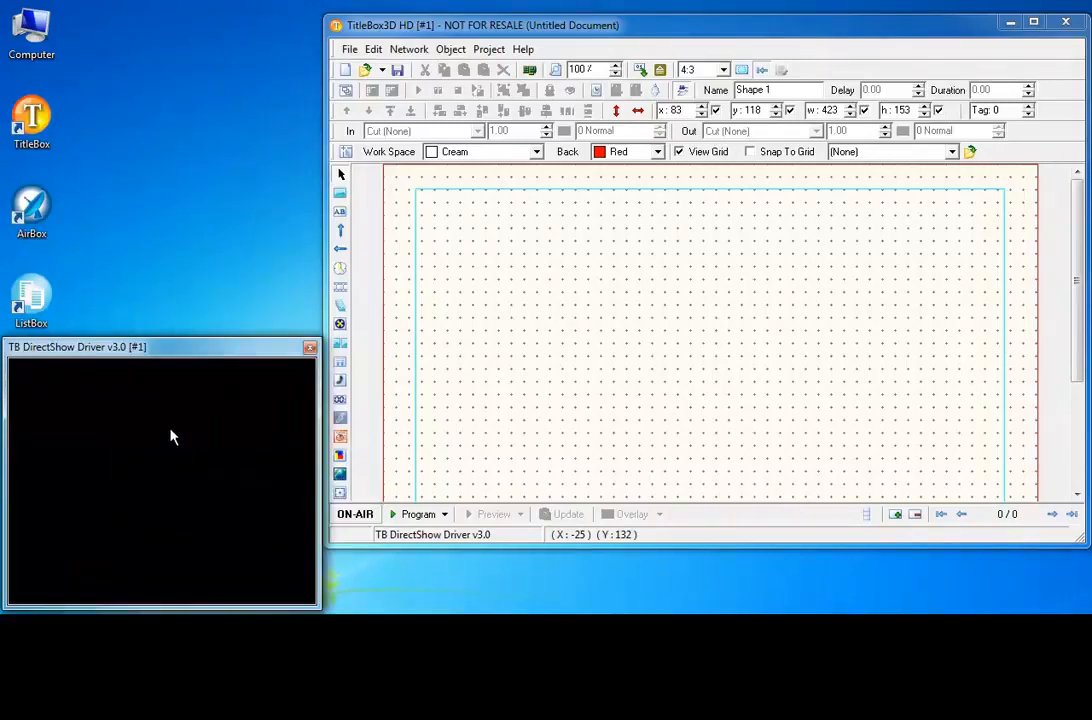
right_click(170, 436)
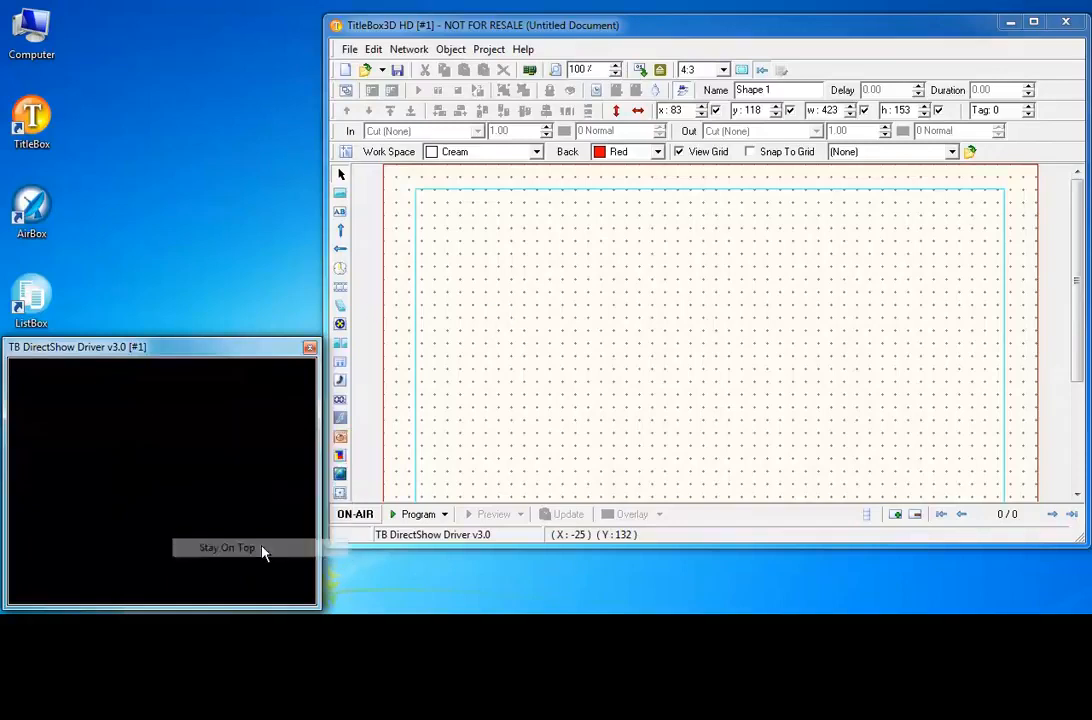
drag(76, 348, 318, 292)
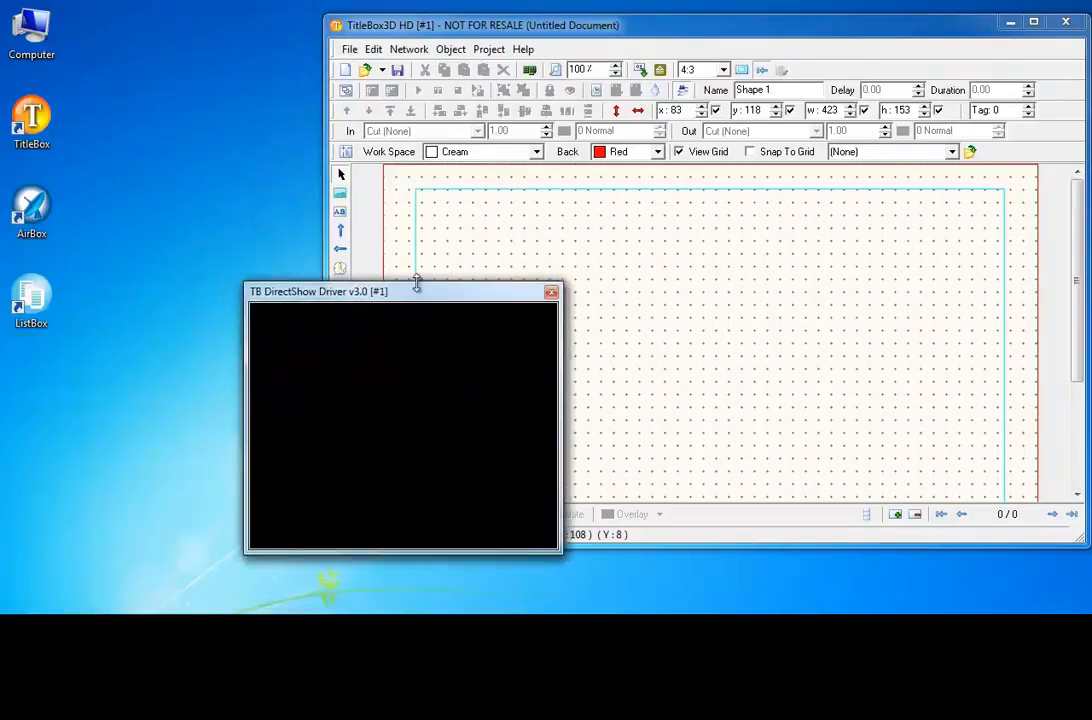
drag(318, 292, 160, 344)
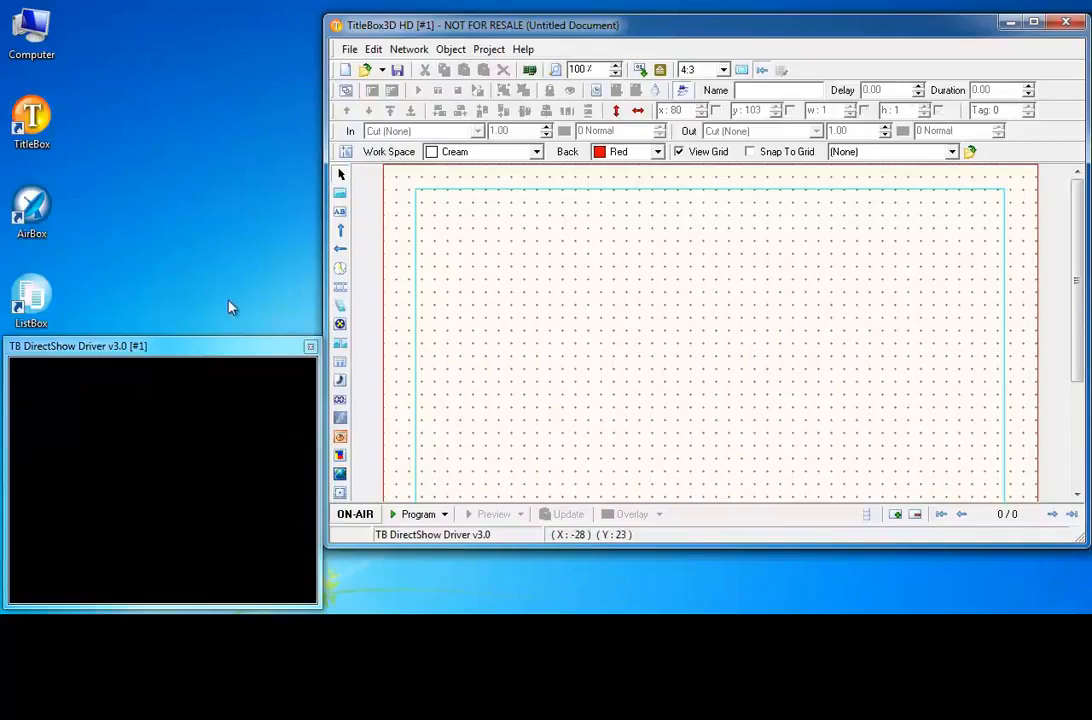
mouse_move(412, 412)
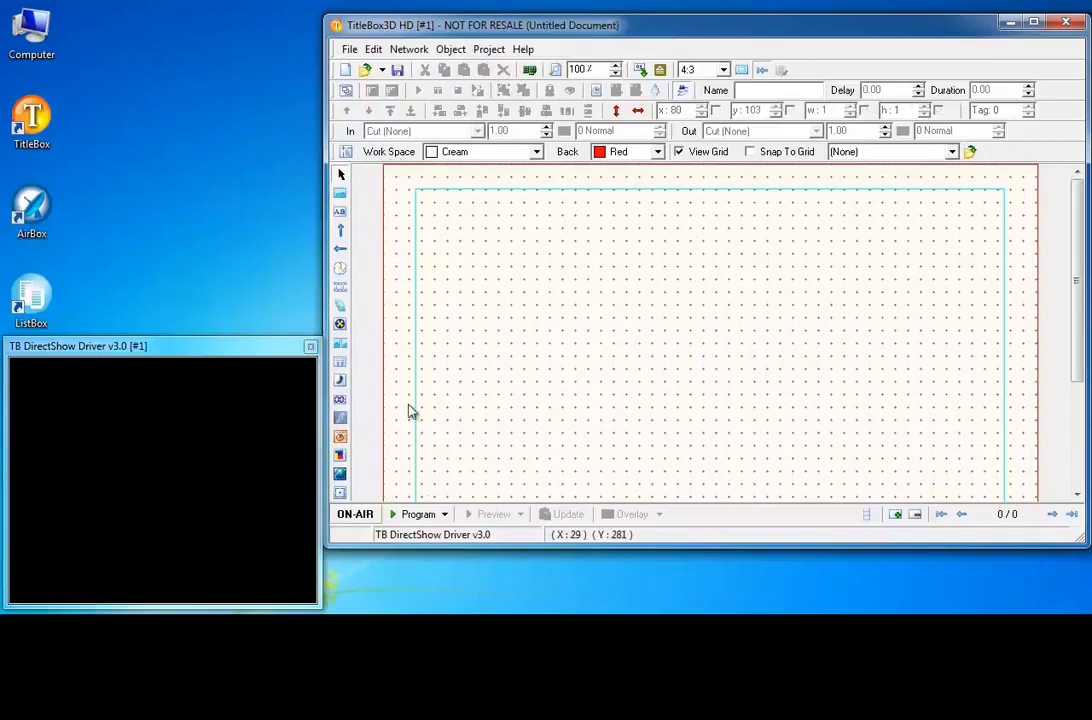
- Review the Program Driver Setup (720×576, RGB32, 25 fps) keeping keying type as No keying
click(444, 514)
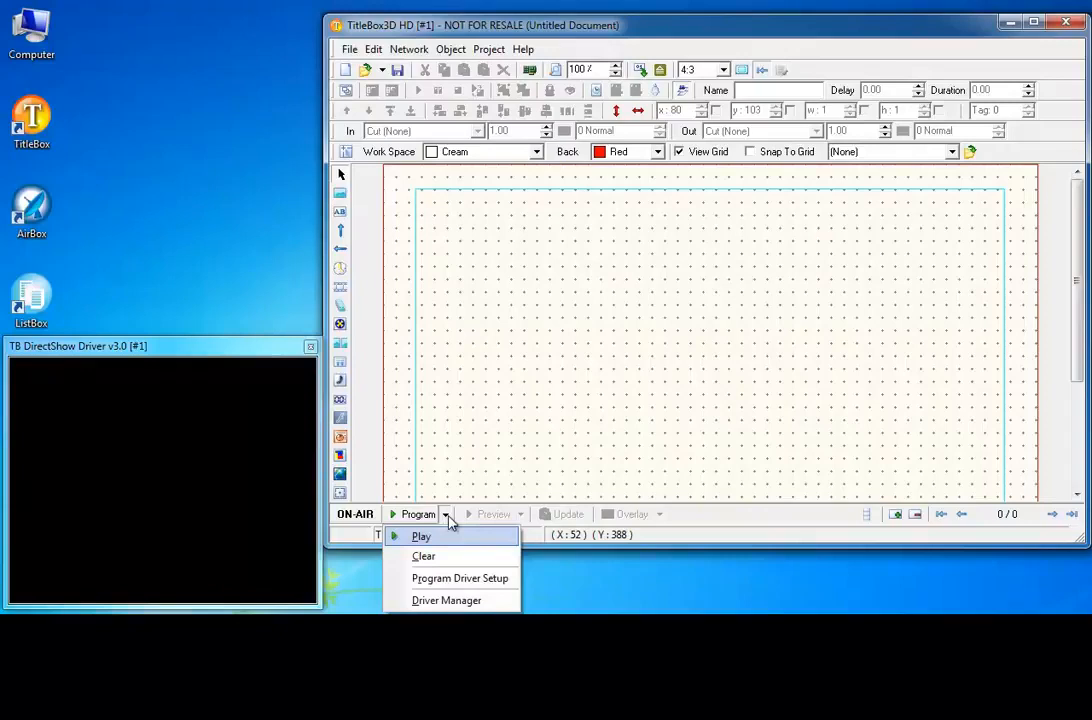
click(460, 578)
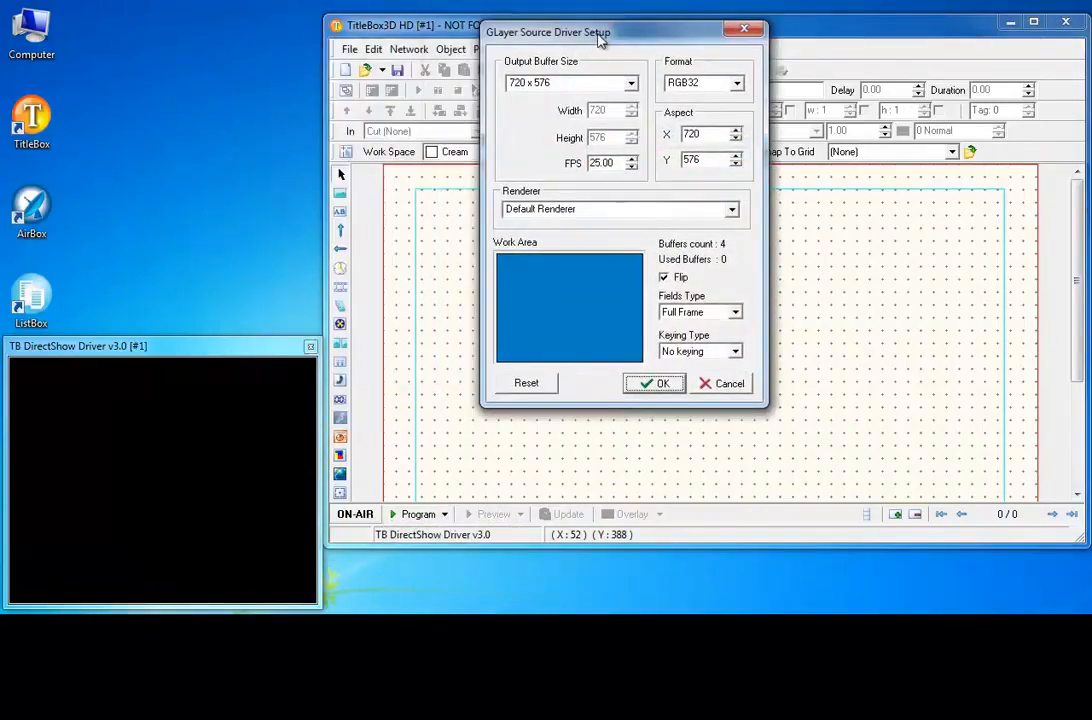
mouse_move(640, 84)
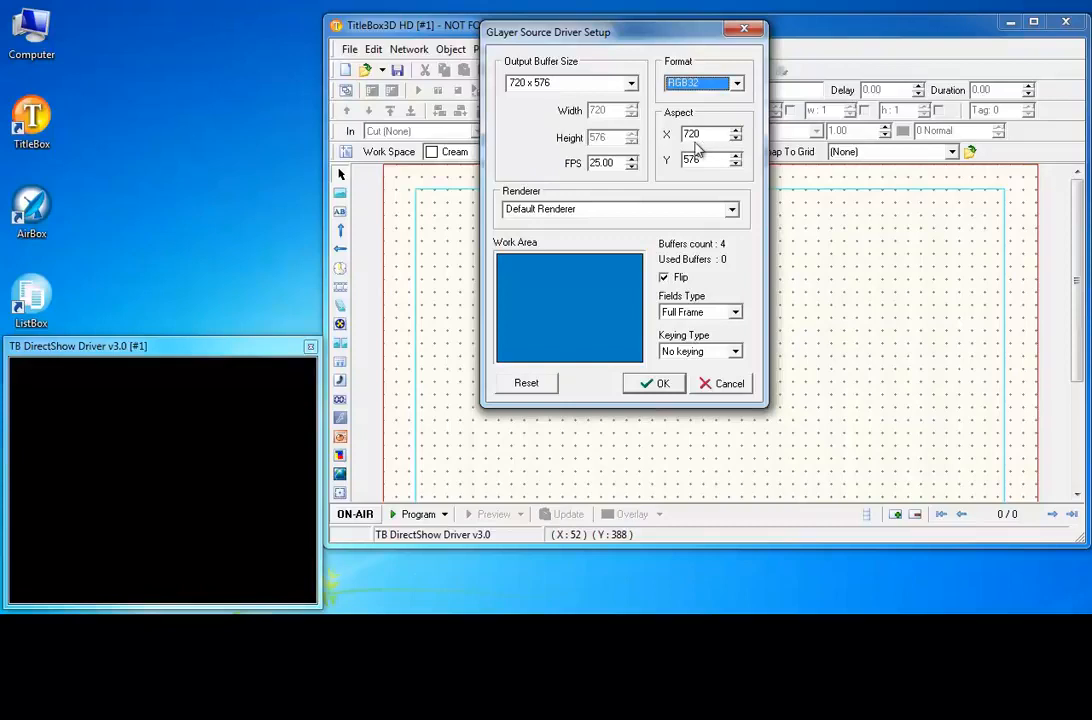
mouse_move(616, 128)
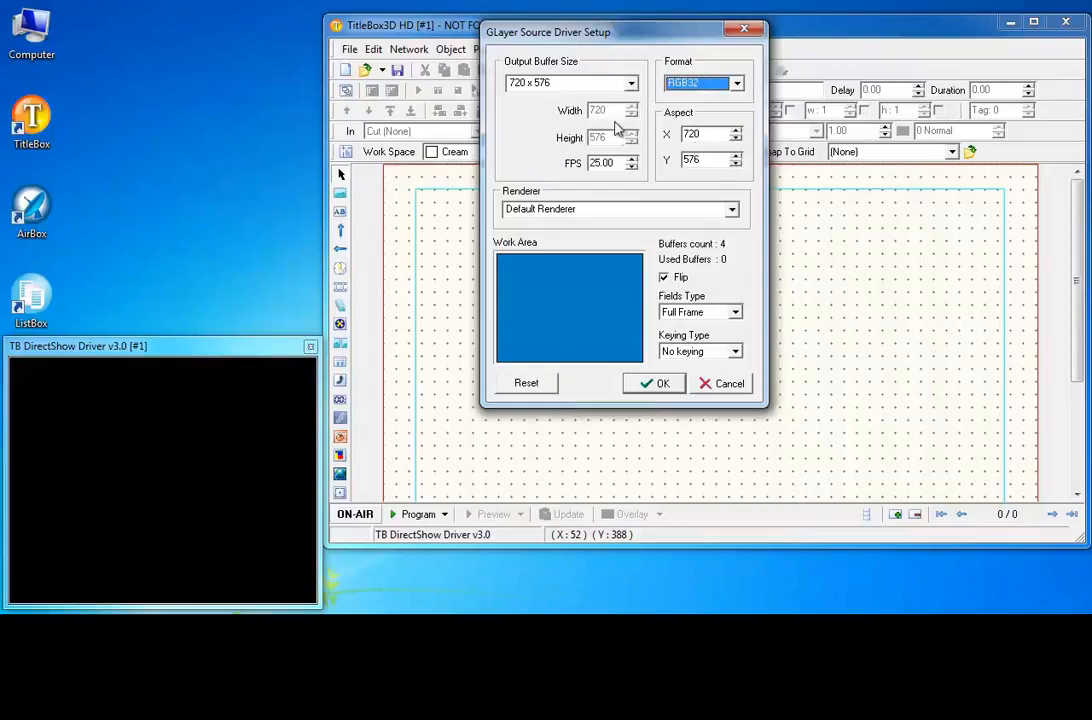
click(732, 210)
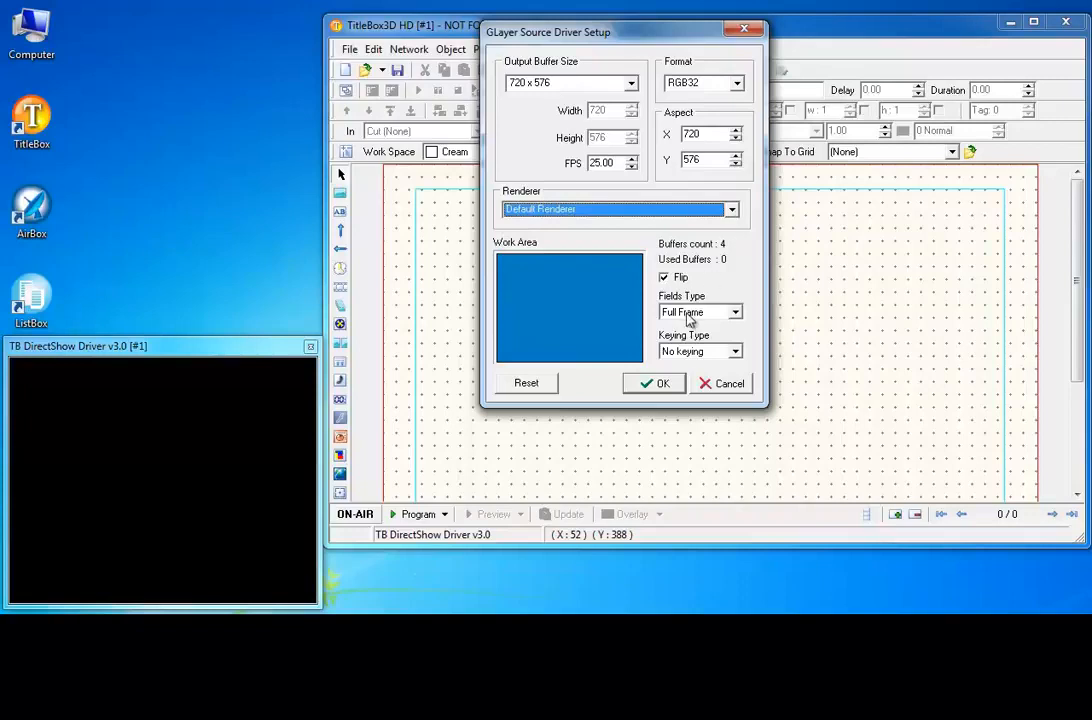
click(736, 352)
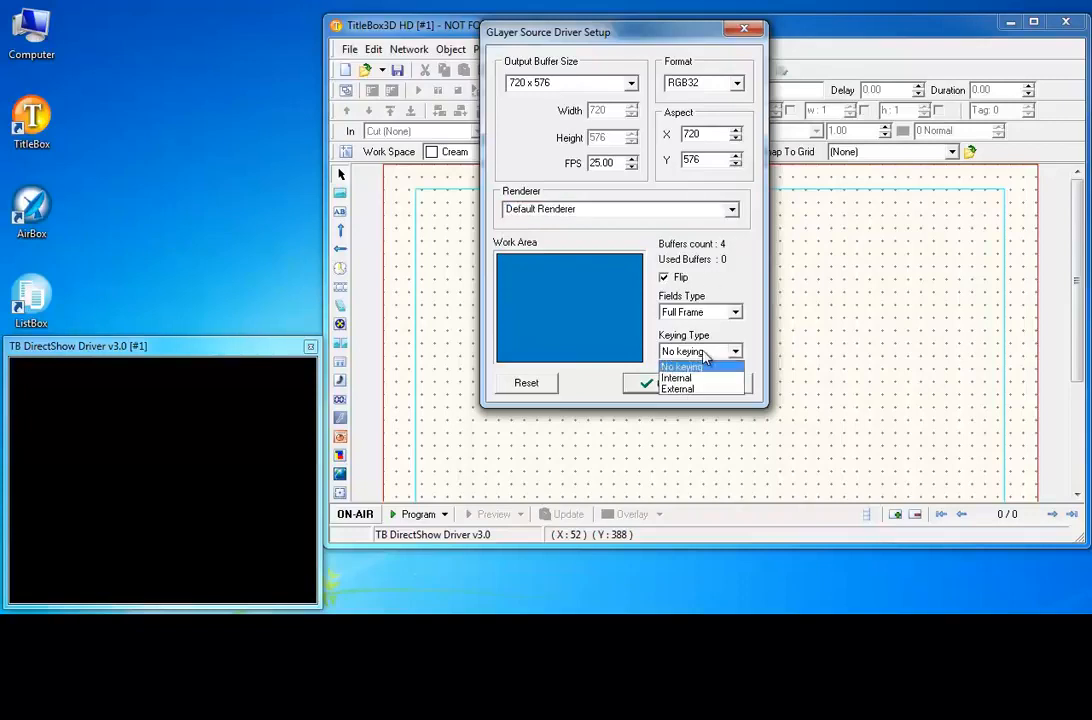
click(680, 366)
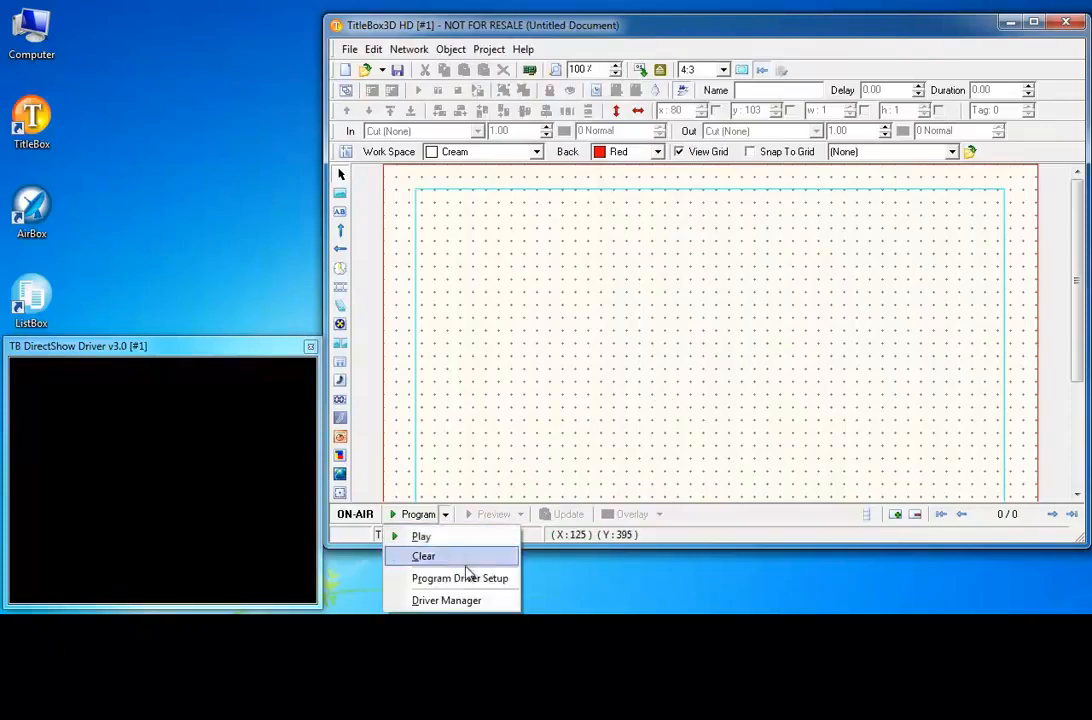
click(460, 578)
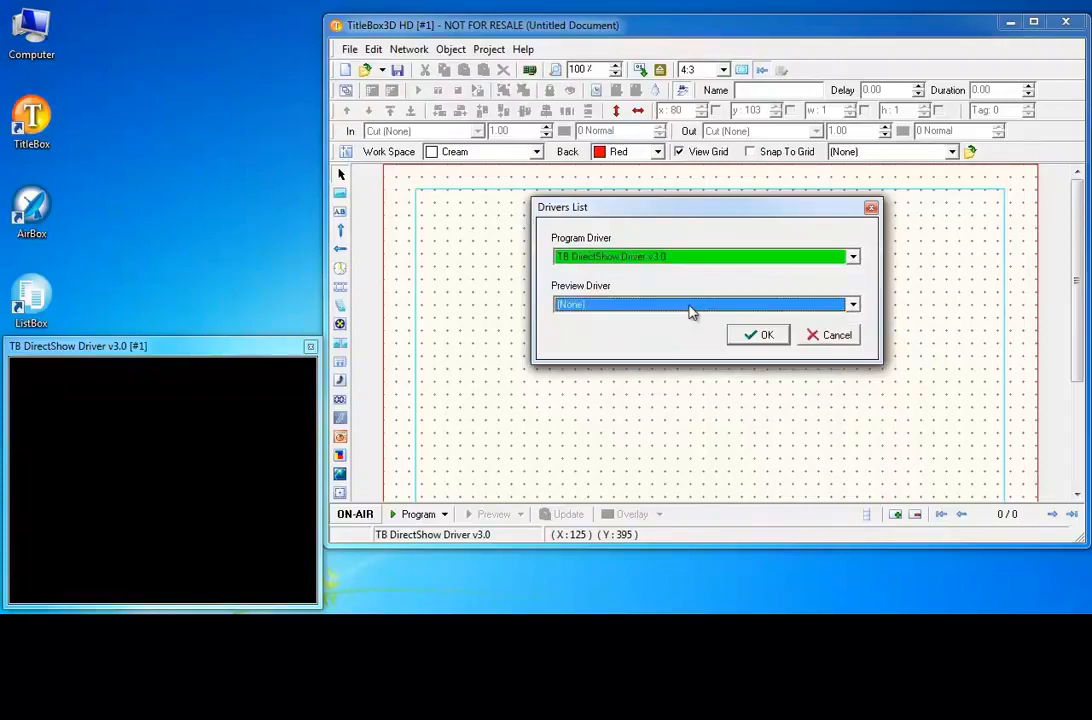
click(760, 334)
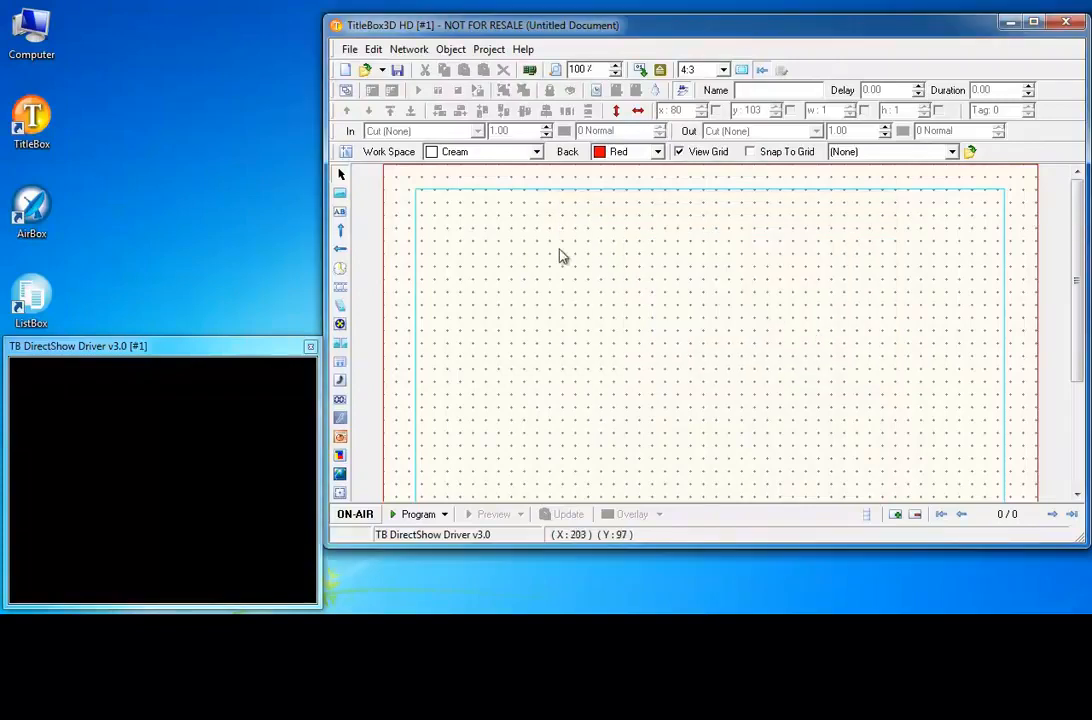
mouse_move(452, 204)
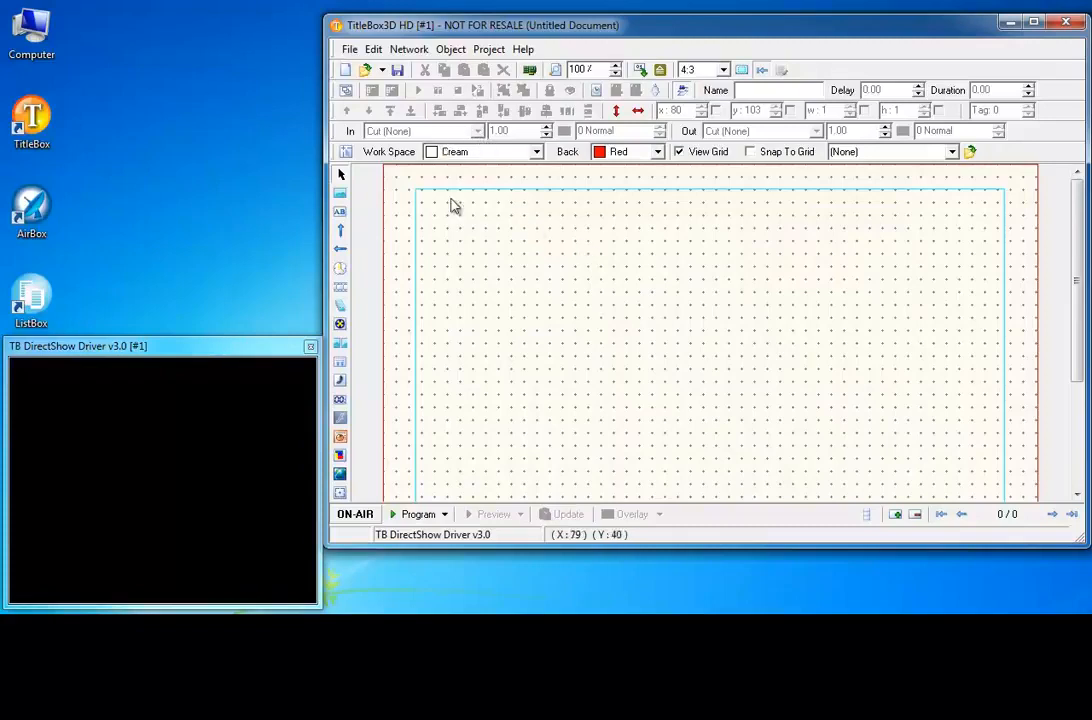
mouse_move(820, 362)
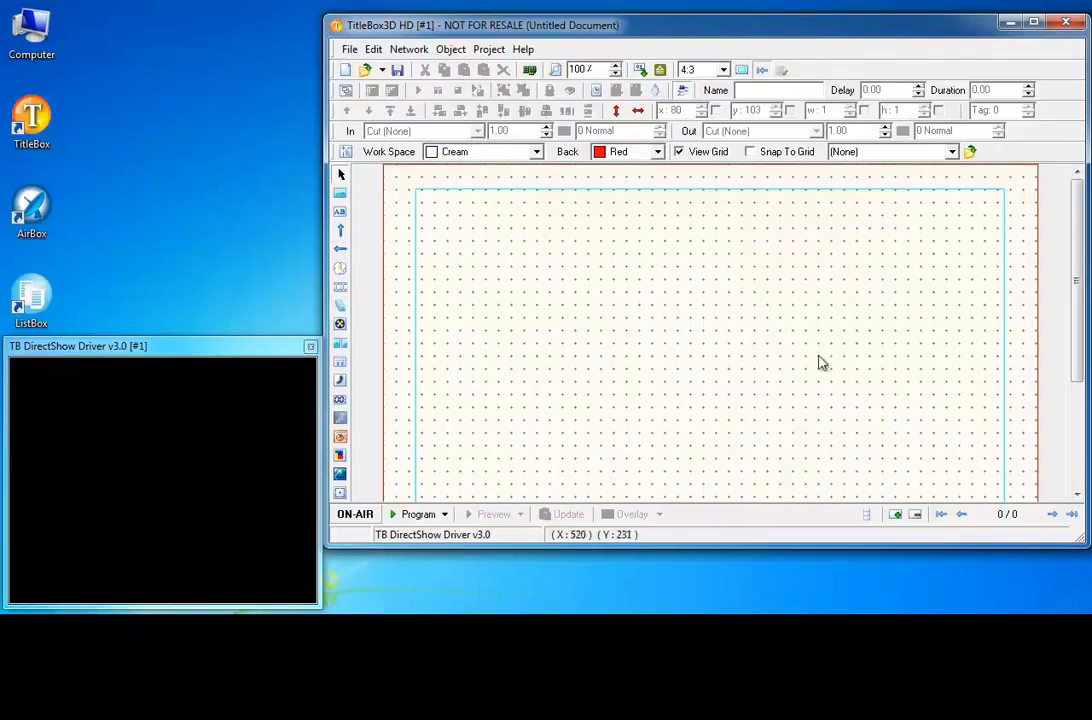
mouse_move(668, 308)
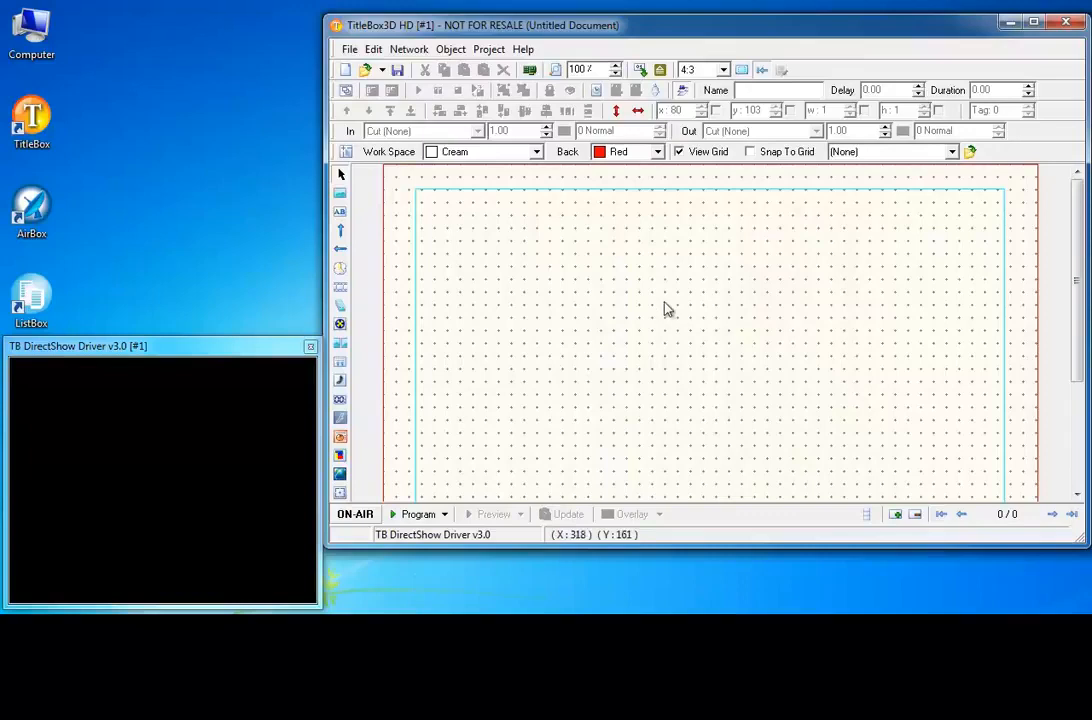
mouse_move(352, 172)
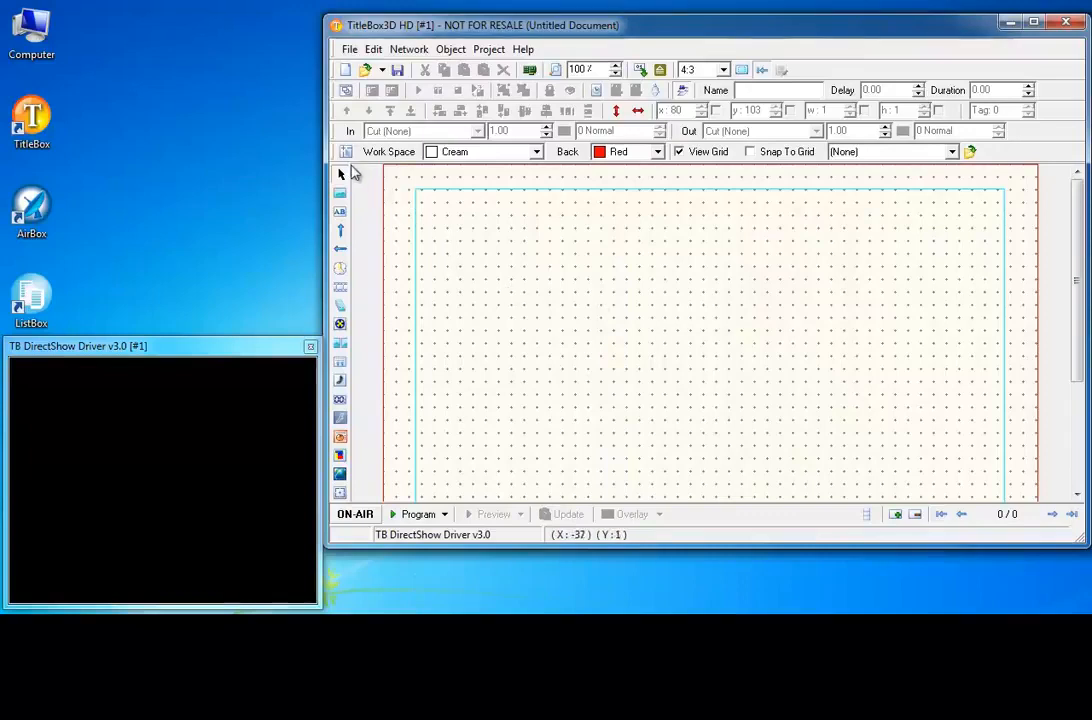
mouse_move(350, 430)
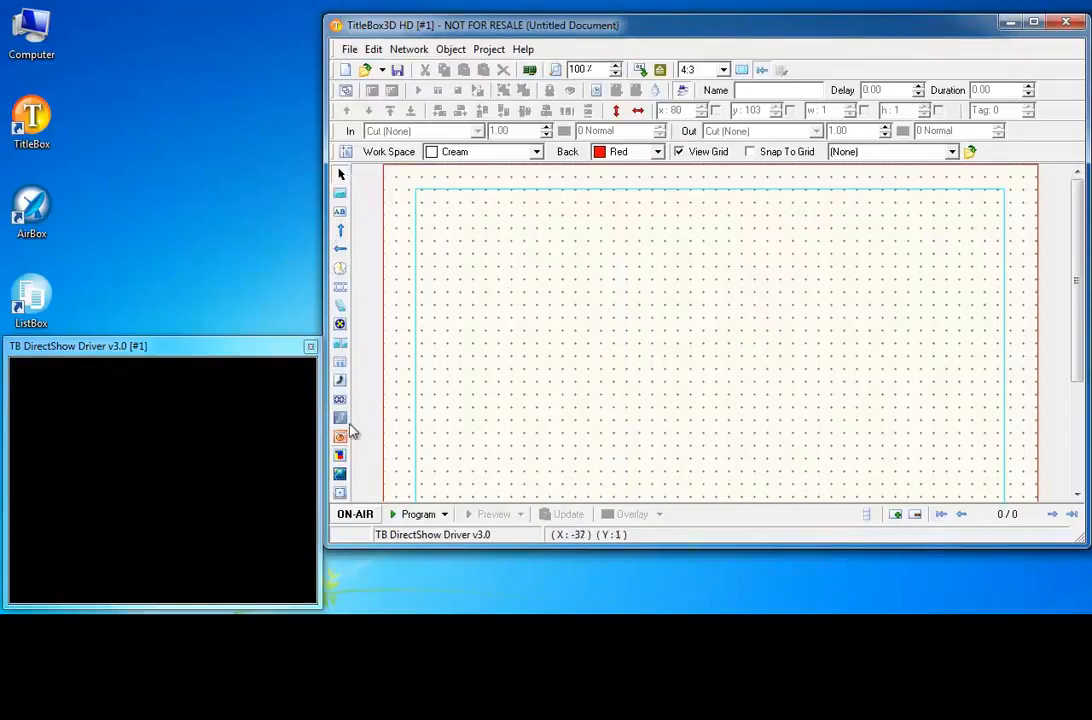
mouse_move(352, 456)
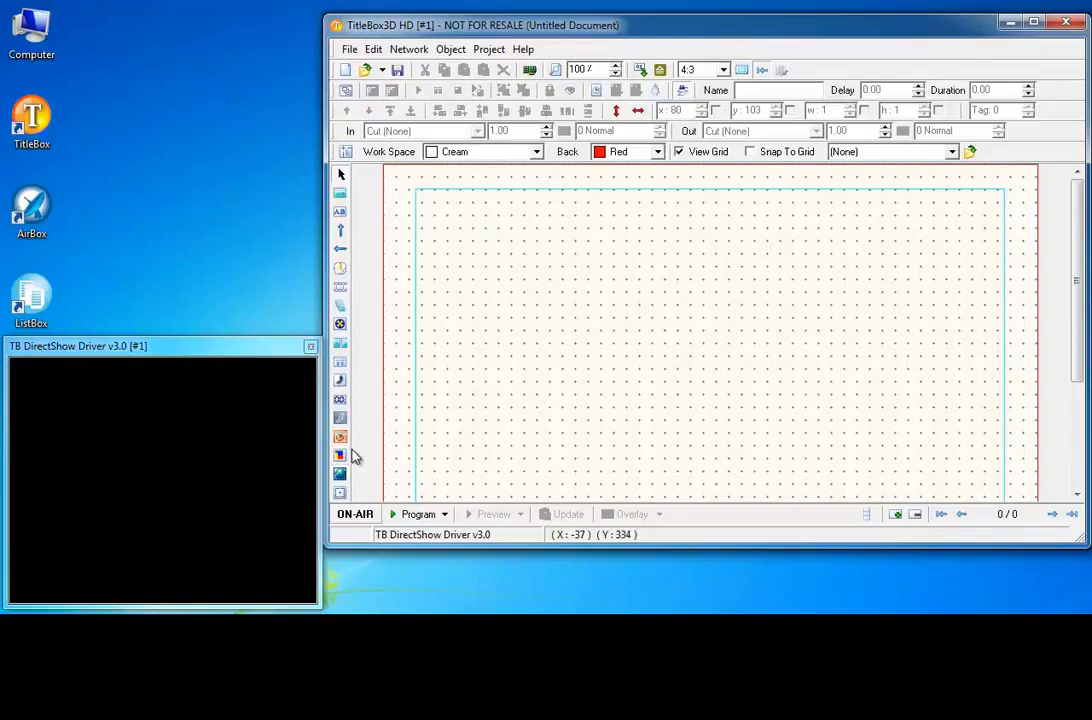
mouse_move(1000, 70)
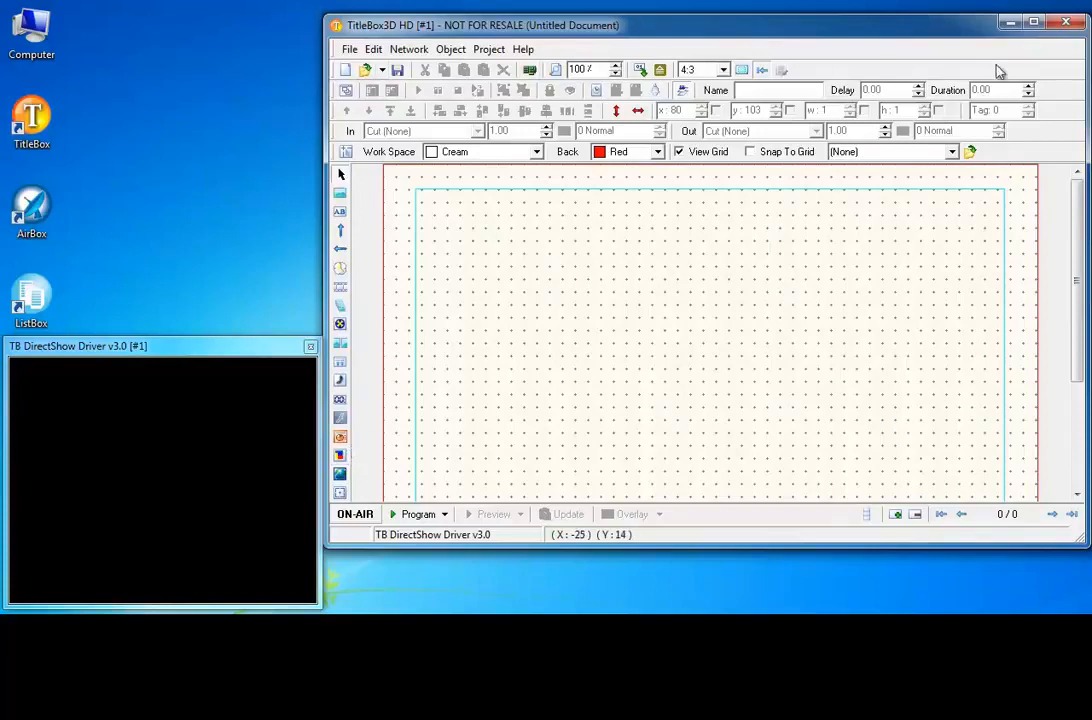
mouse_move(576, 156)
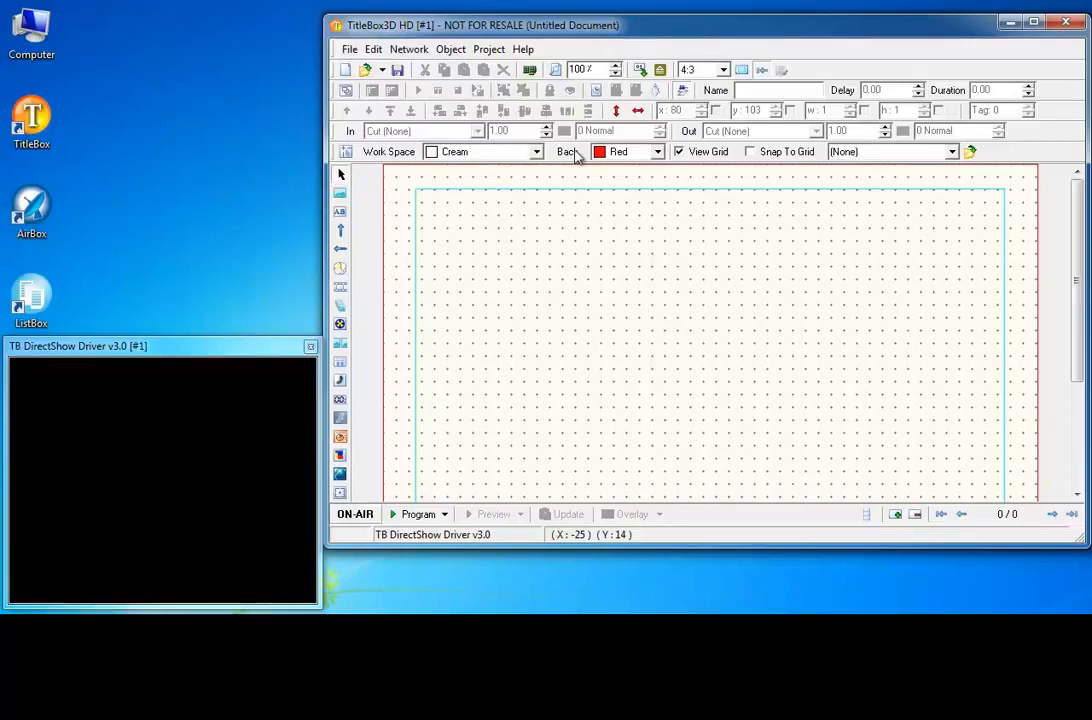
mouse_move(912, 158)
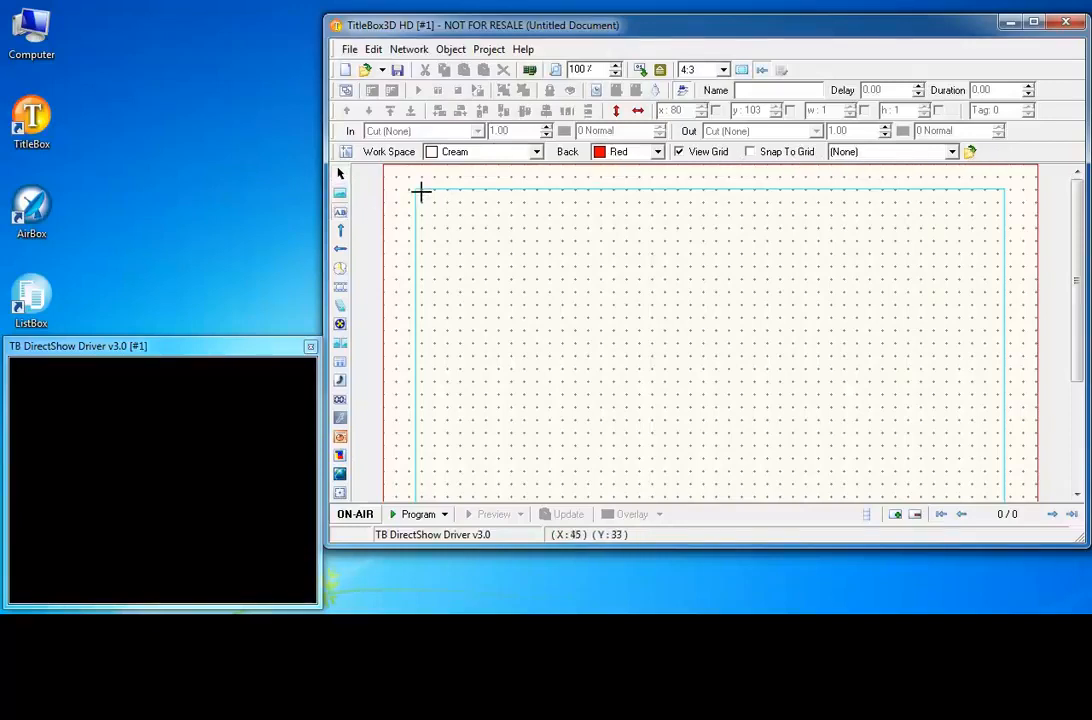
- Draw the purple Text Item at the canvas top left and select it
drag(420, 190, 724, 304)
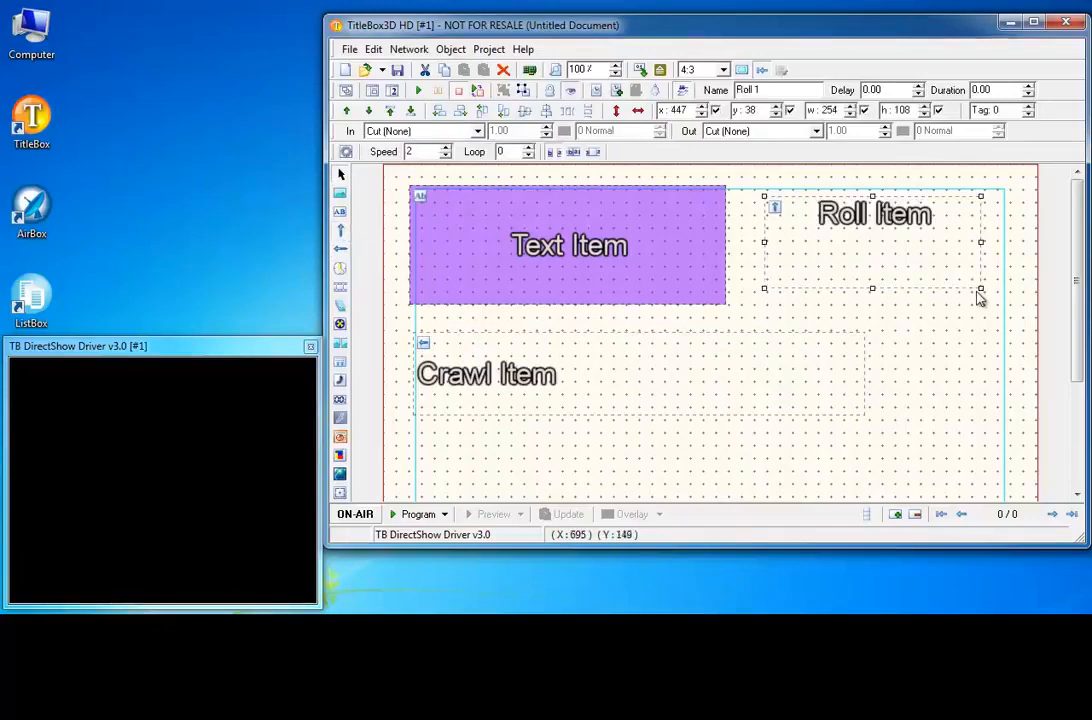
click(568, 244)
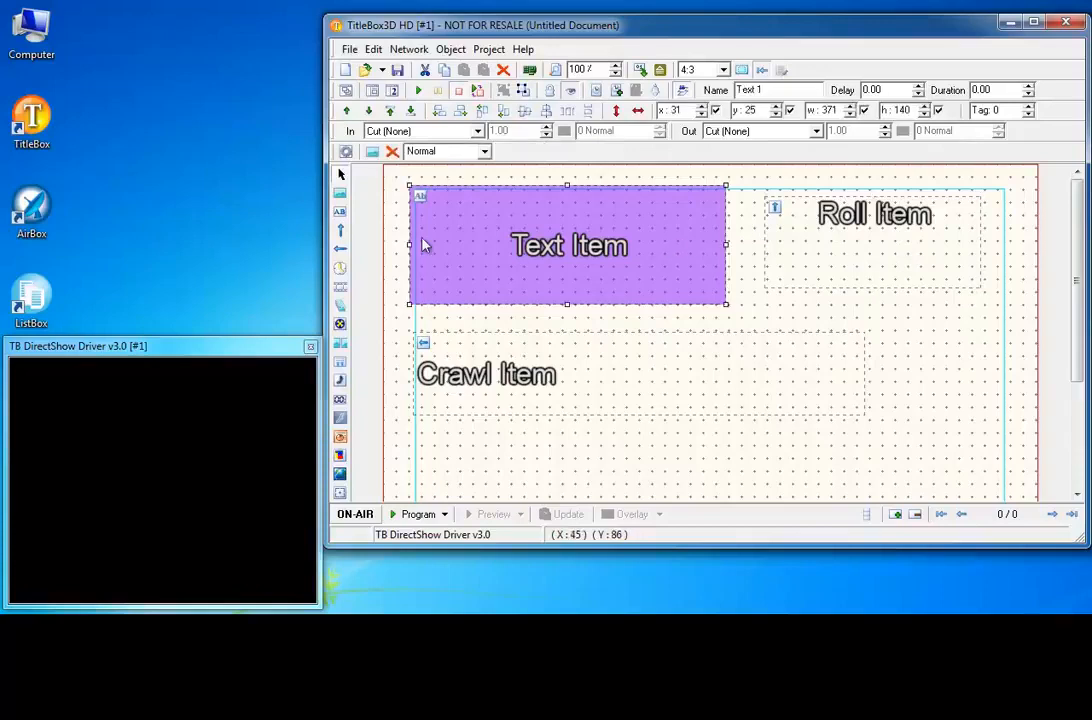
mouse_move(420, 90)
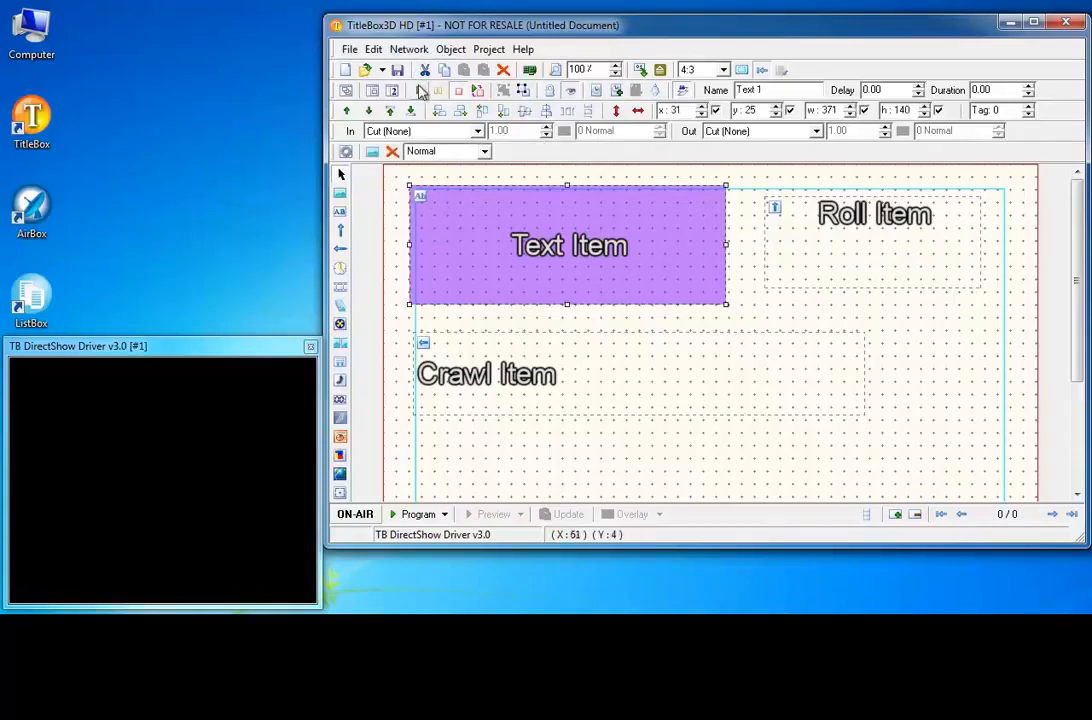
mouse_move(438, 112)
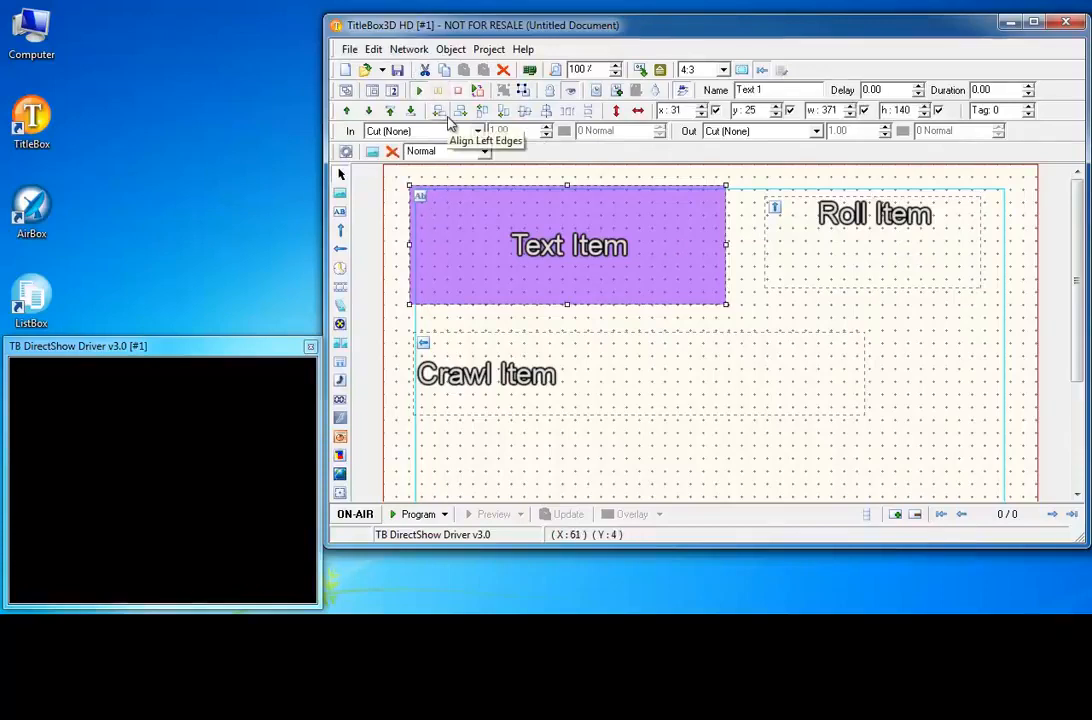
mouse_move(392, 518)
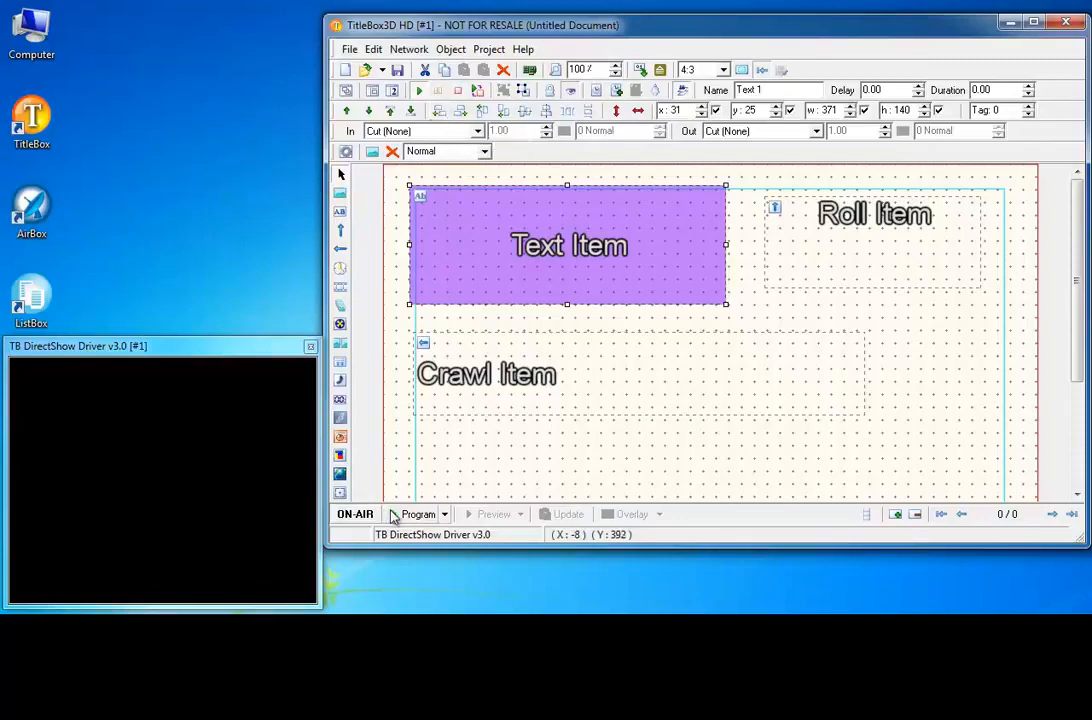
click(356, 512)
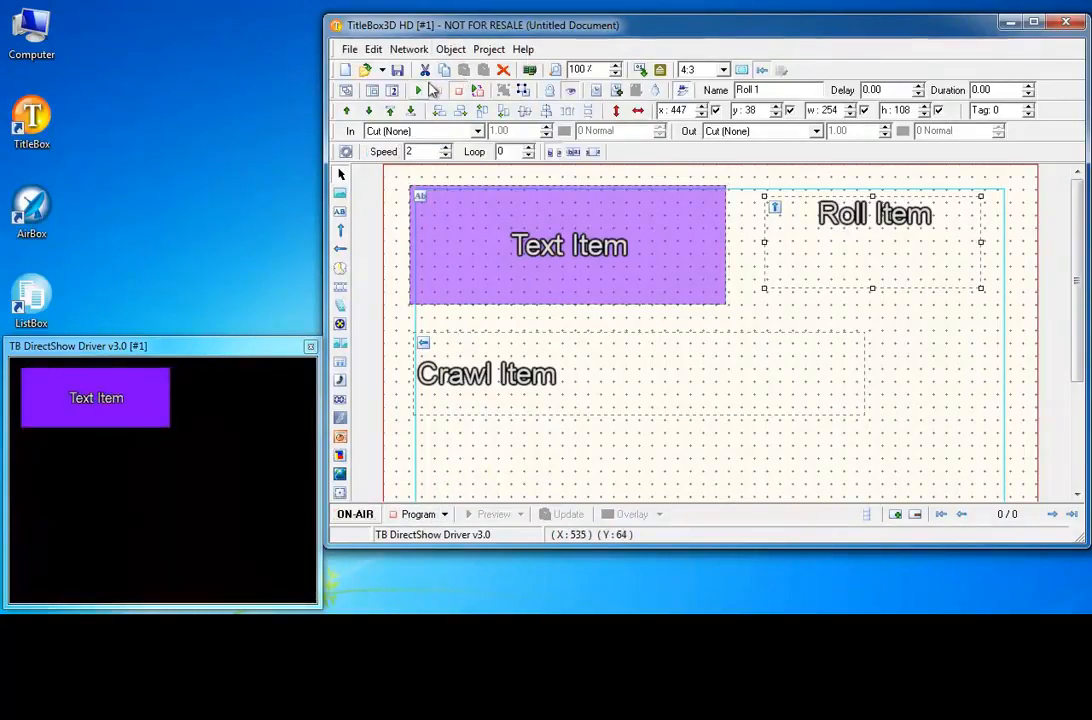
click(488, 374)
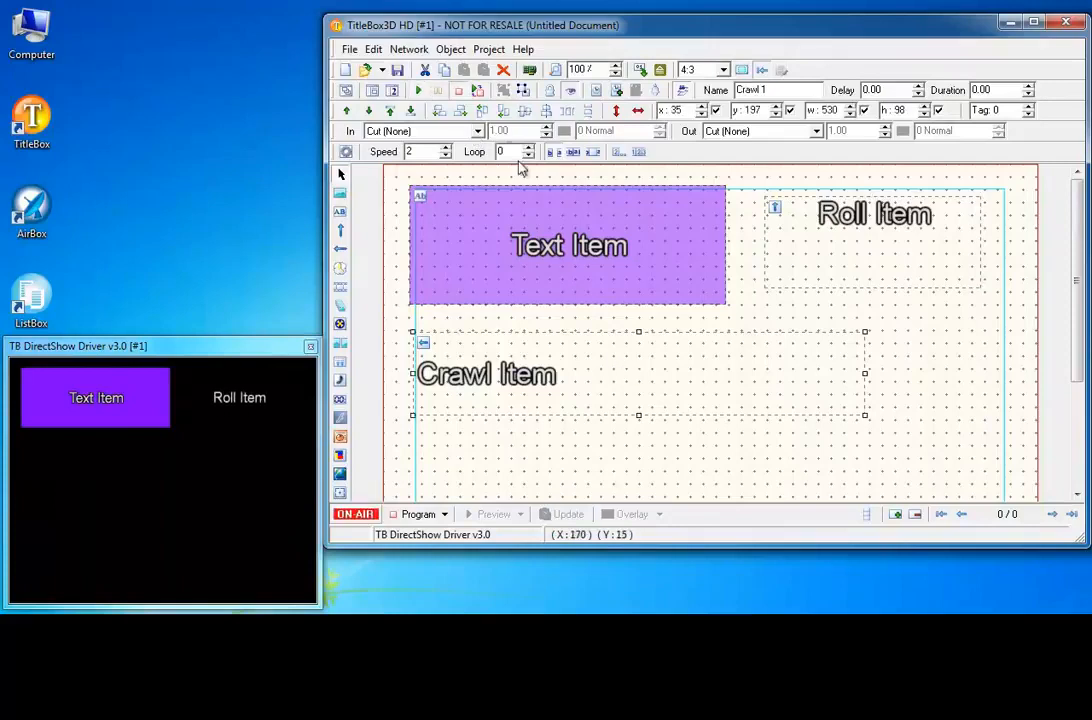
click(476, 90)
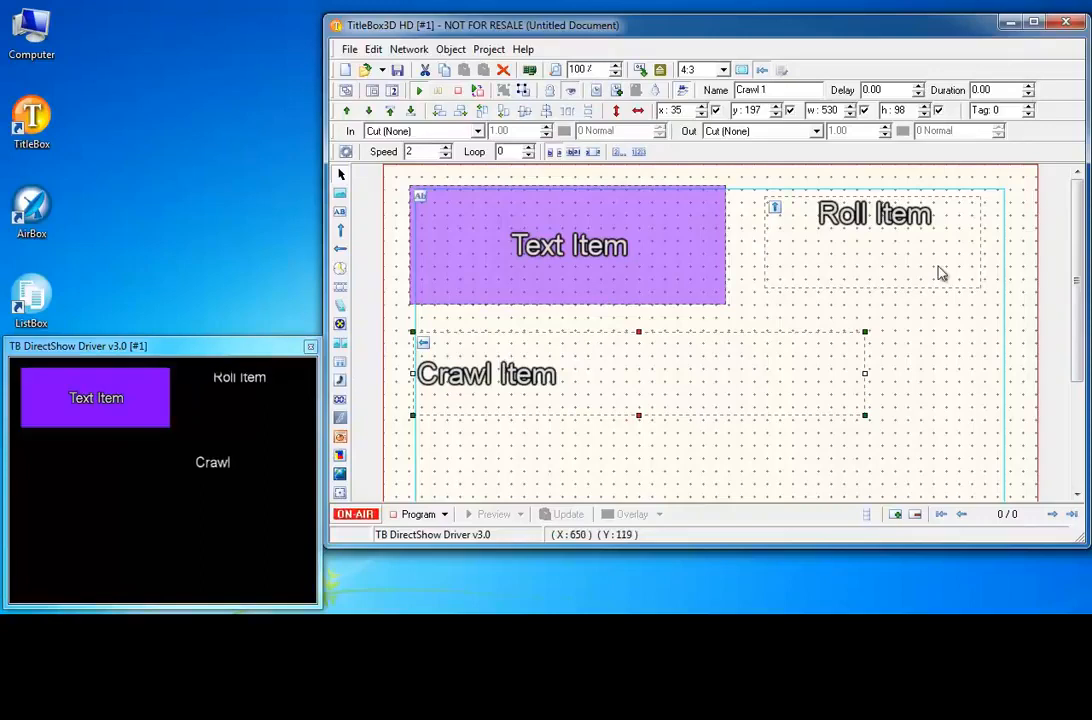
click(568, 244)
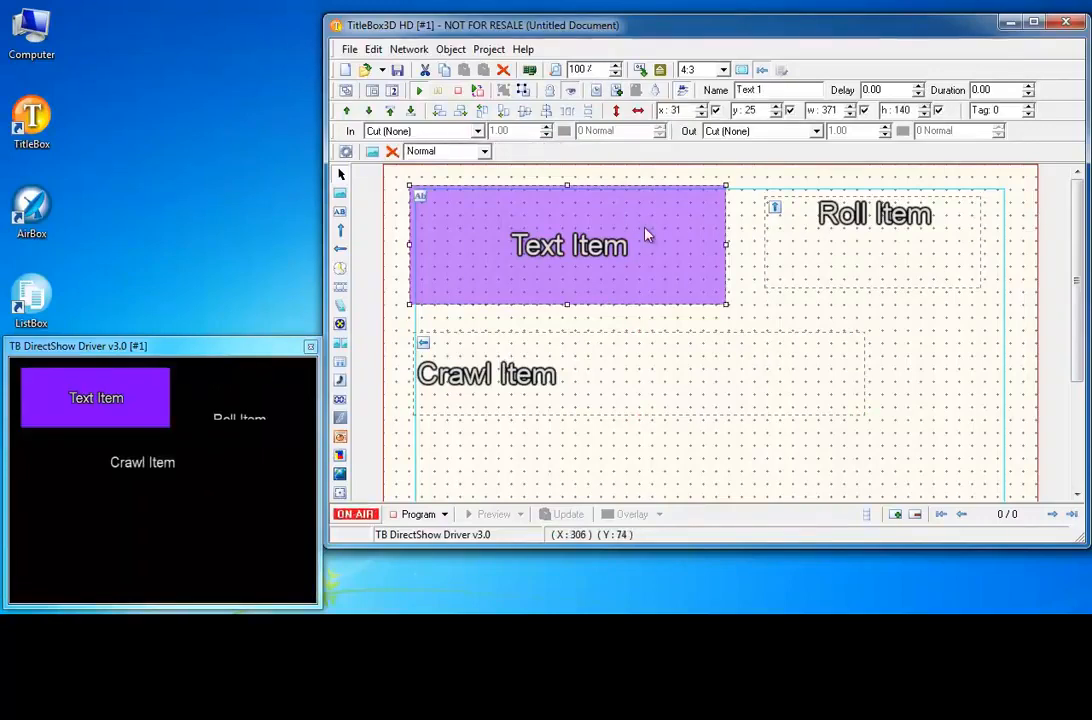
click(486, 374)
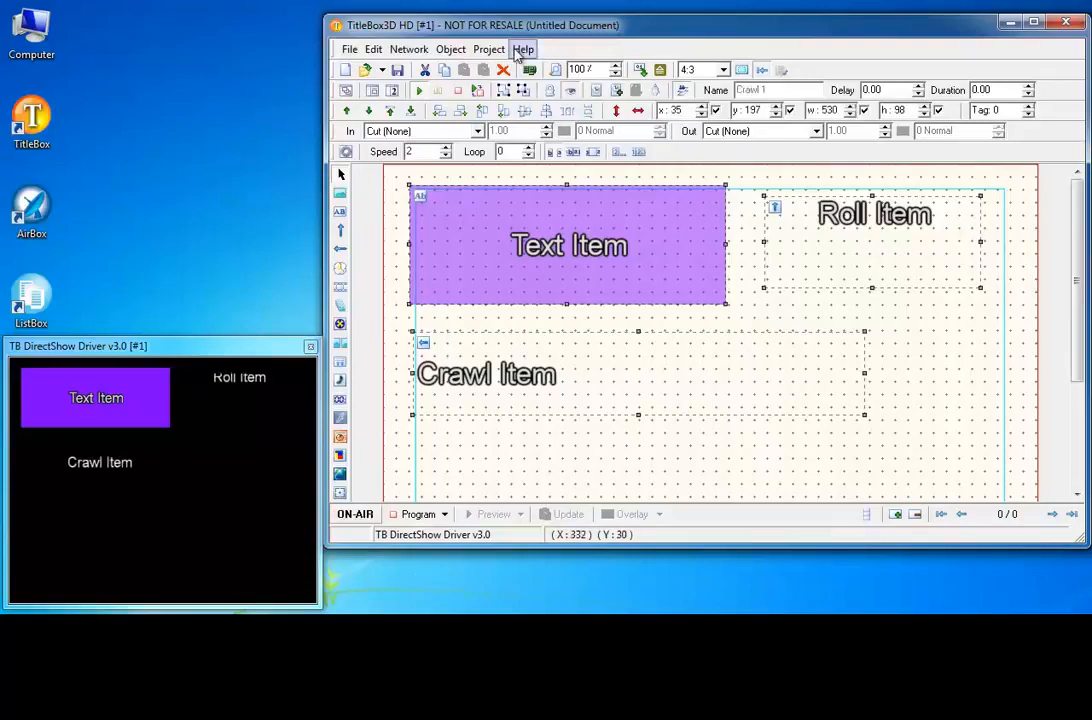
click(478, 90)
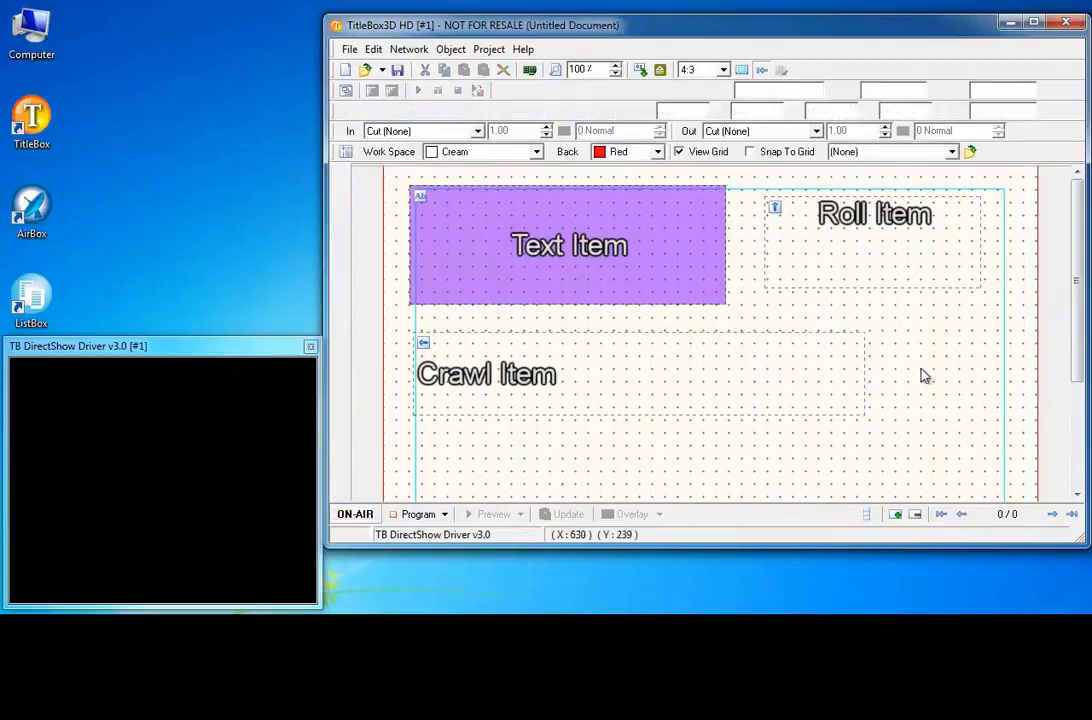
- Give Text 1 a Fly From Top entrance over 2.00 seconds and a Push To Bottom exit
click(568, 244)
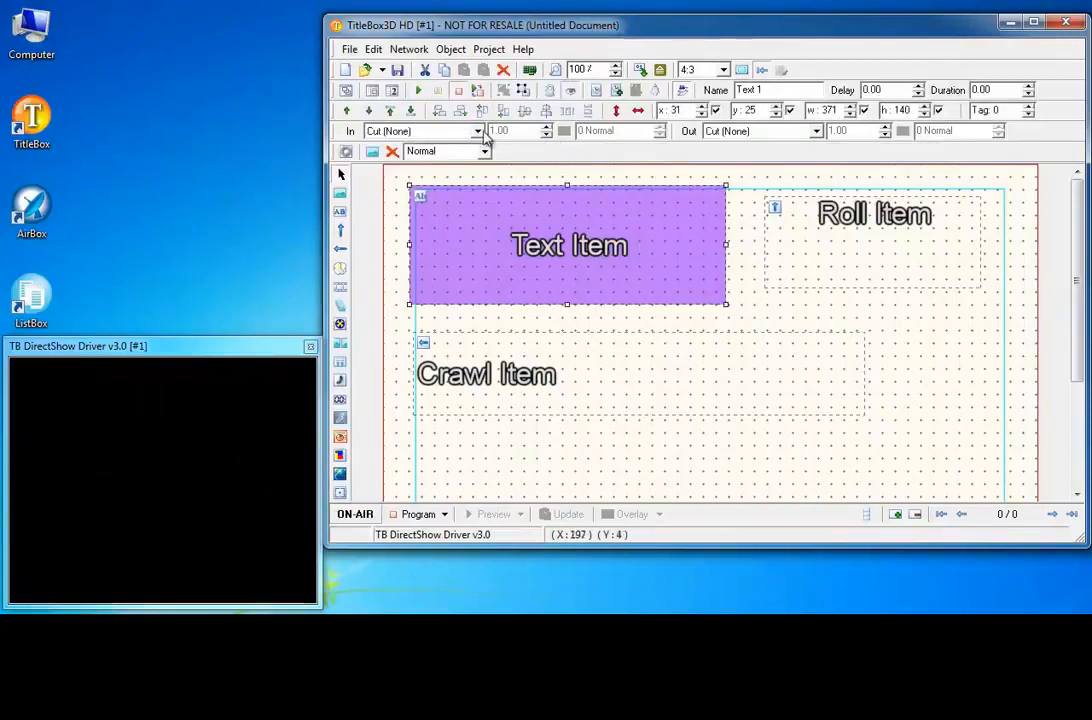
click(476, 132)
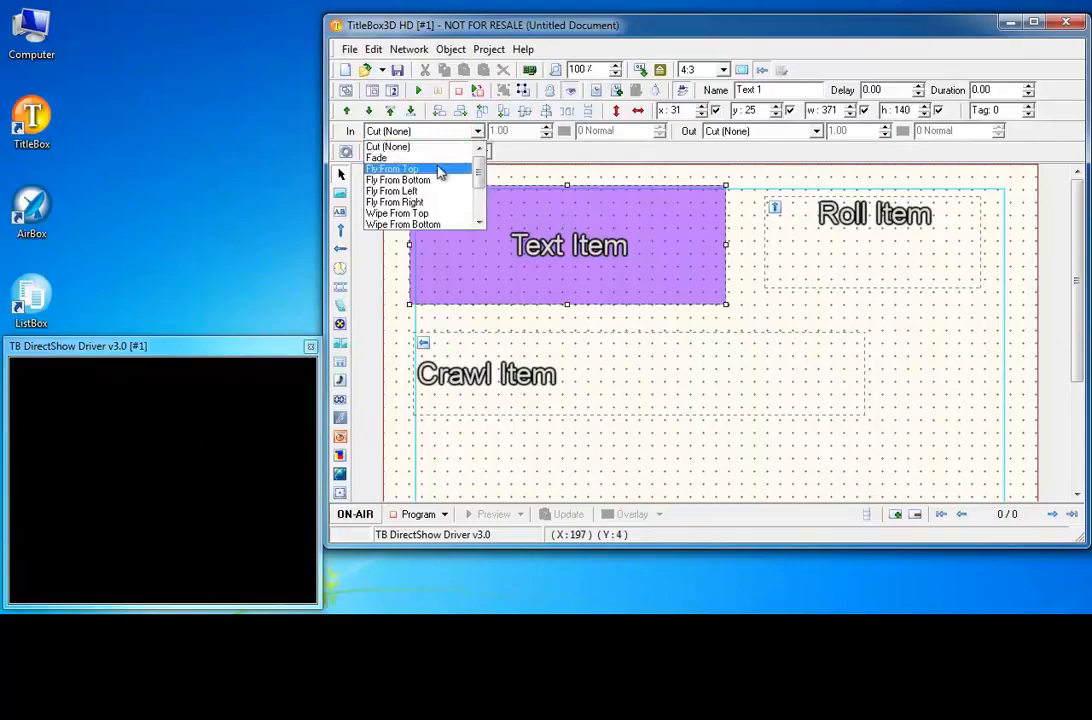
click(392, 168)
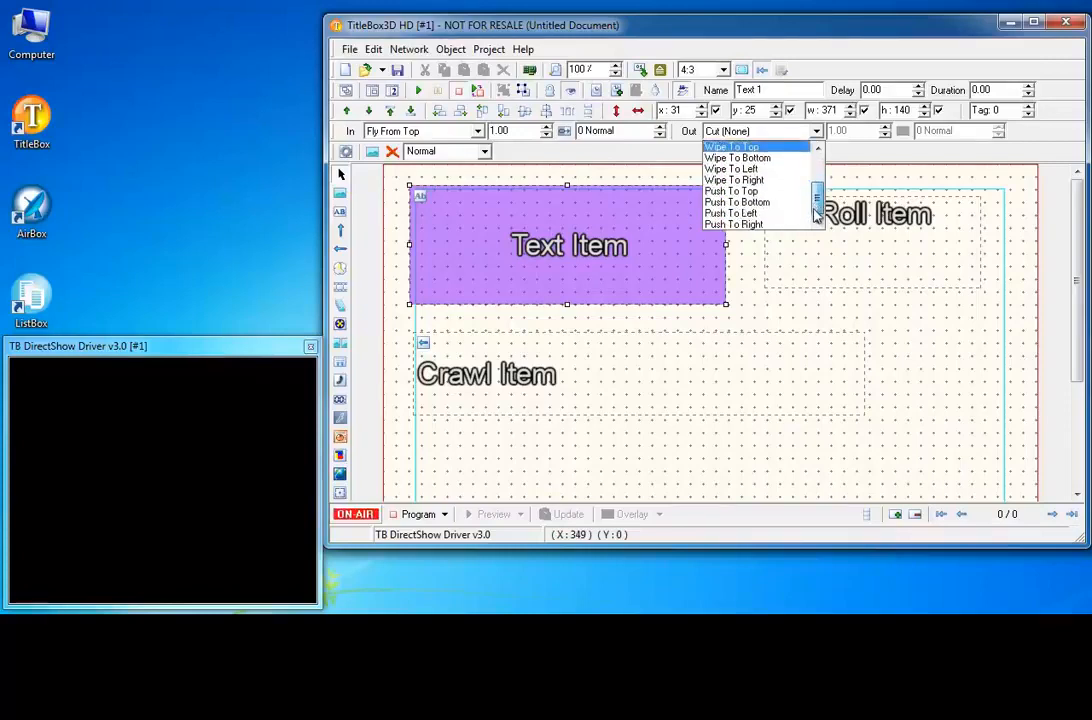
click(738, 202)
text(2)
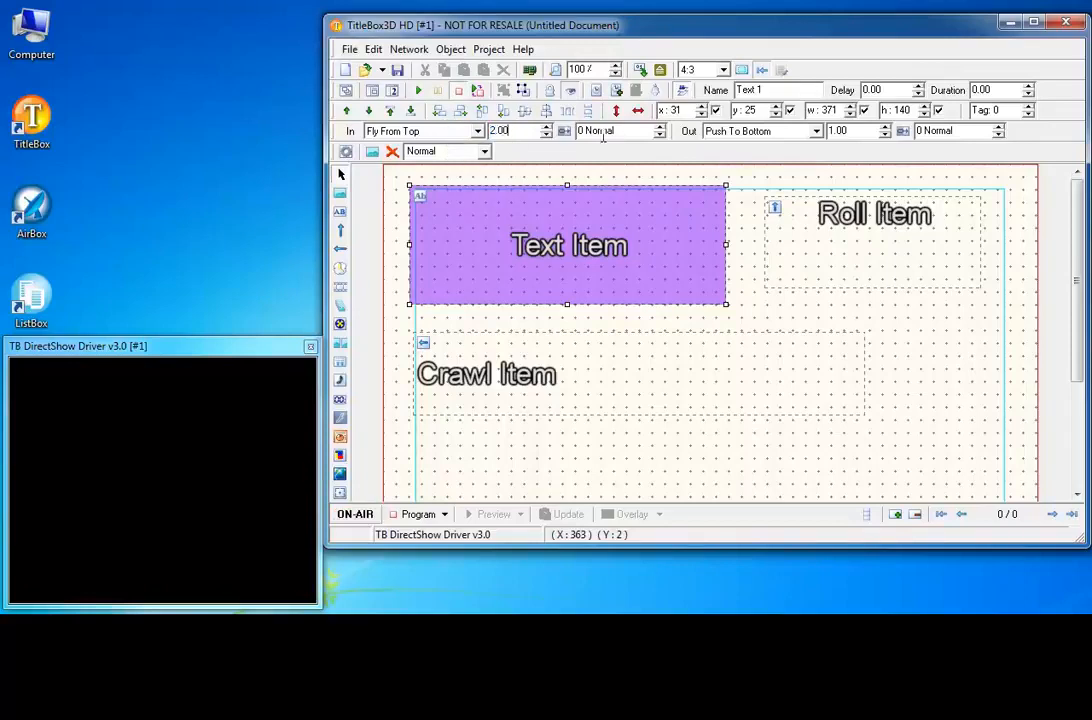
click(356, 512)
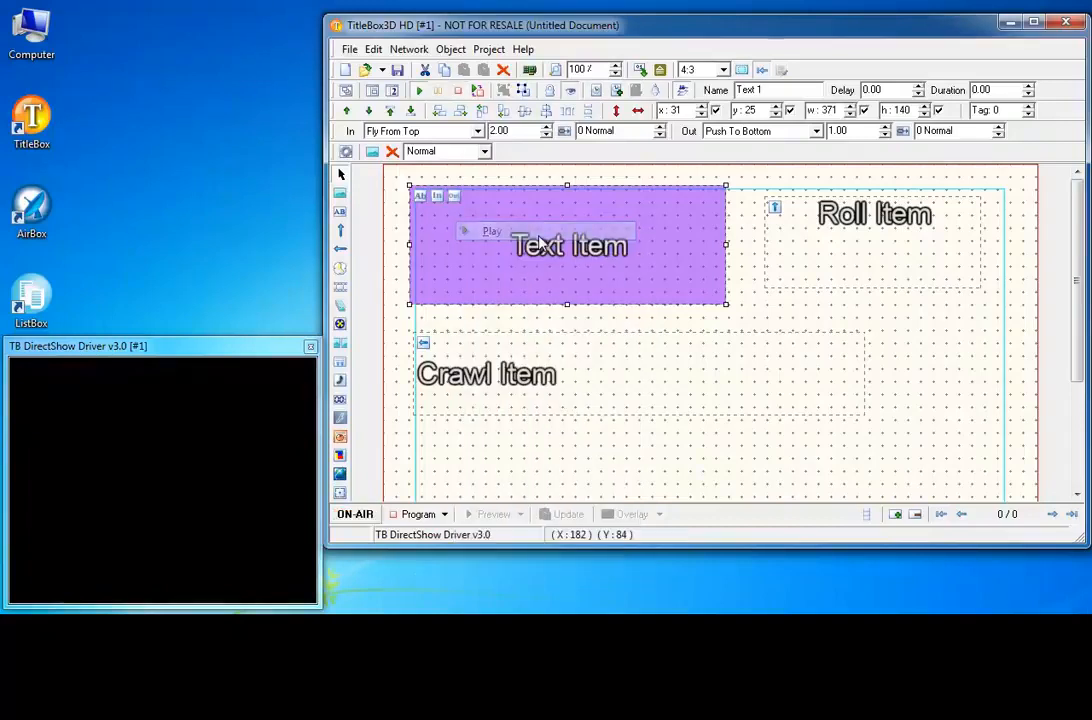
click(492, 232)
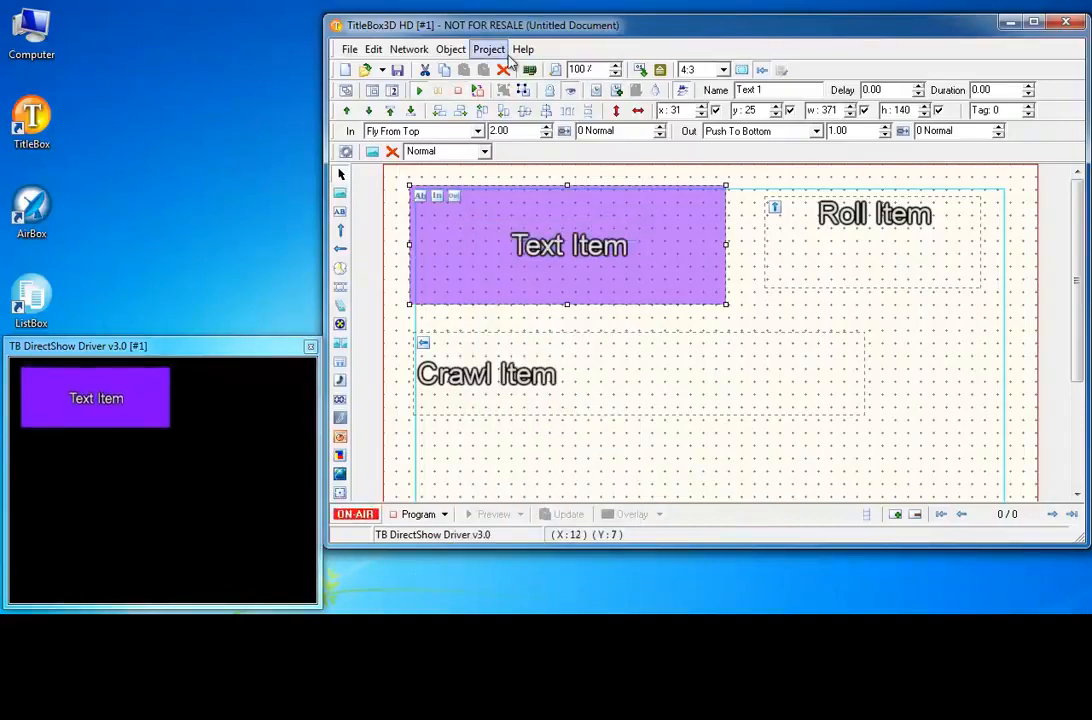
click(460, 90)
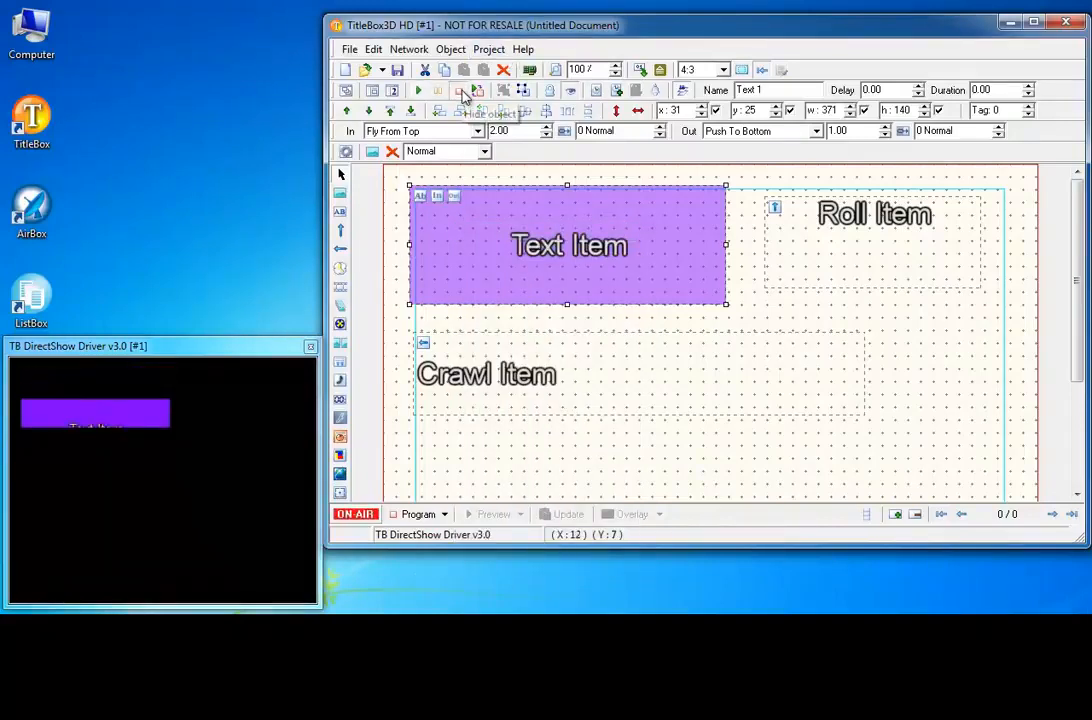
click(460, 92)
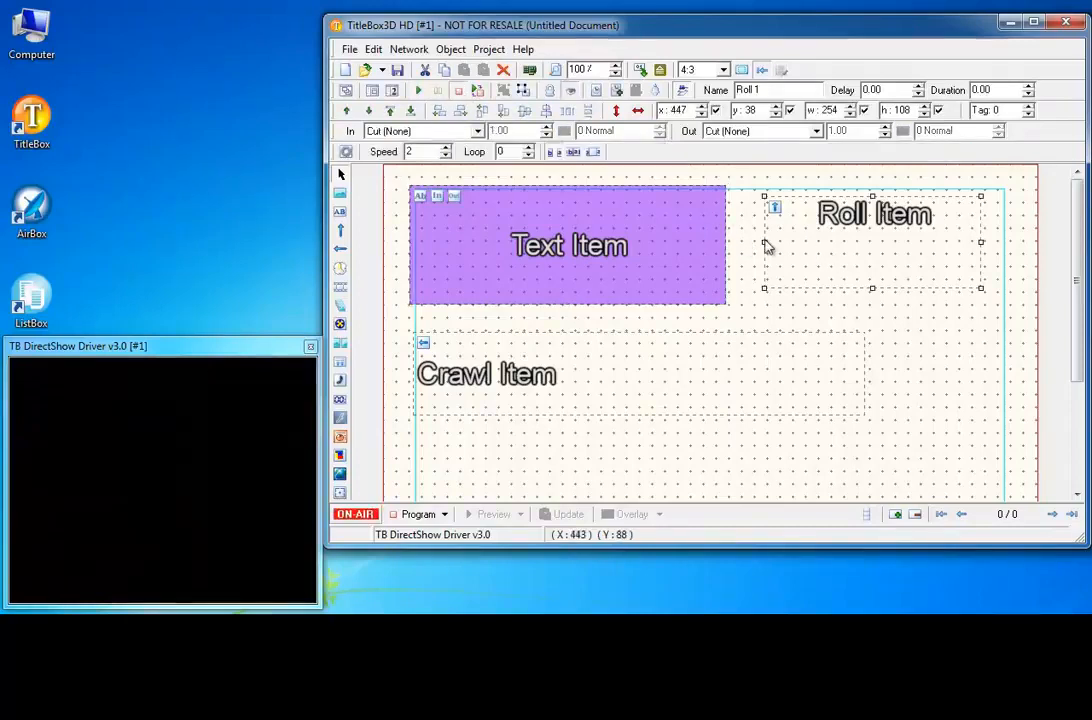
click(568, 244)
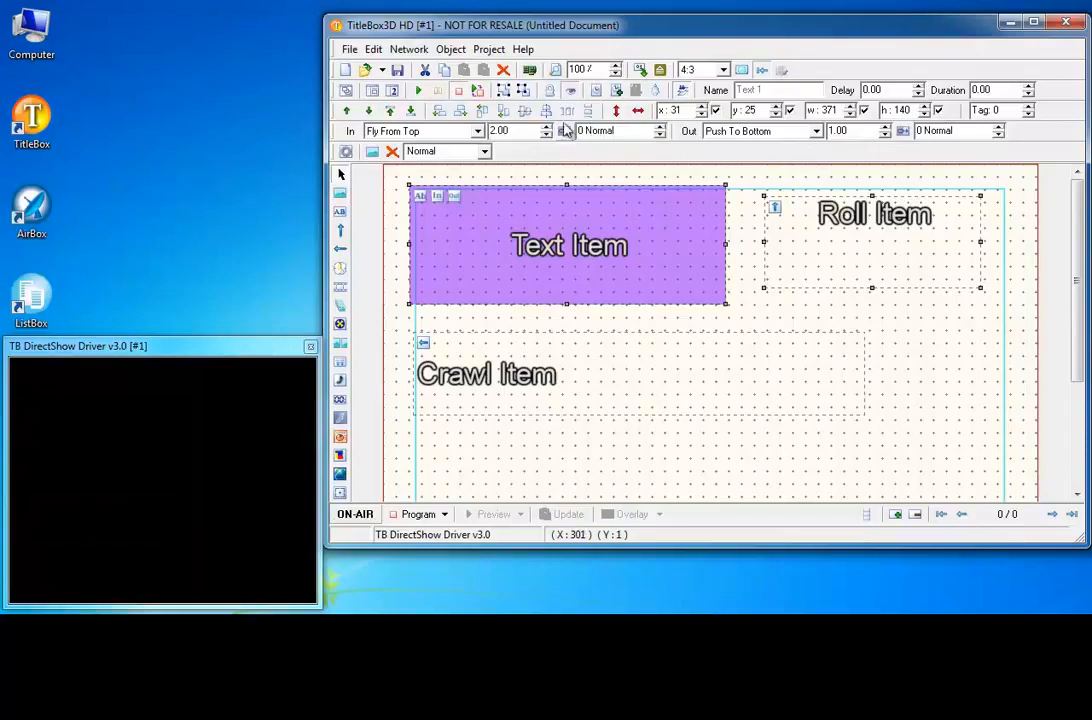
mouse_move(502, 92)
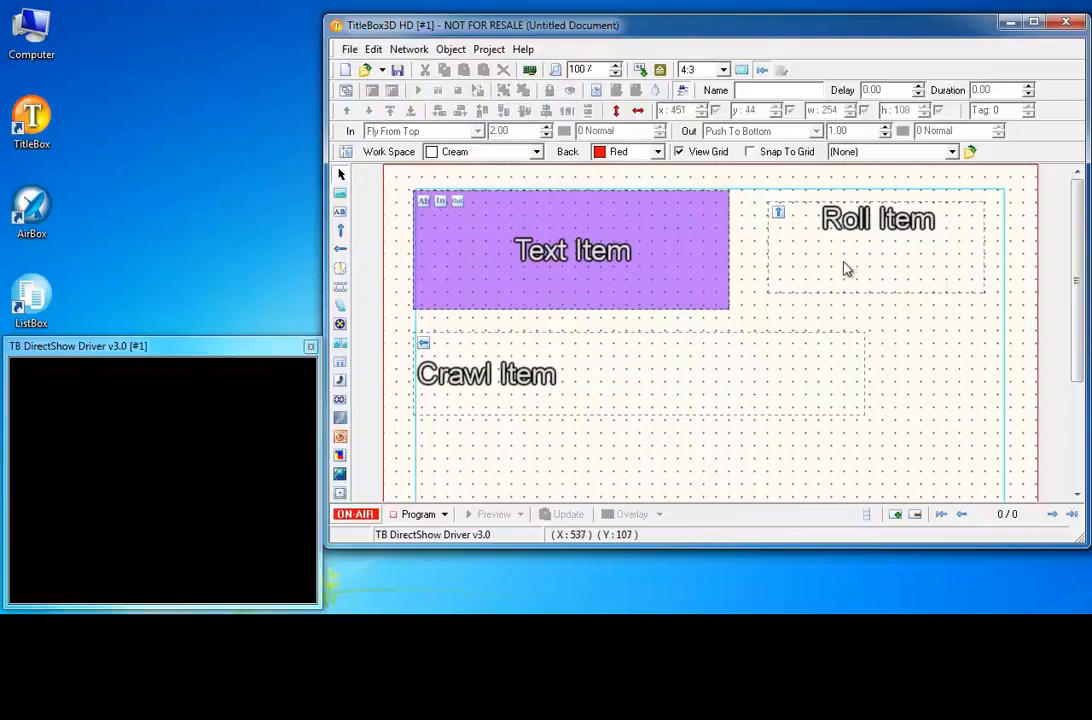
click(880, 218)
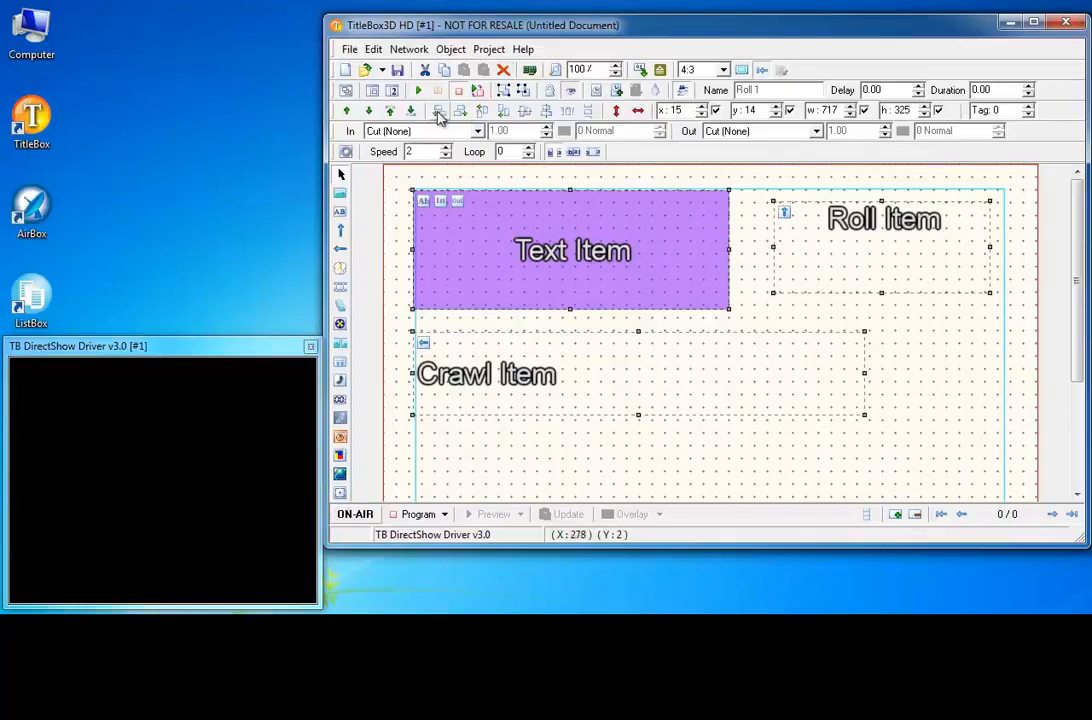
- Left-align the items, move them toward the top centre and centre them on one another
click(438, 110)
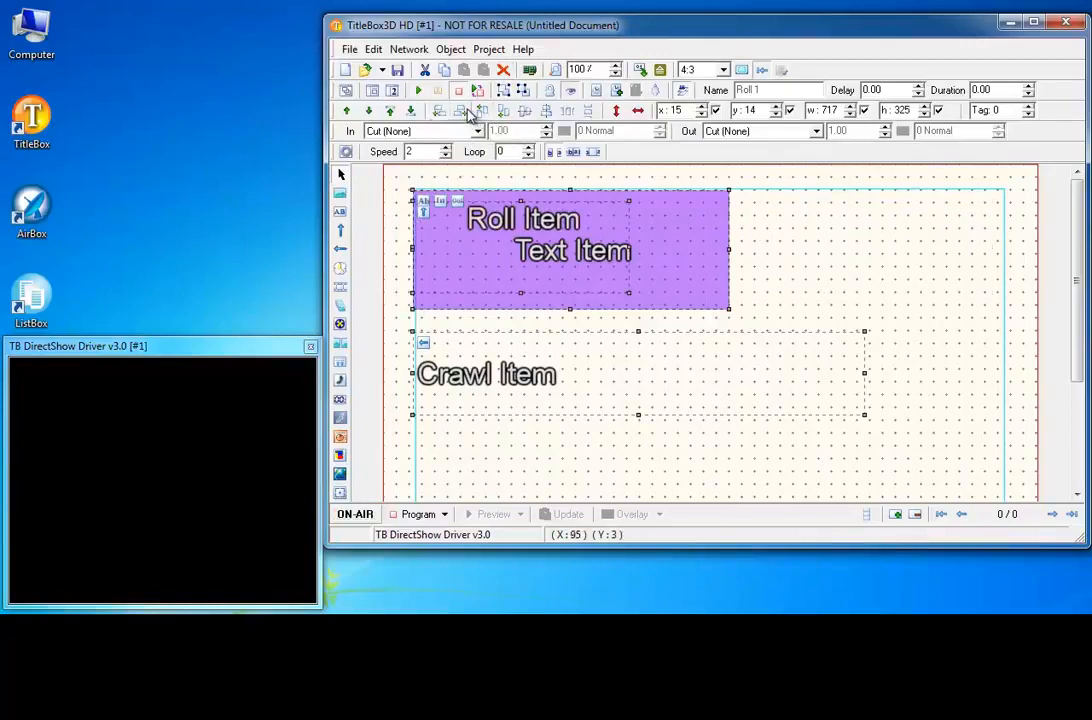
drag(570, 250, 710, 250)
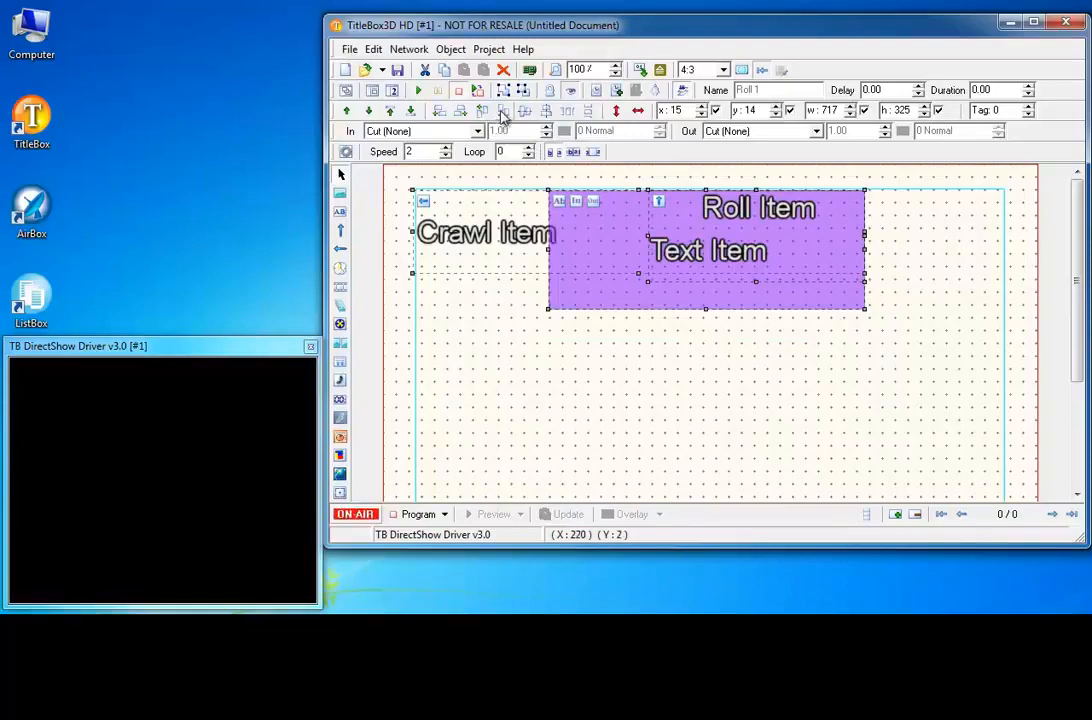
click(524, 110)
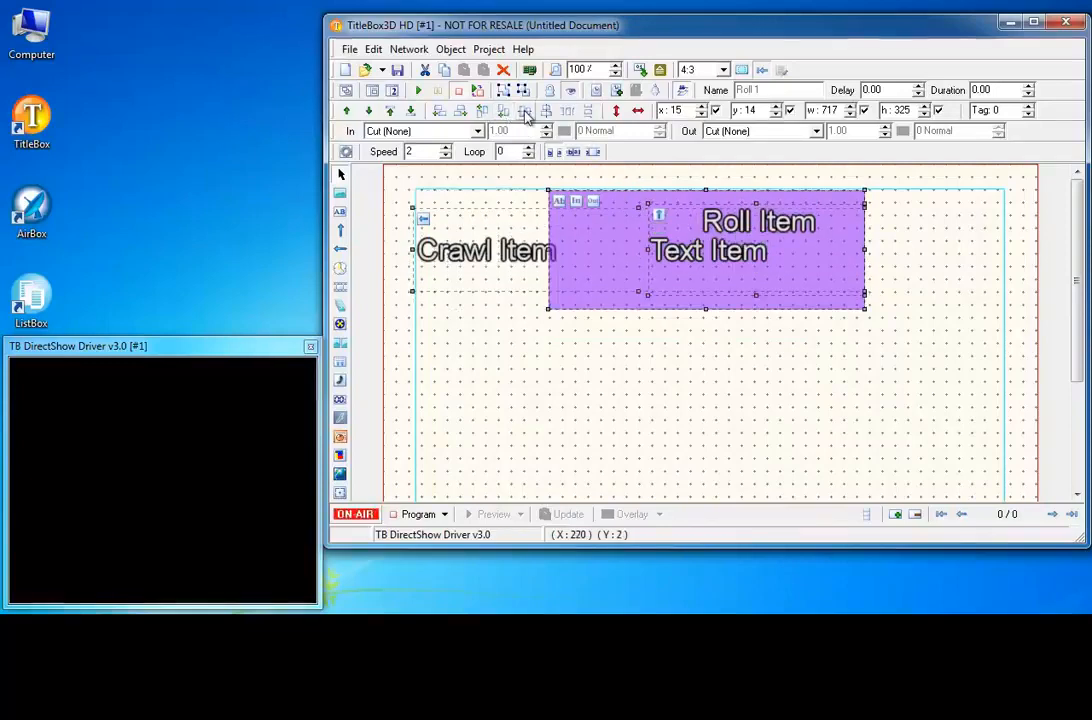
click(524, 110)
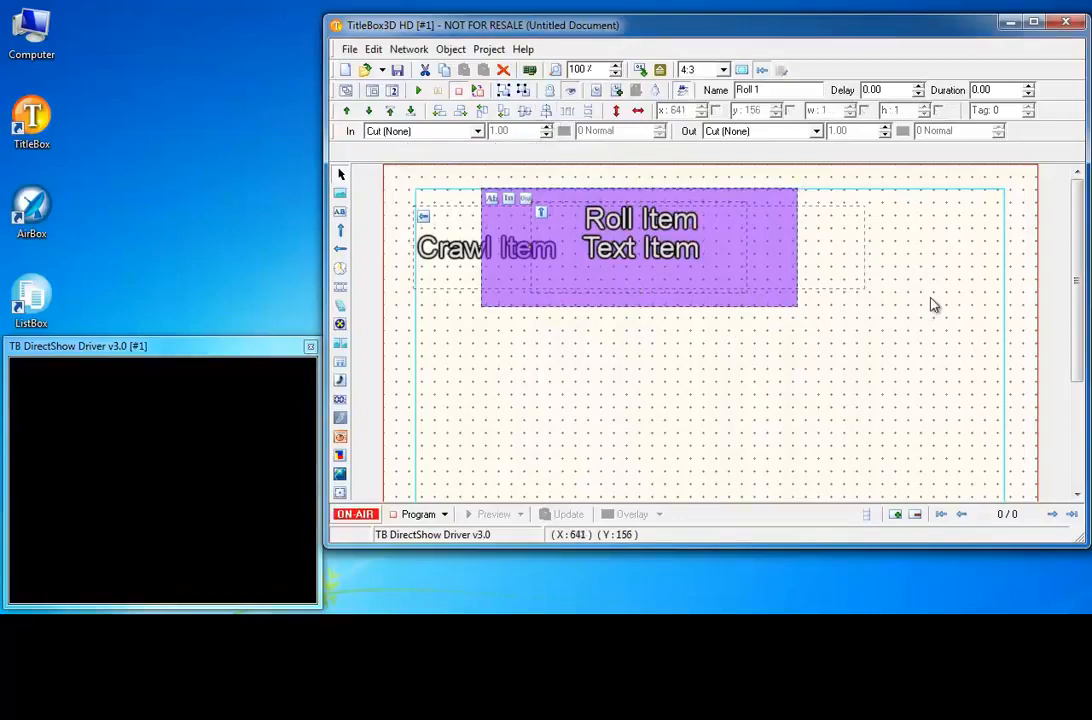
click(640, 218)
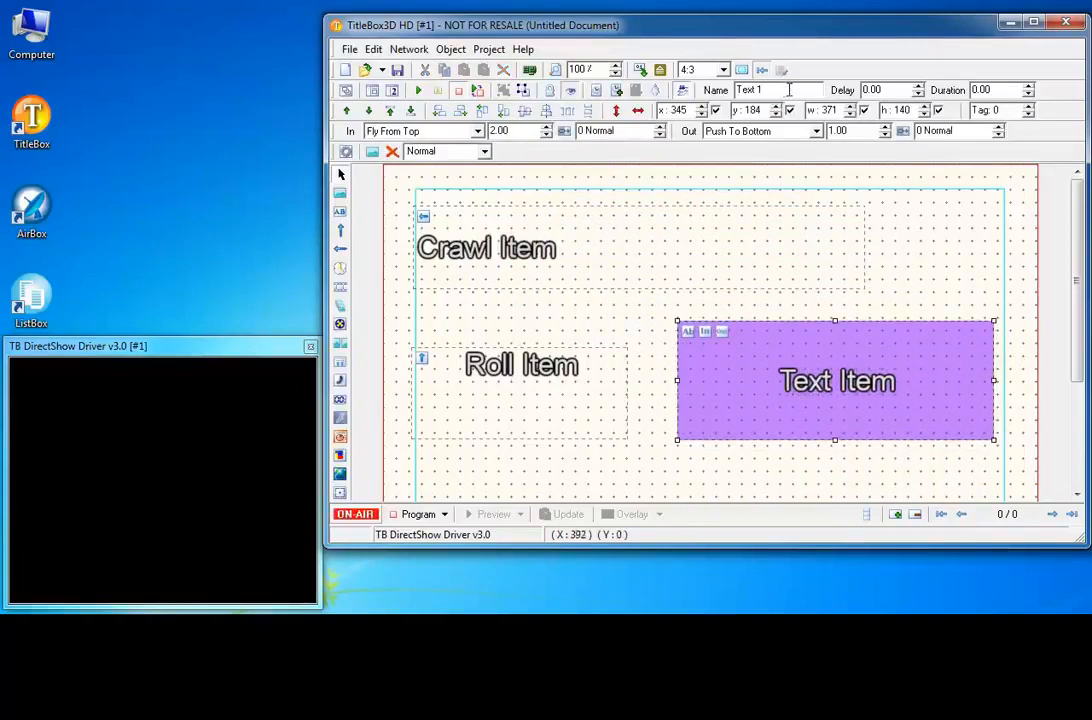
- Clear the Text Item's name, set Delay 2.00 and Duration 30.00, and raise its Tag to 3
triple_click(778, 88)
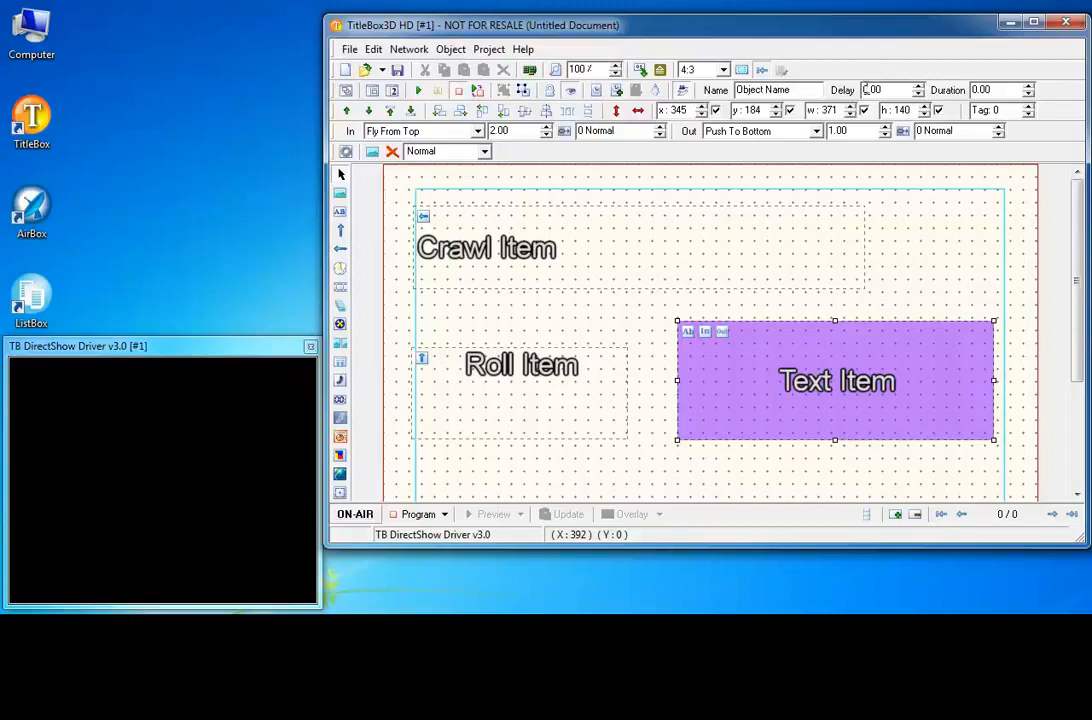
click(356, 512)
text(30)
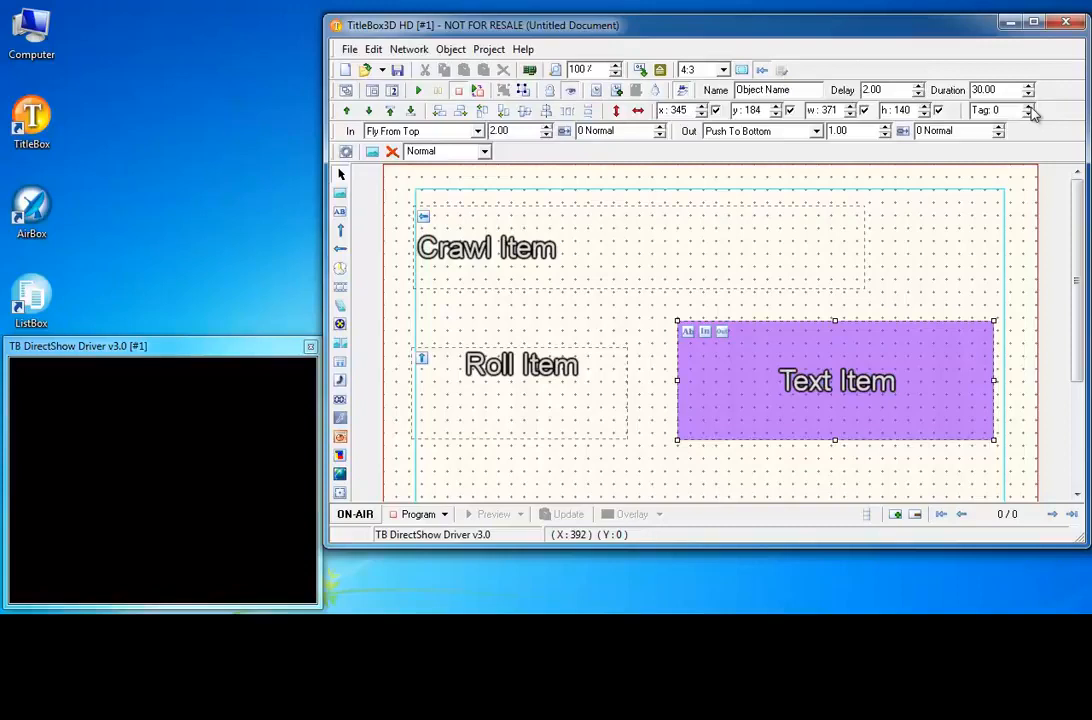
click(1032, 106)
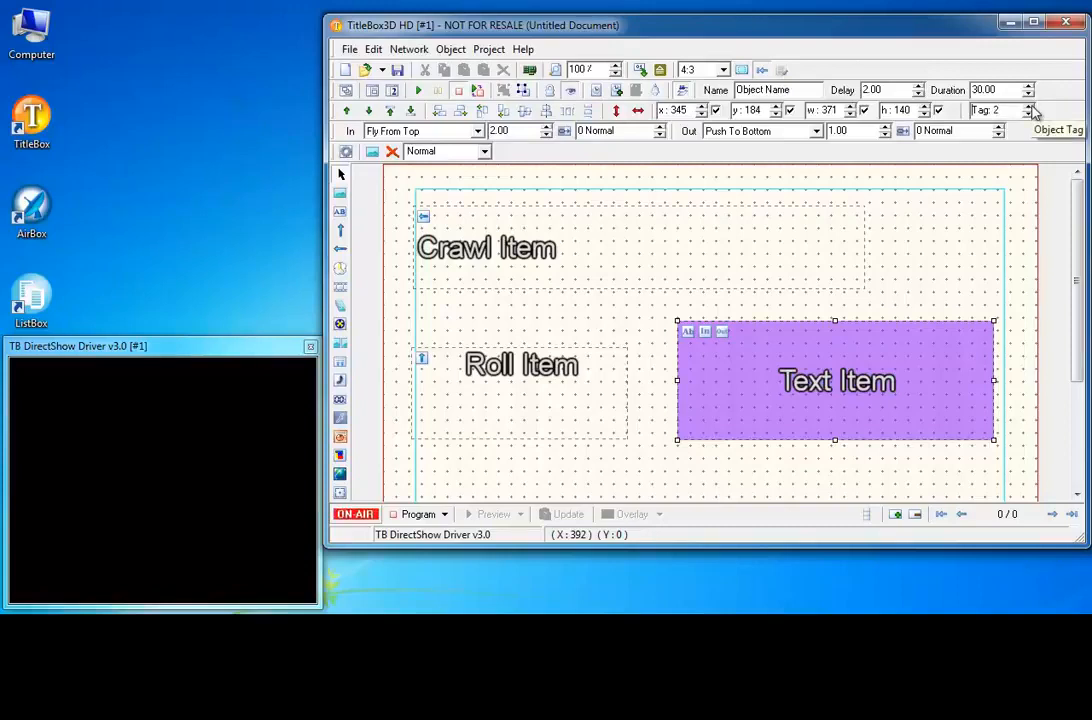
click(1032, 106)
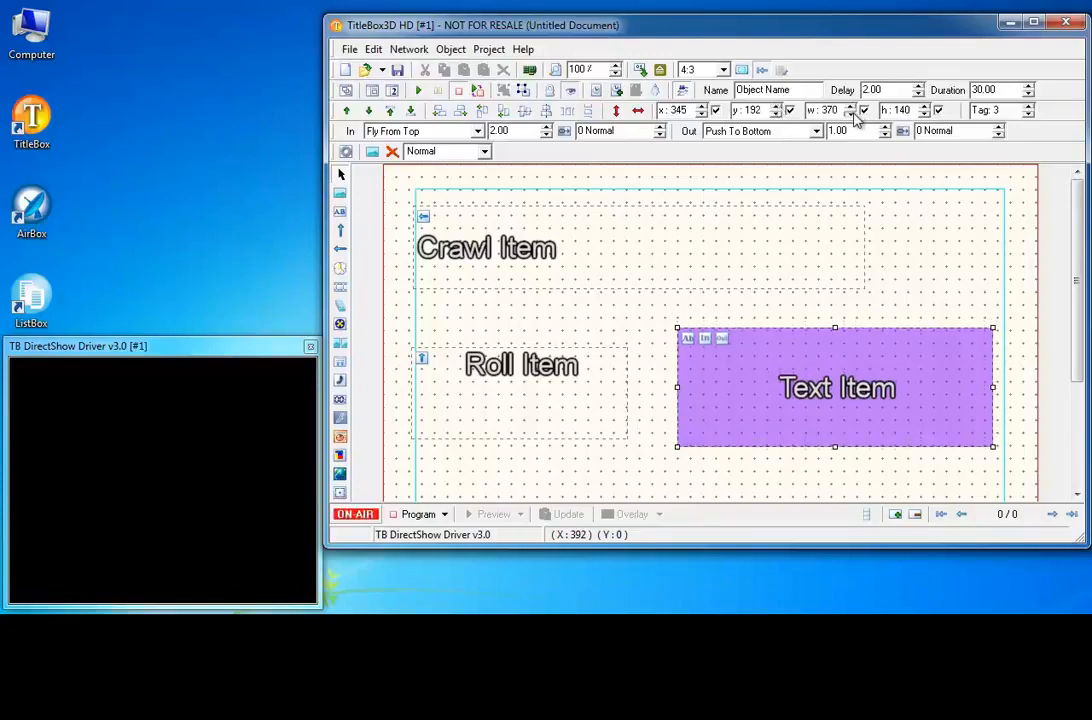
- Move the purple Text Item box to the right of the workspace and widen it
click(852, 112)
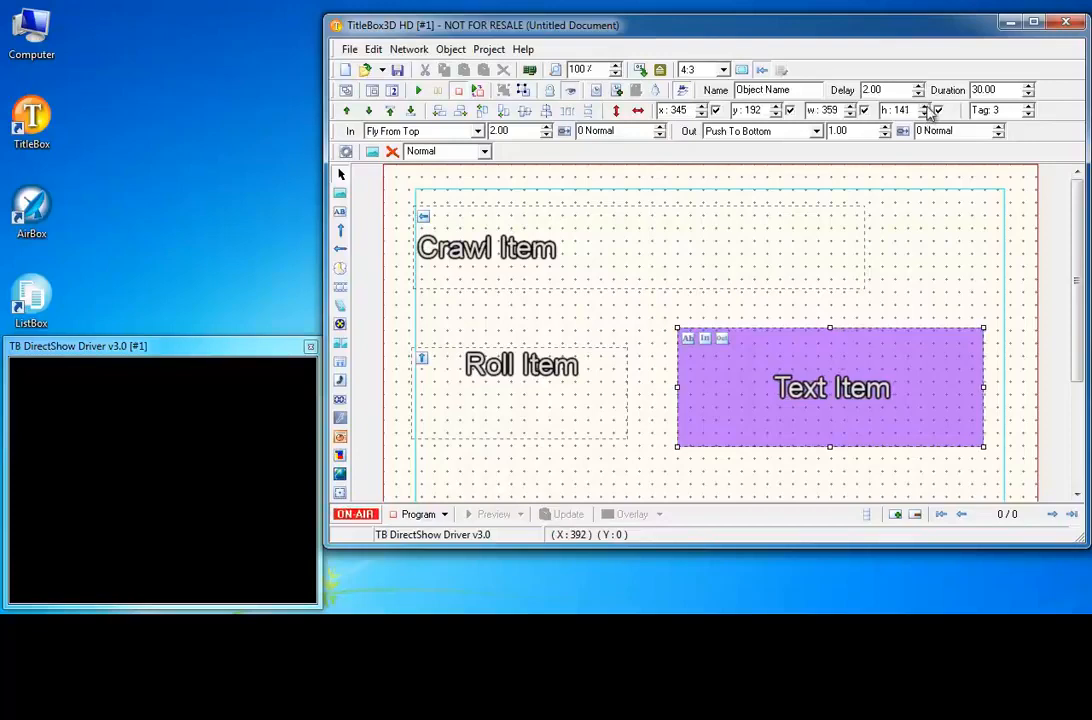
click(928, 106)
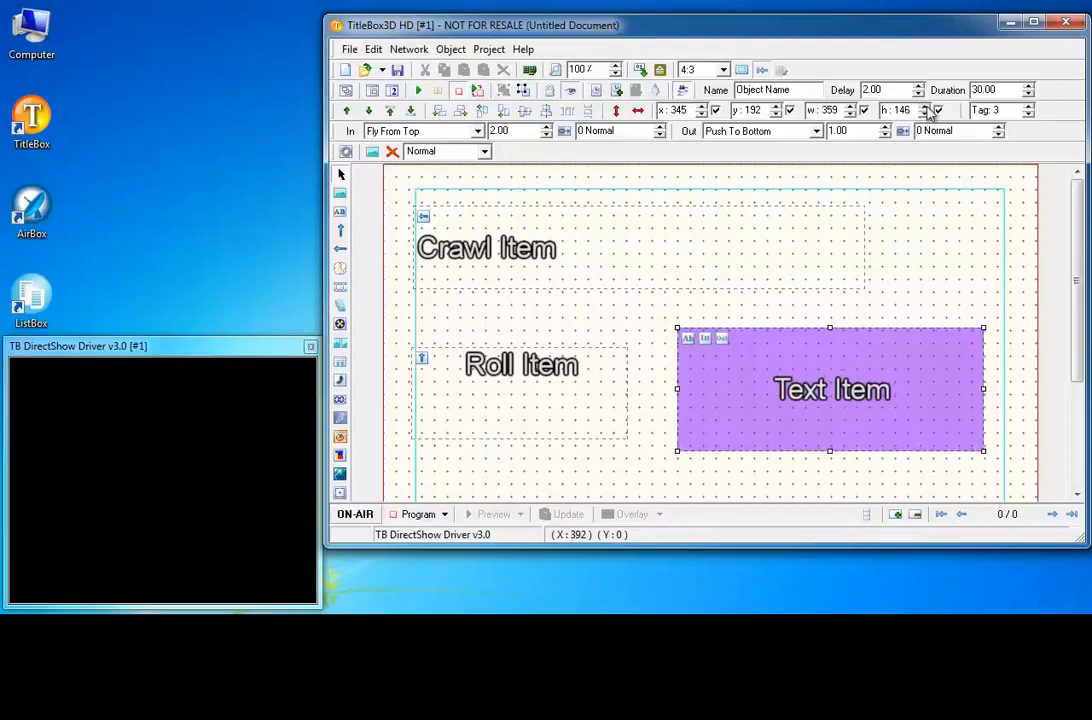
drag(830, 388, 822, 362)
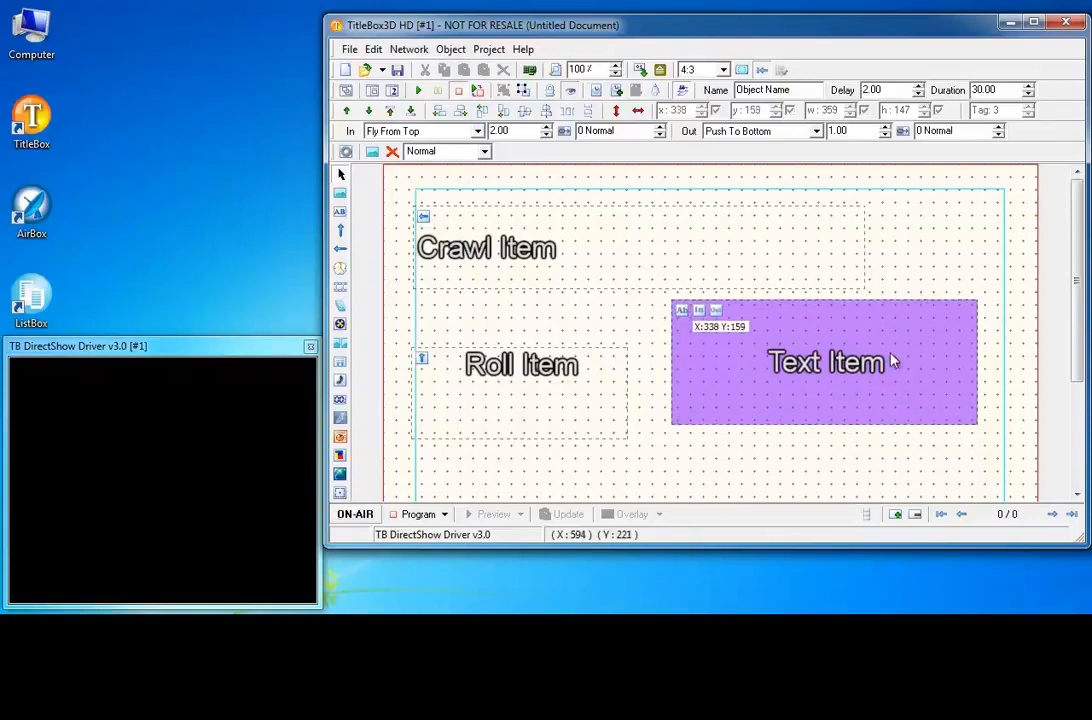
drag(824, 360, 848, 398)
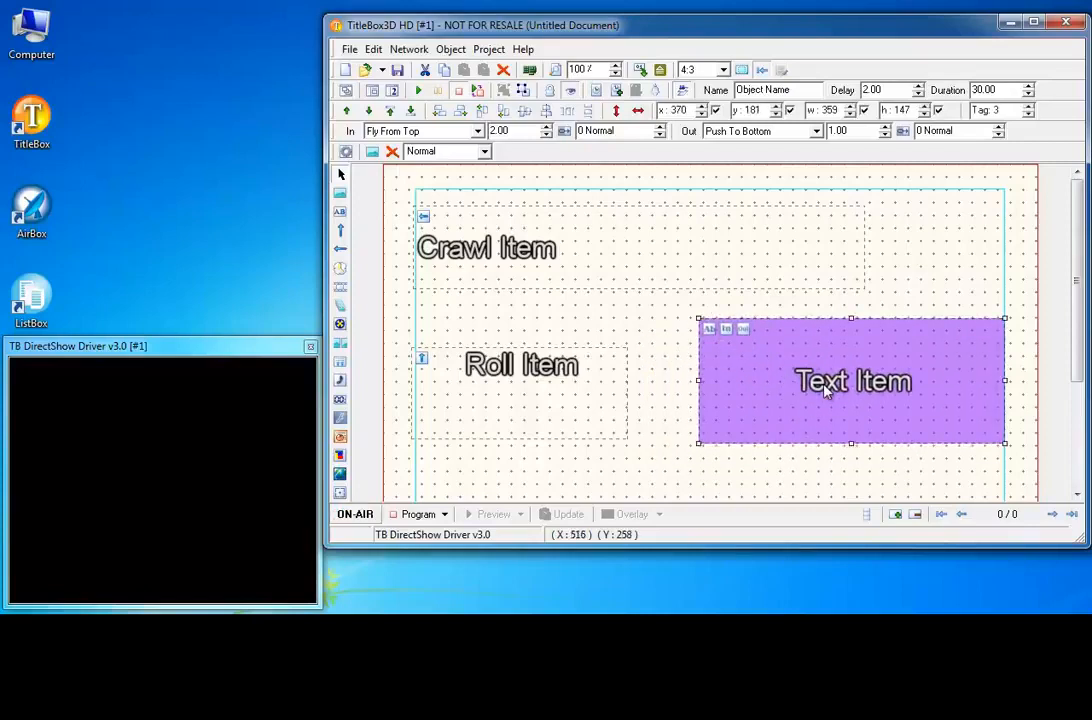
mouse_move(780, 360)
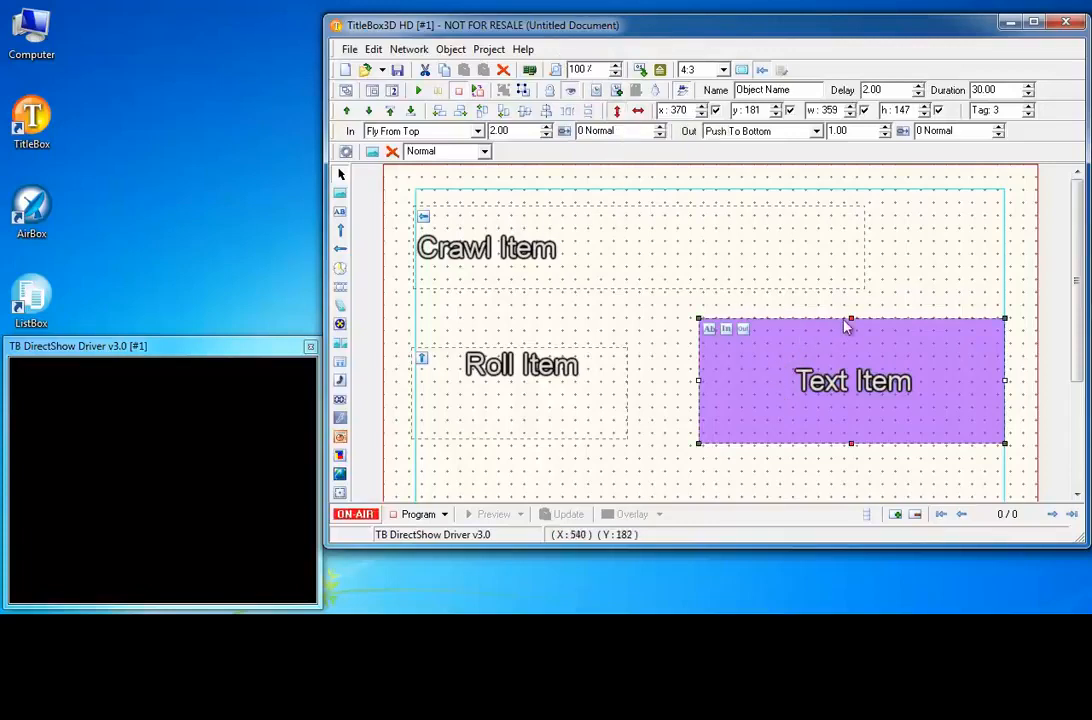
click(792, 288)
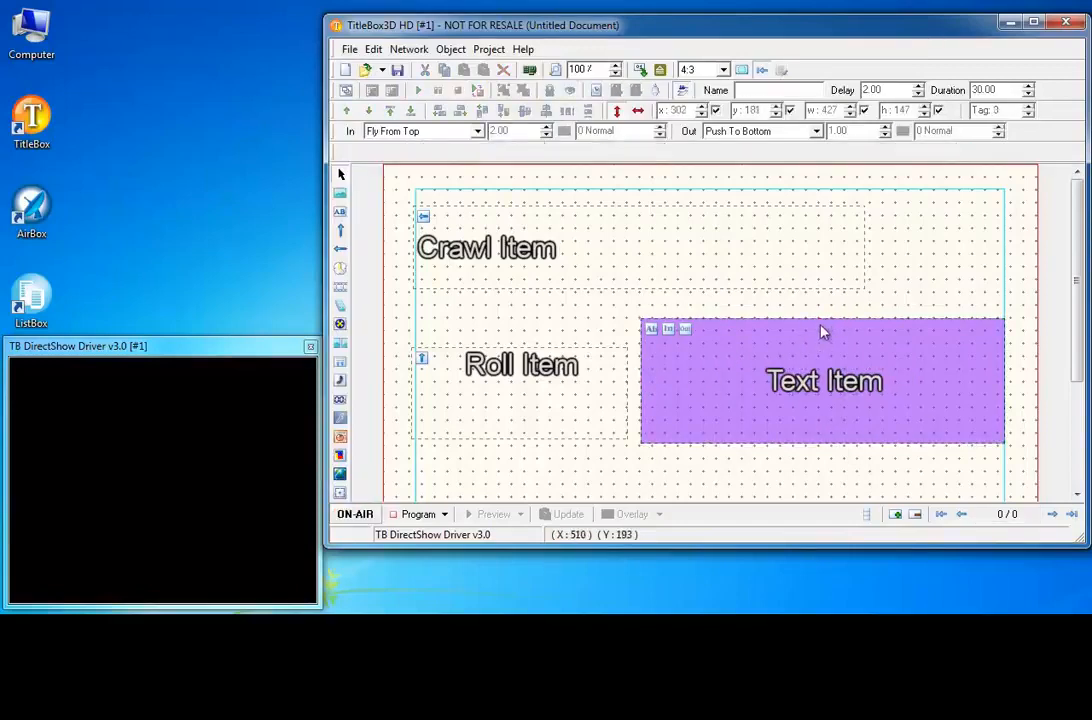
- Show the Object List with Roll 1, Object Name and Crawl 1
click(820, 380)
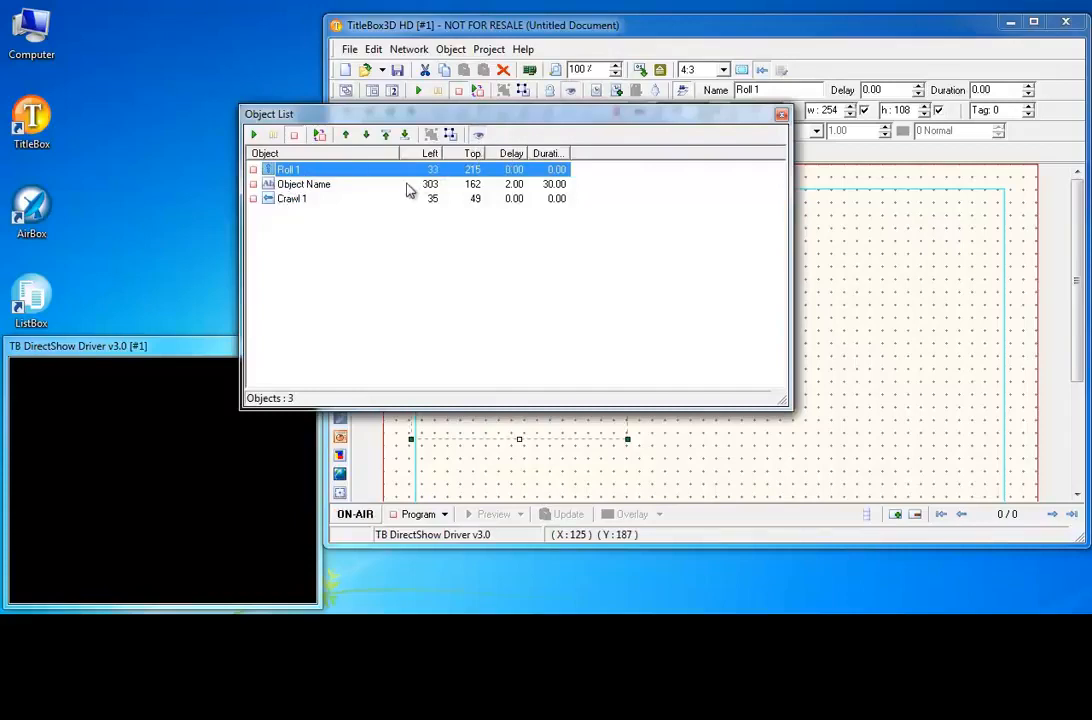
- Move Crawl 1 above Object Name in the Object List and close the list
click(292, 198)
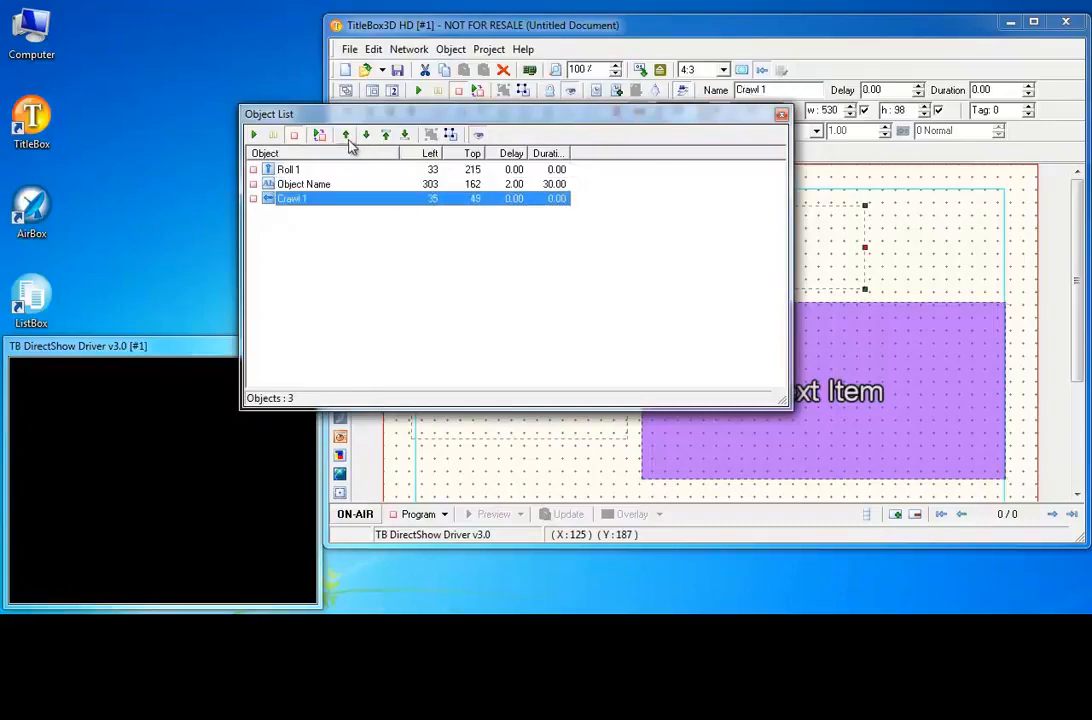
click(384, 134)
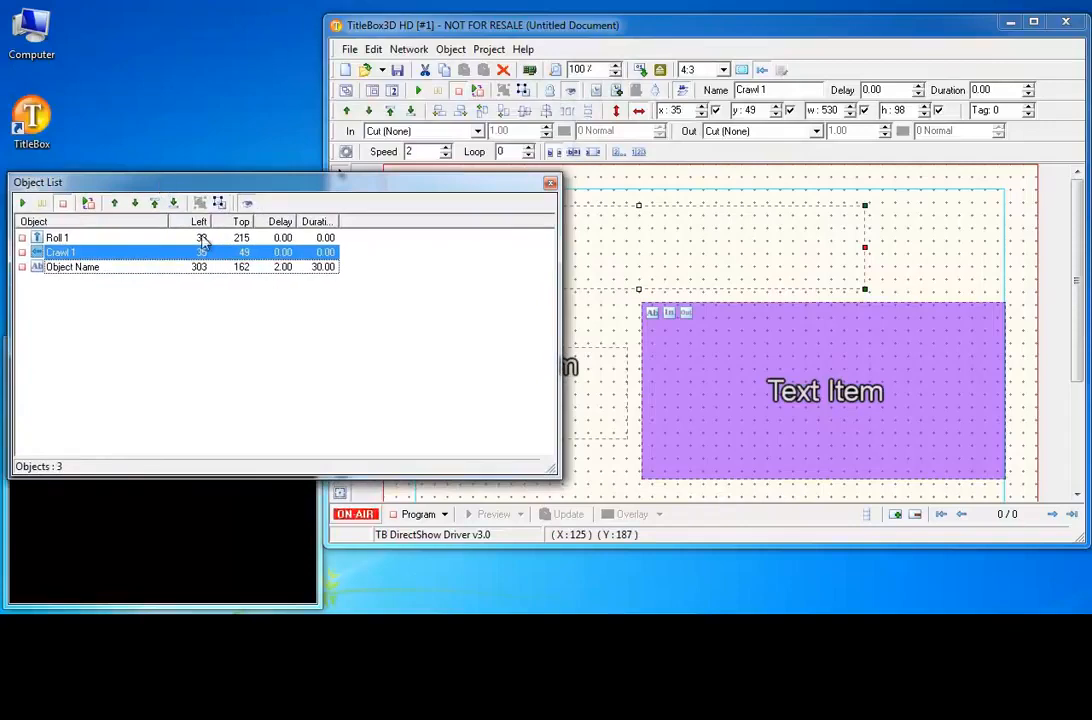
click(72, 268)
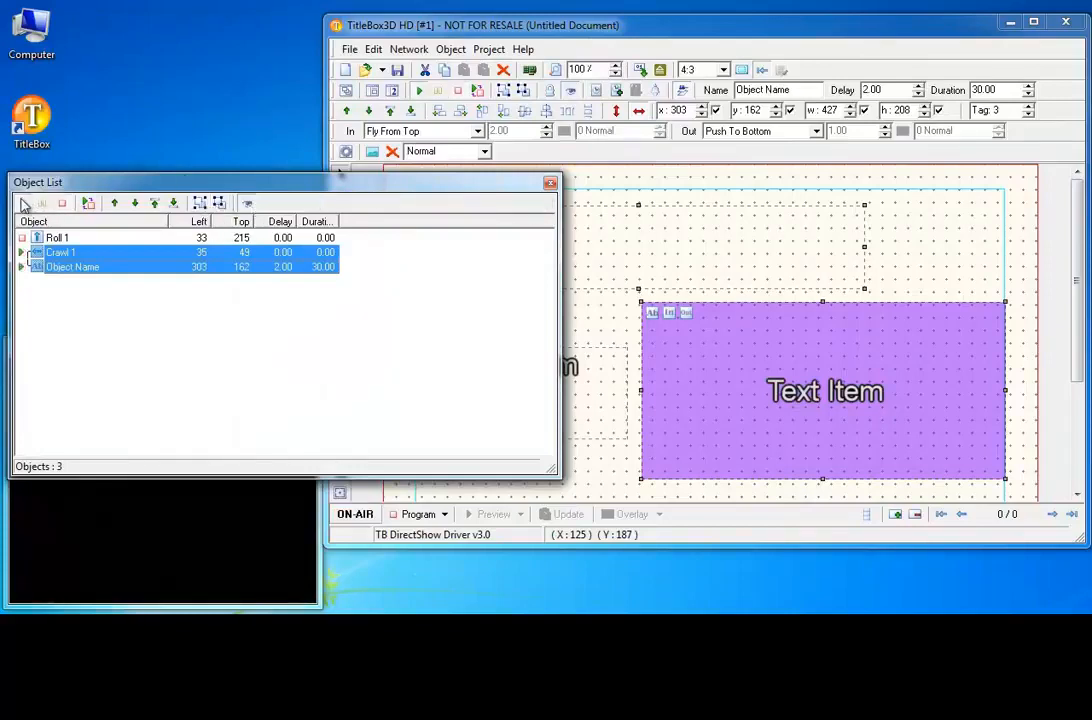
drag(280, 182, 580, 146)
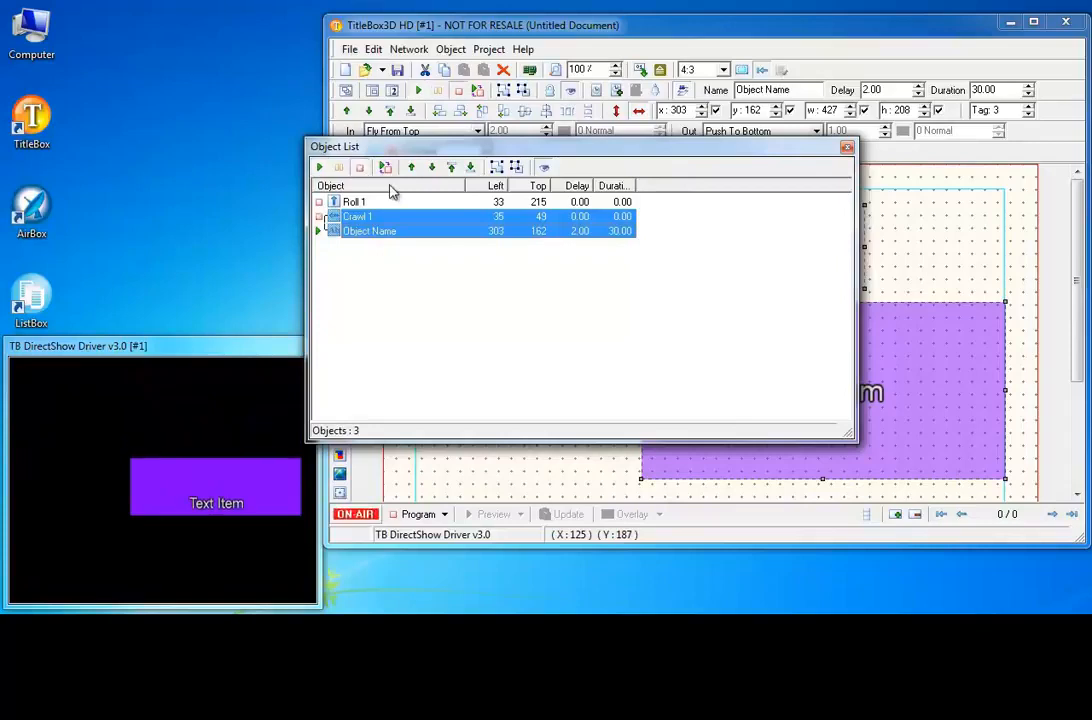
click(848, 148)
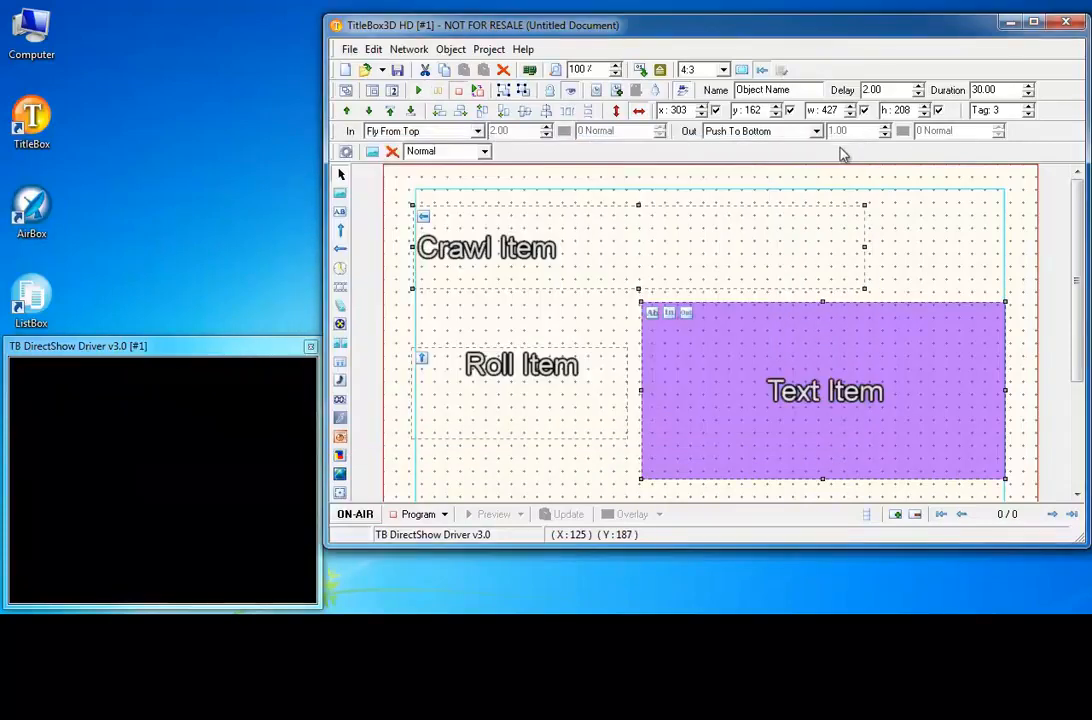
- Fill the Crawl Item with yellow and choose a background colour for the Roll Item
drag(824, 390, 850, 374)
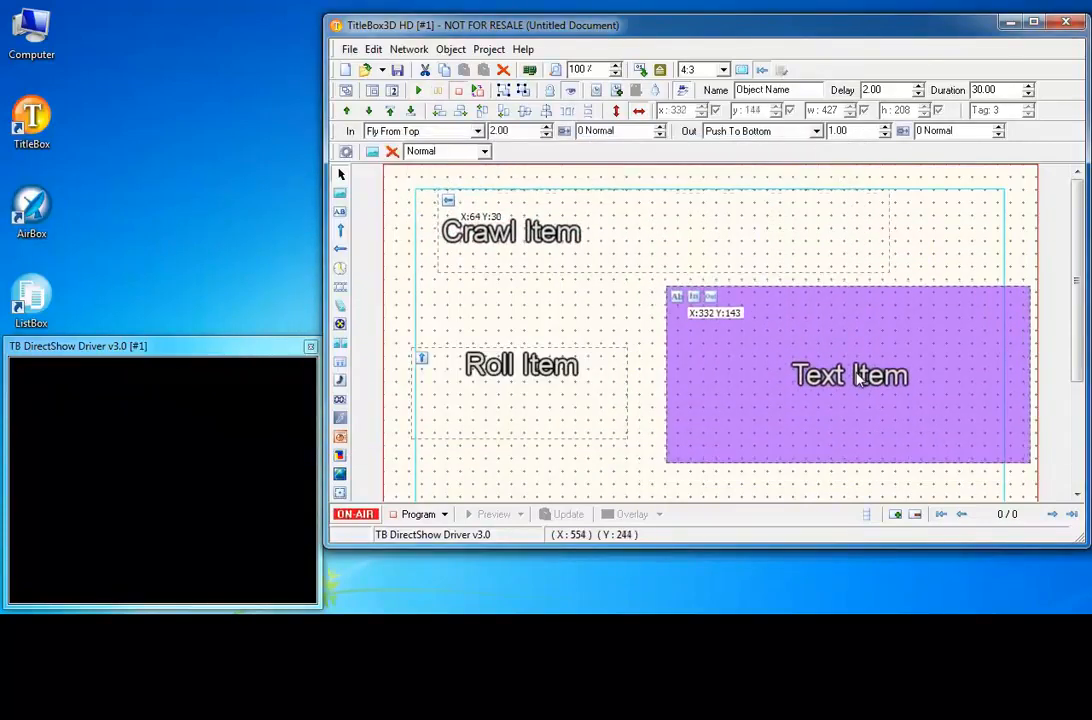
click(510, 230)
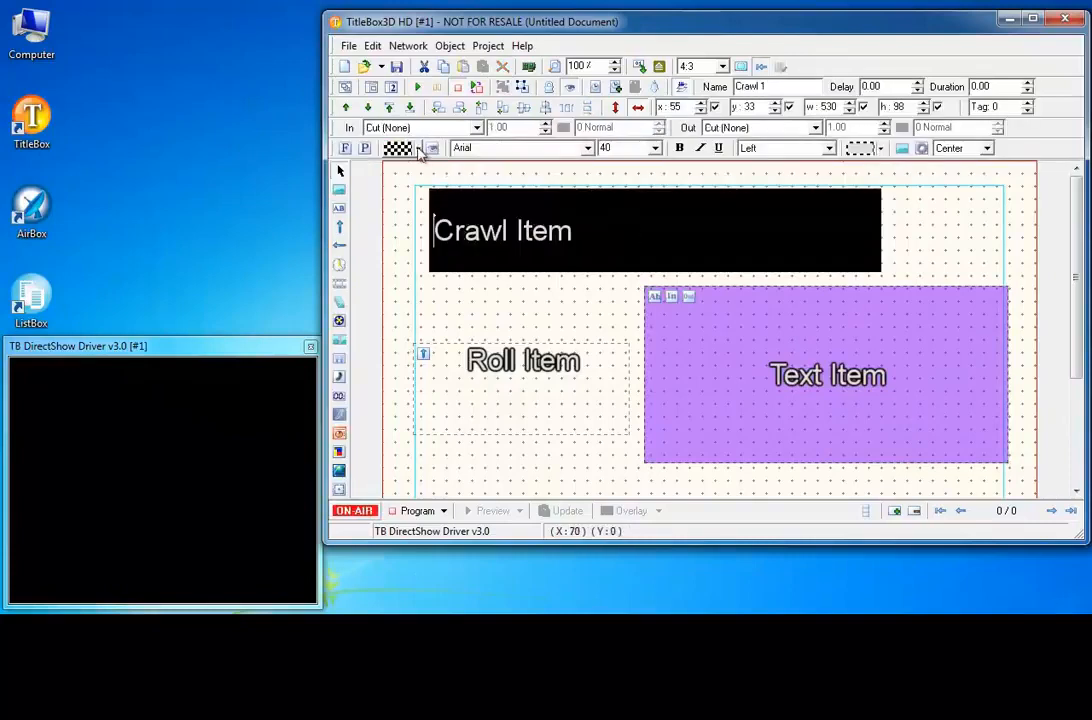
click(398, 148)
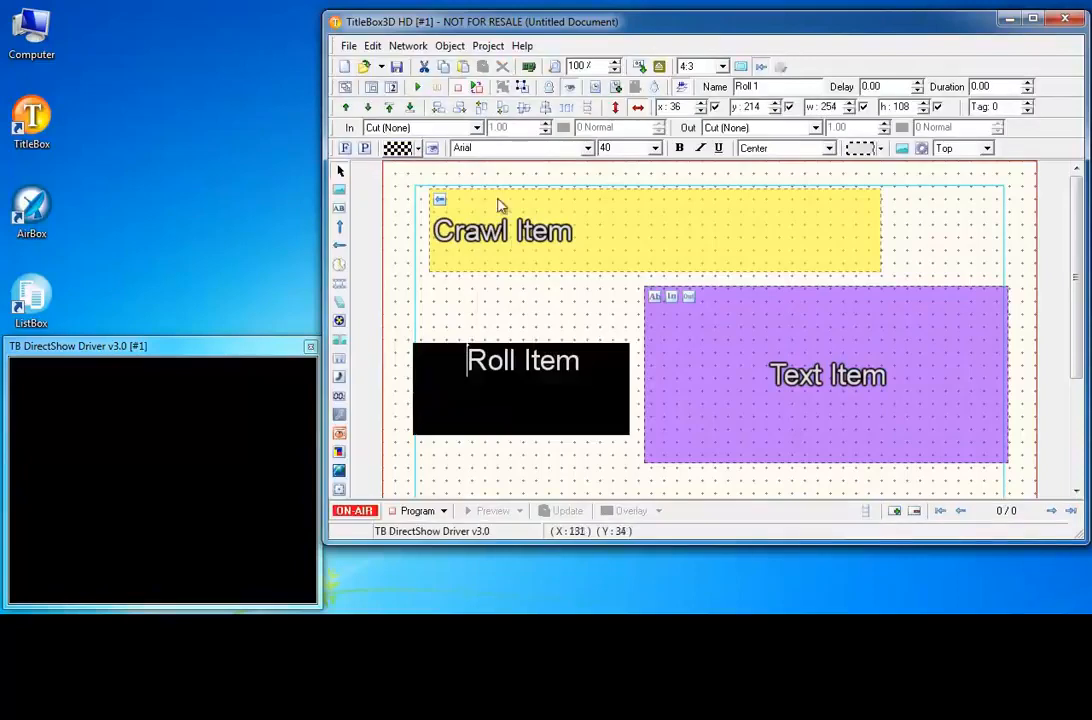
click(414, 148)
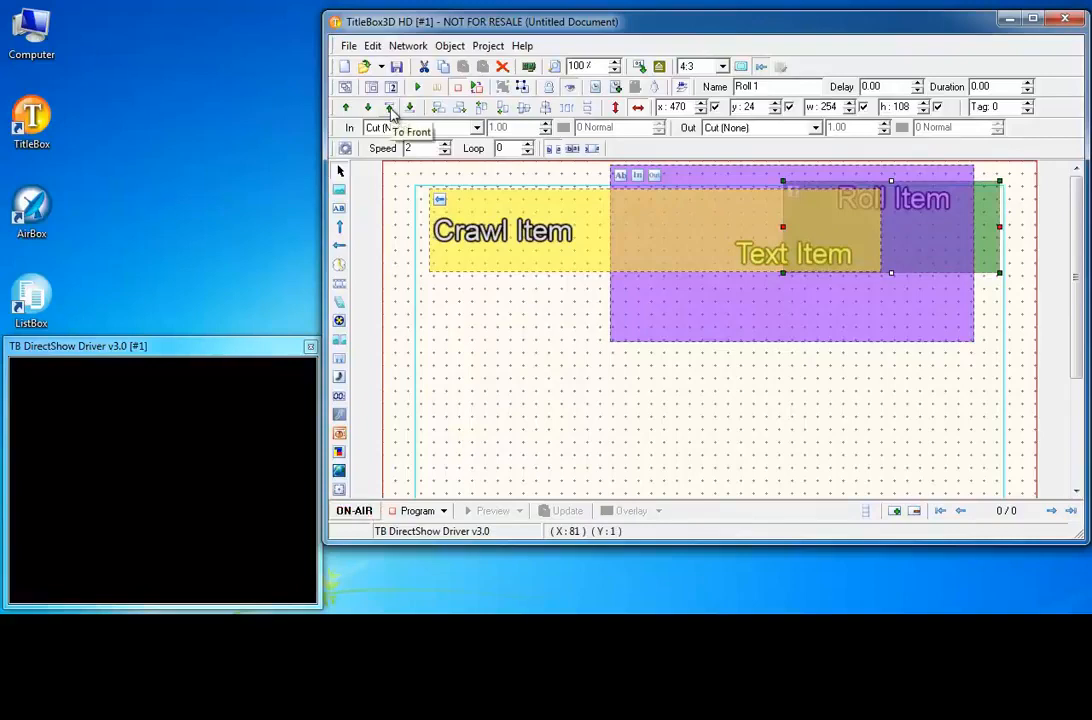
- Bring Roll 1 to the front, preview on air and stop, then place the Crawl Item below the Text Item
click(388, 108)
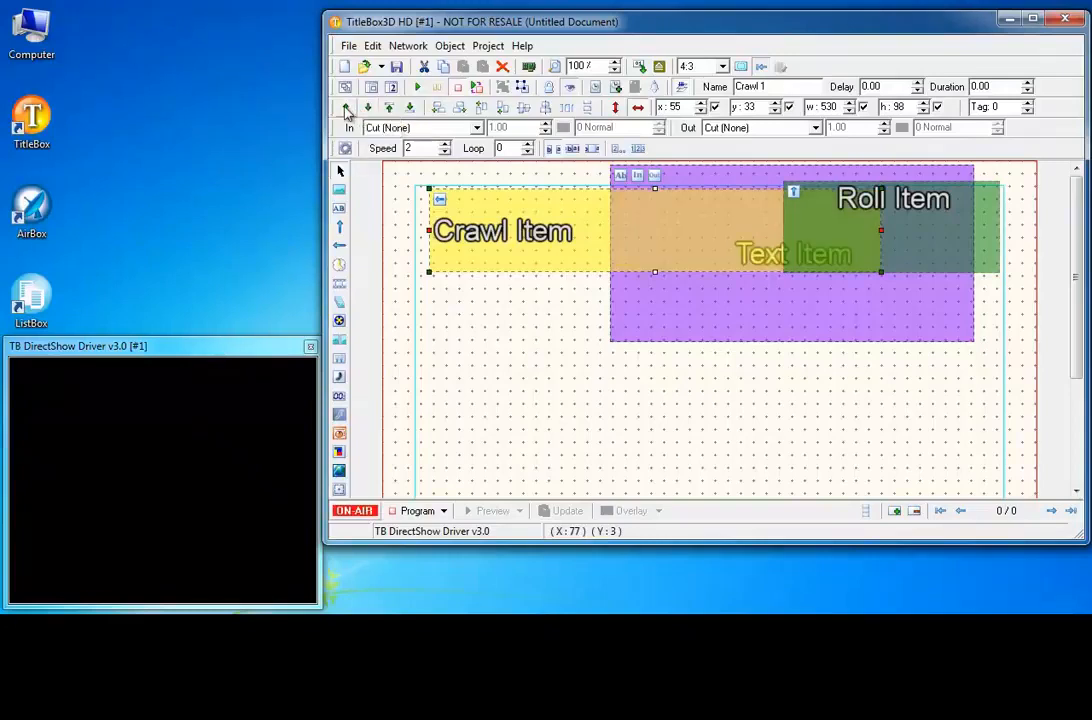
mouse_move(344, 108)
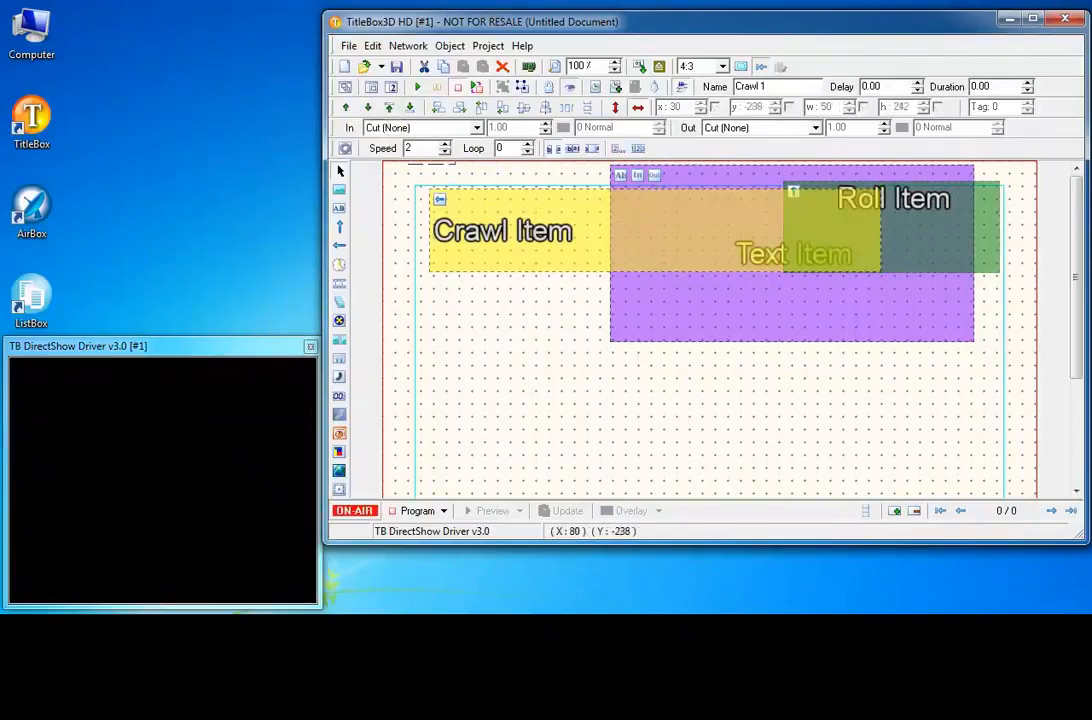
click(838, 294)
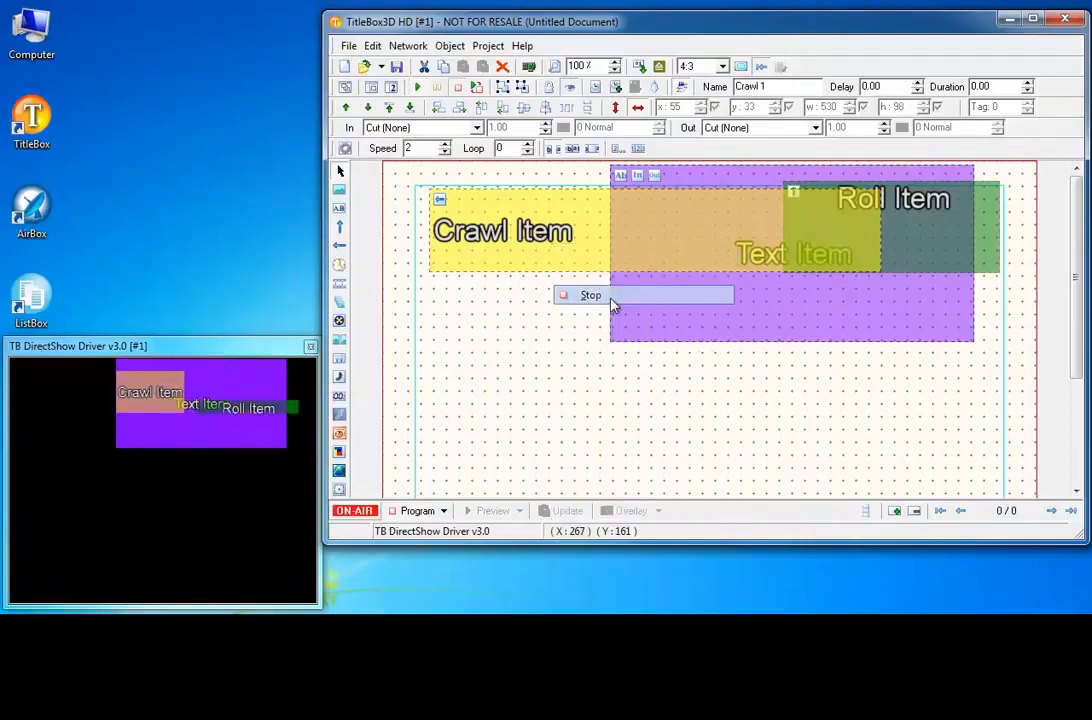
click(590, 296)
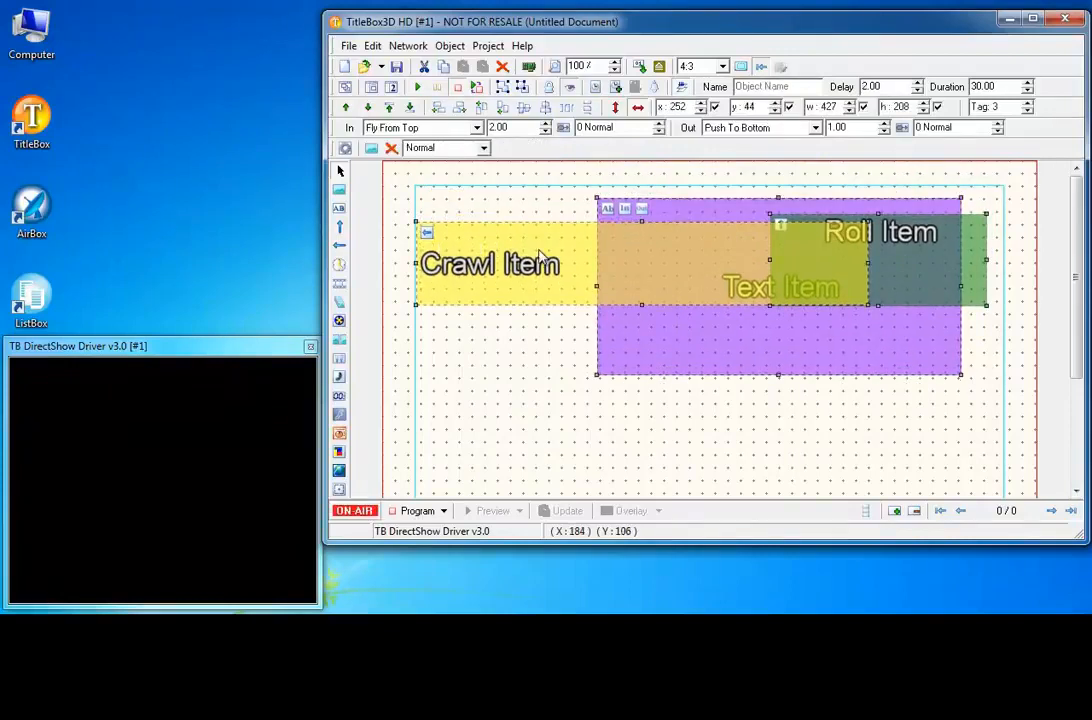
drag(490, 264, 524, 404)
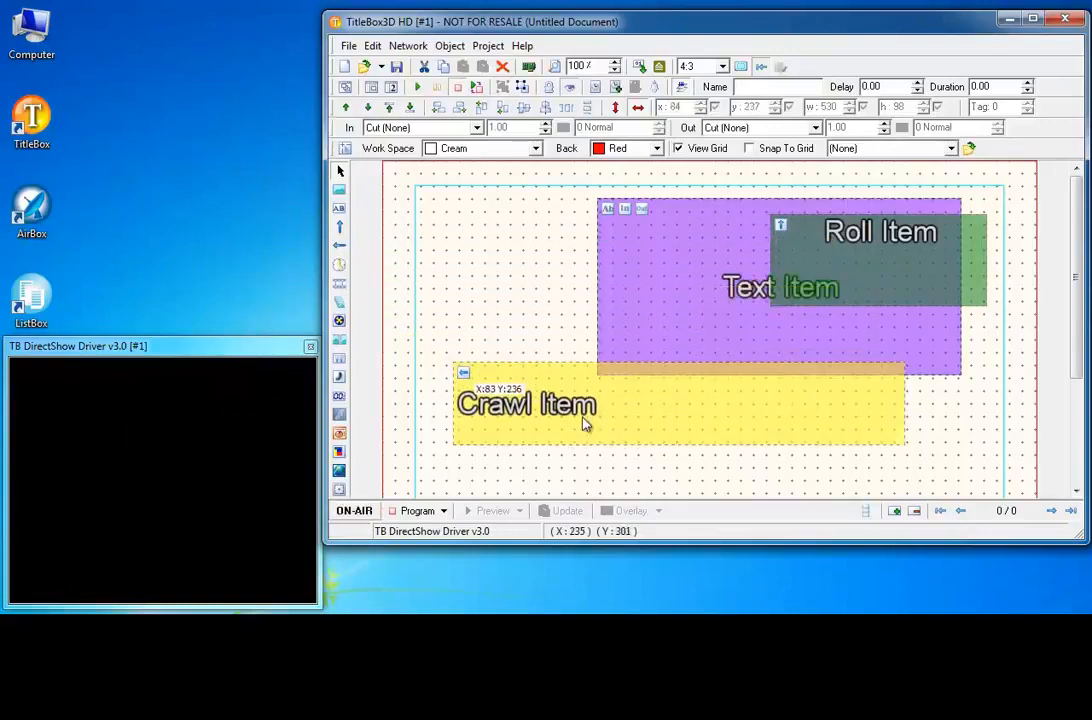
- Place Roll Item top-left, Text Item top-right and a wide Crawl Item along the bottom, then deselect
click(524, 404)
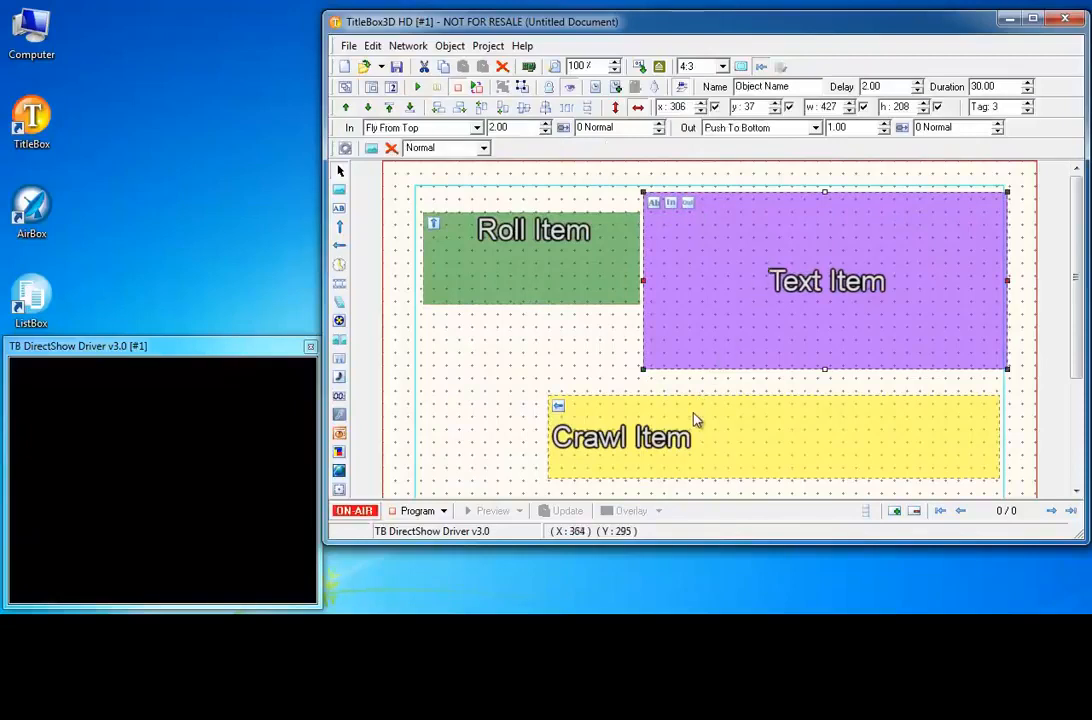
click(620, 436)
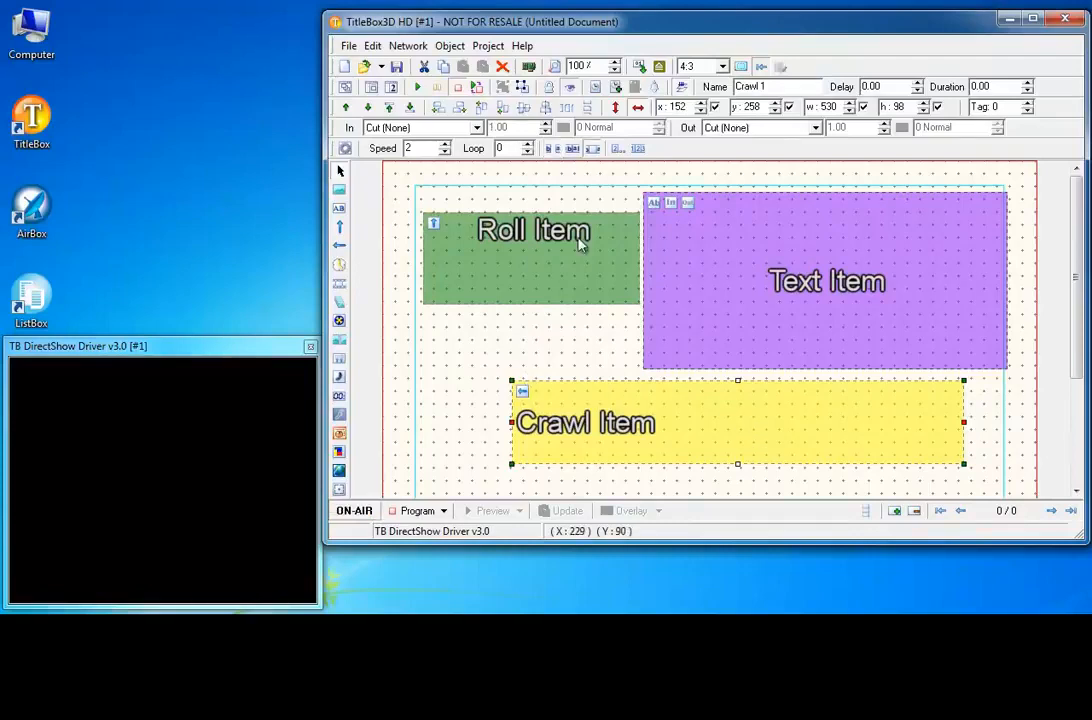
click(512, 344)
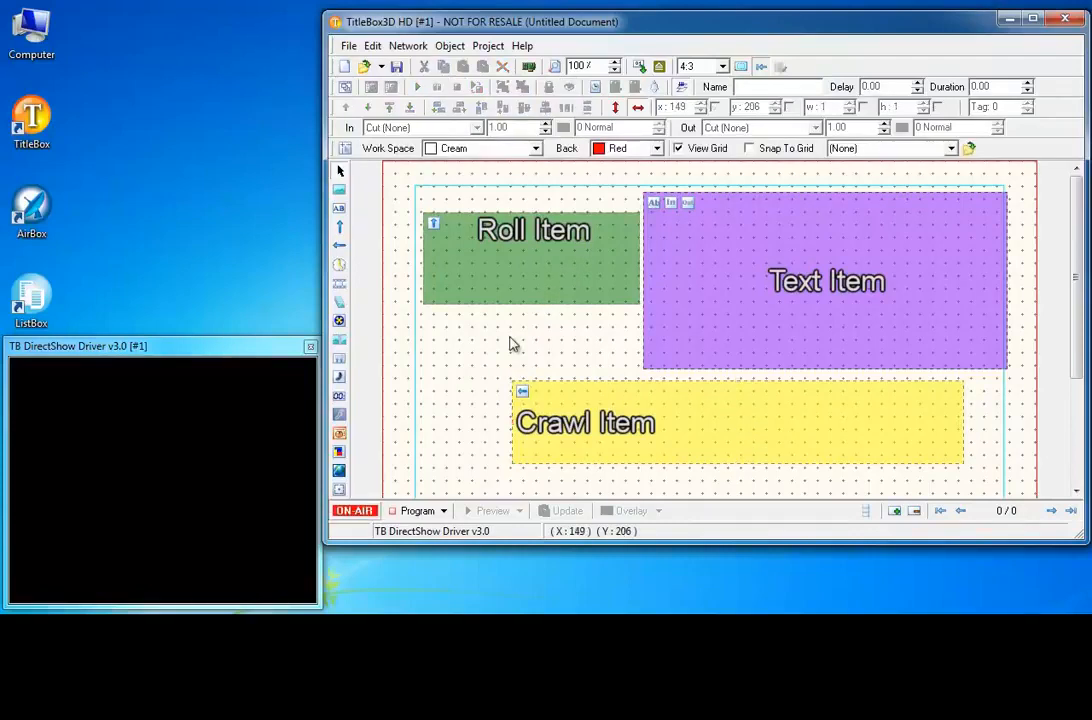
mouse_move(564, 252)
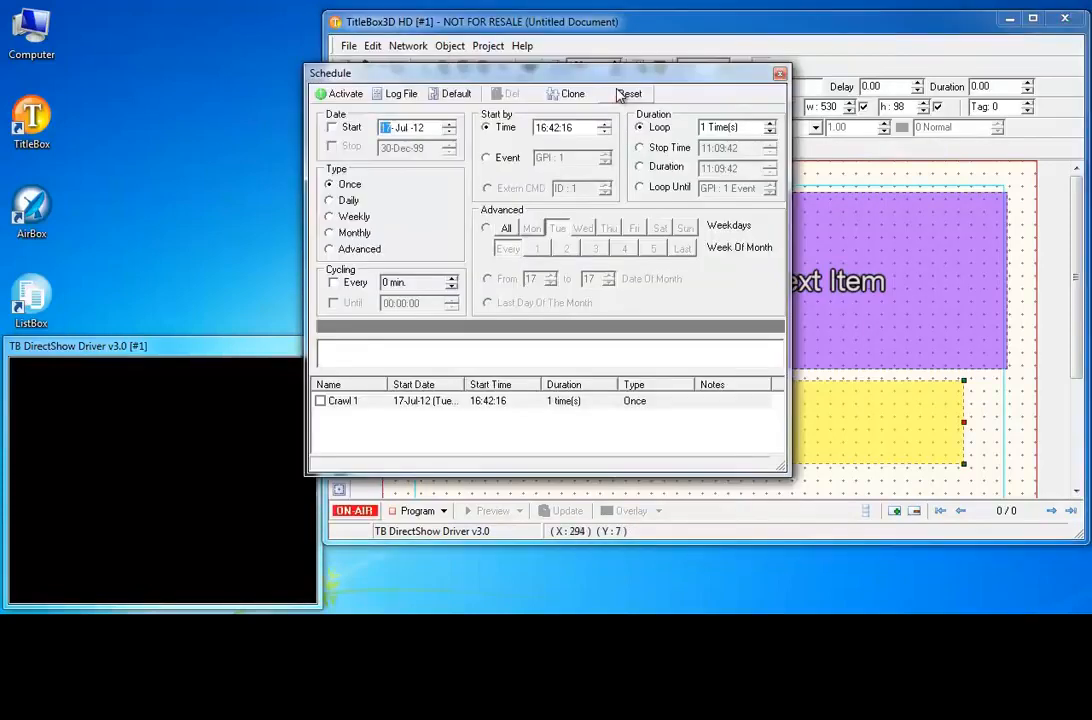
mouse_move(512, 180)
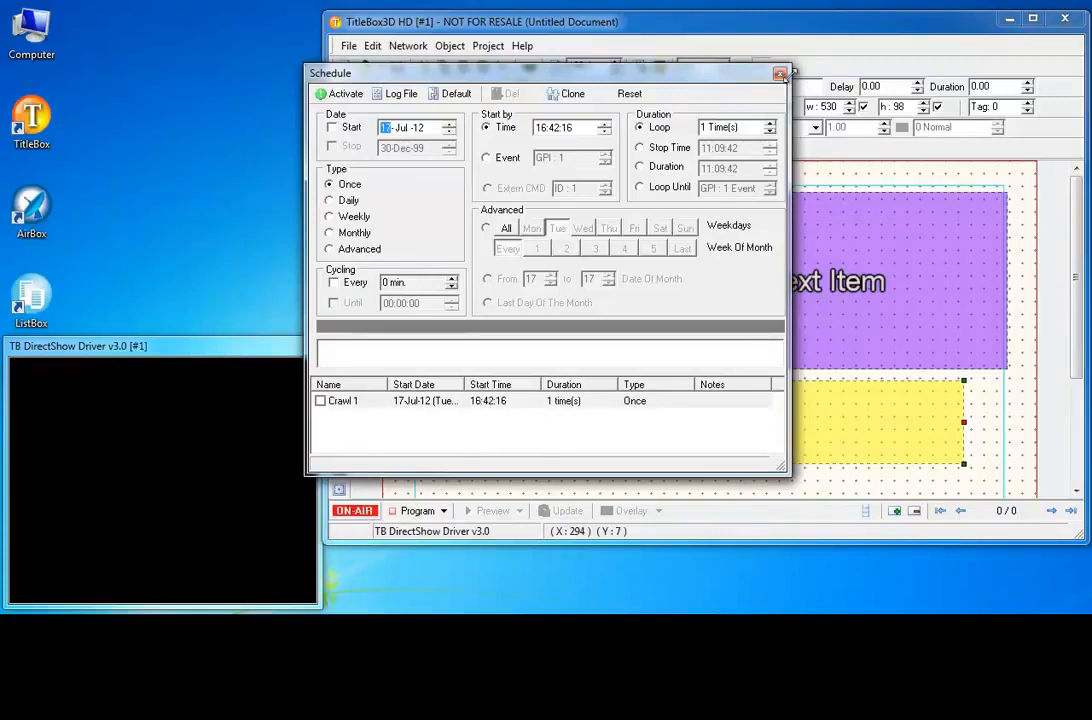
click(780, 72)
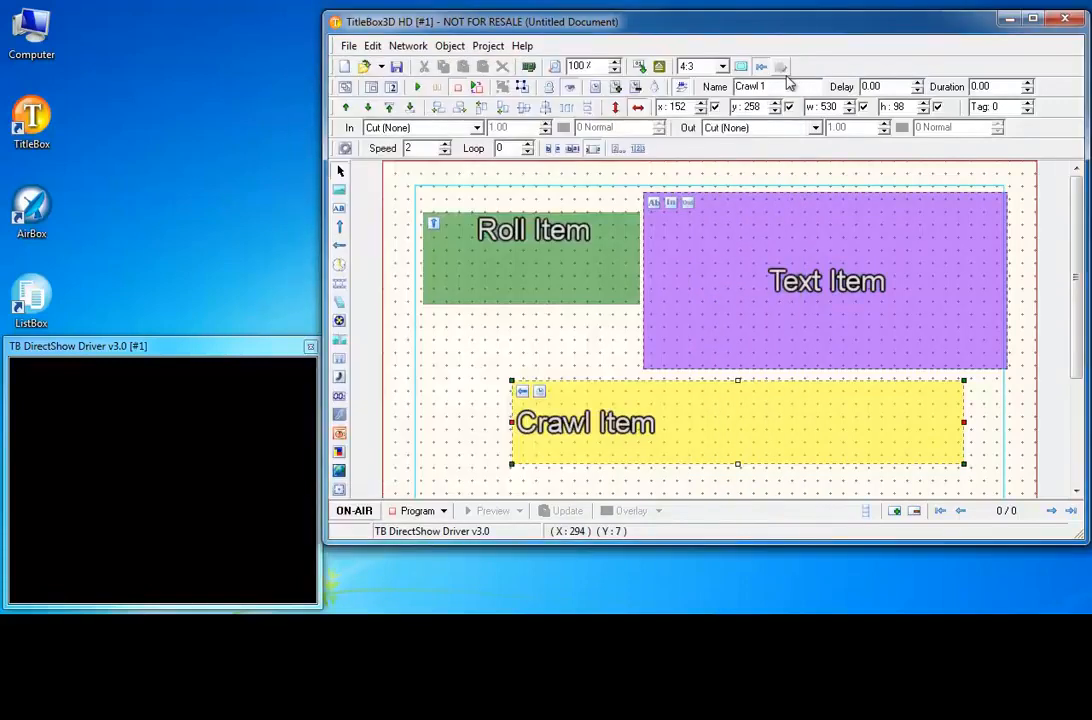
mouse_move(790, 82)
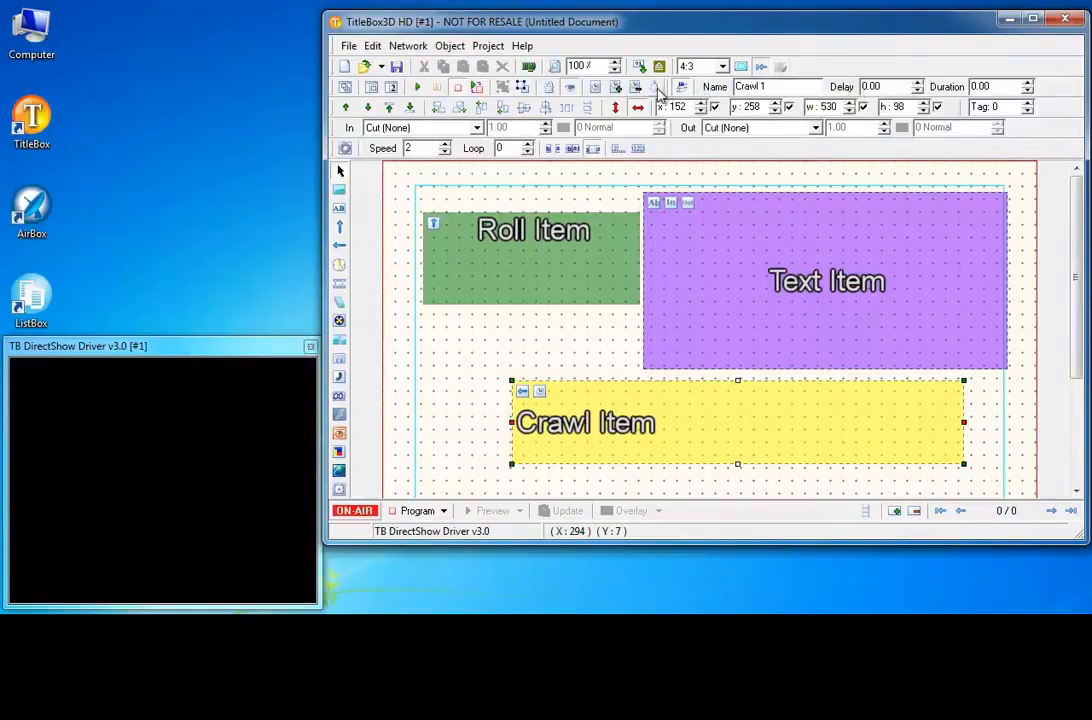
mouse_move(660, 94)
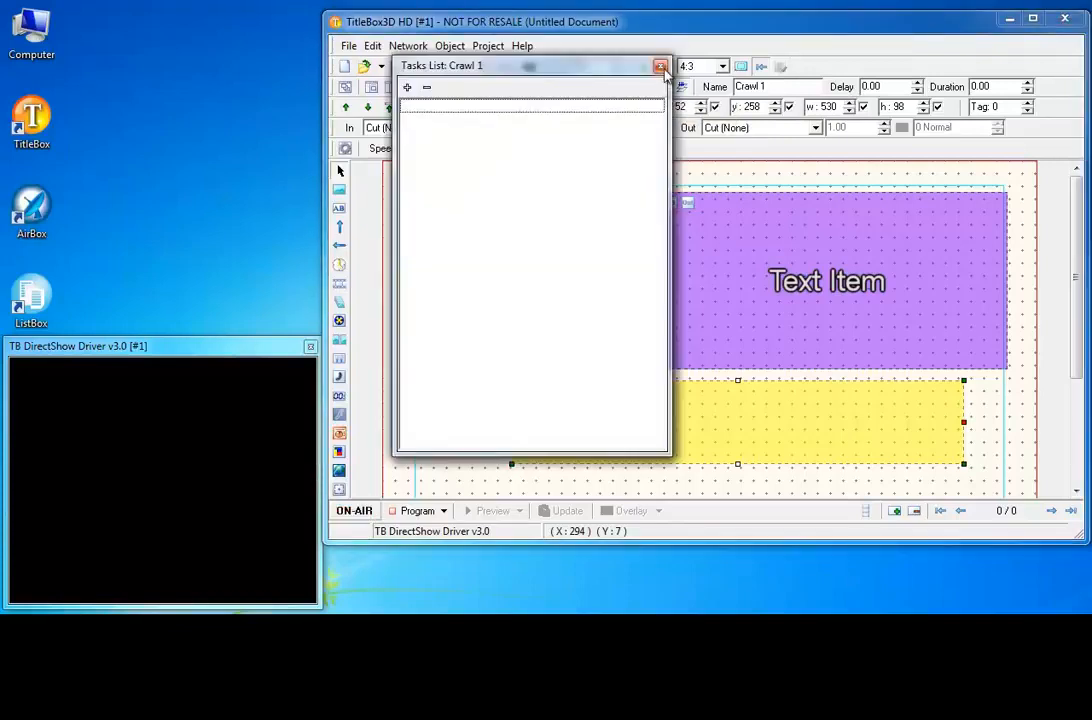
- Close the empty Tasks List: Crawl 1 window
click(660, 64)
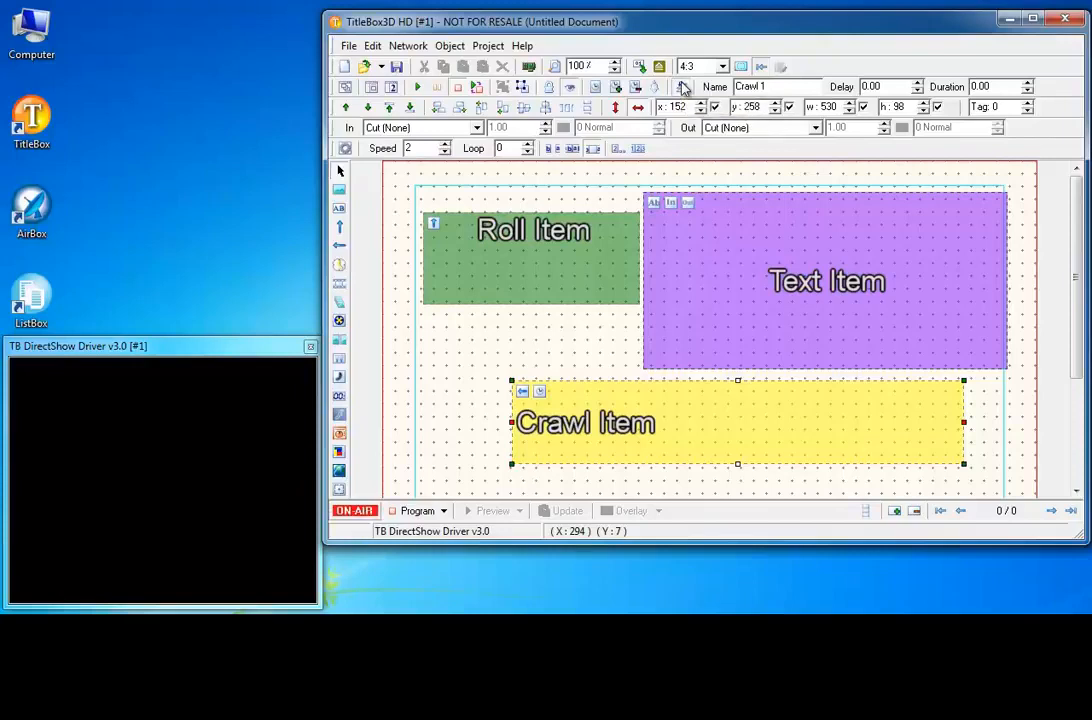
mouse_move(482, 214)
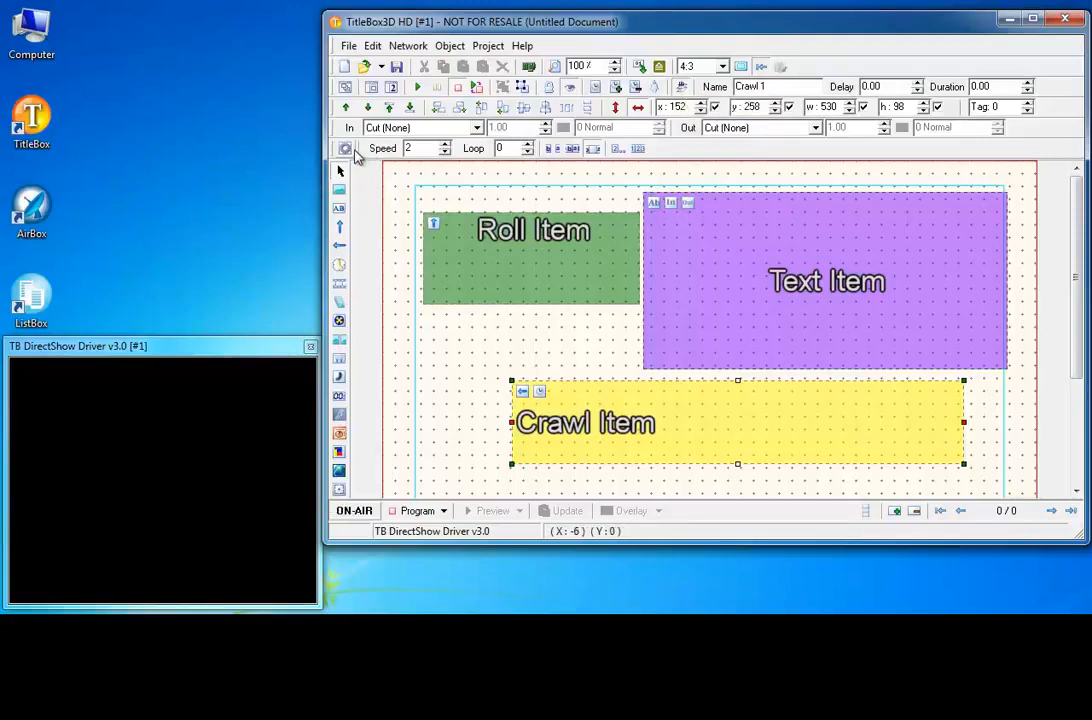
click(344, 148)
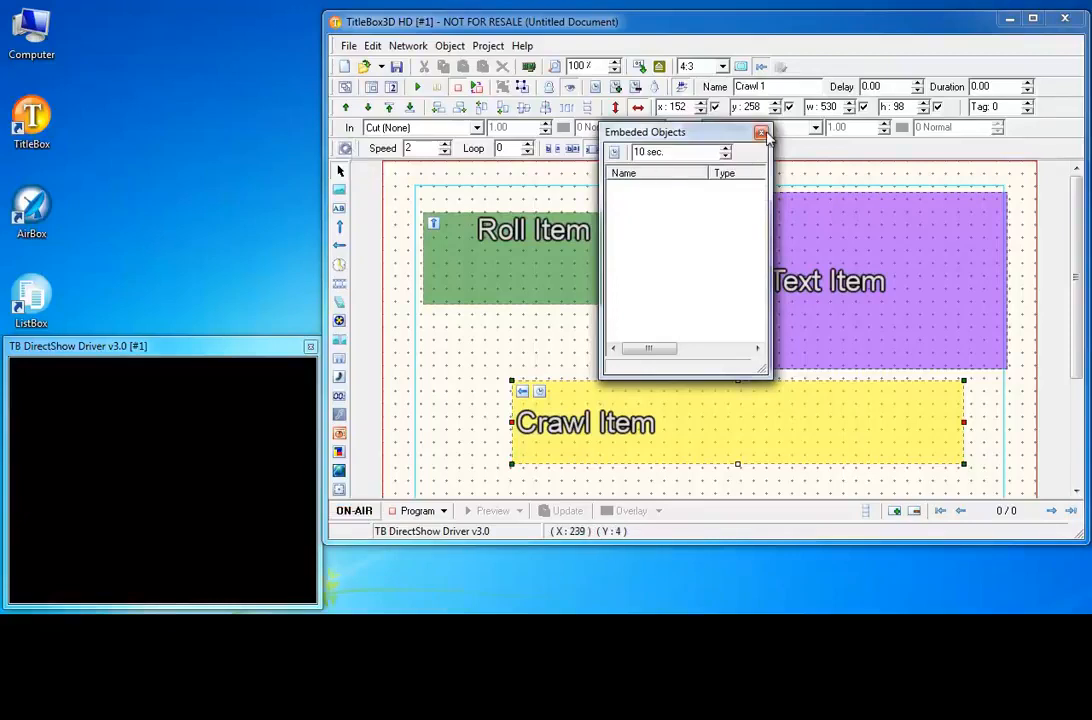
click(760, 132)
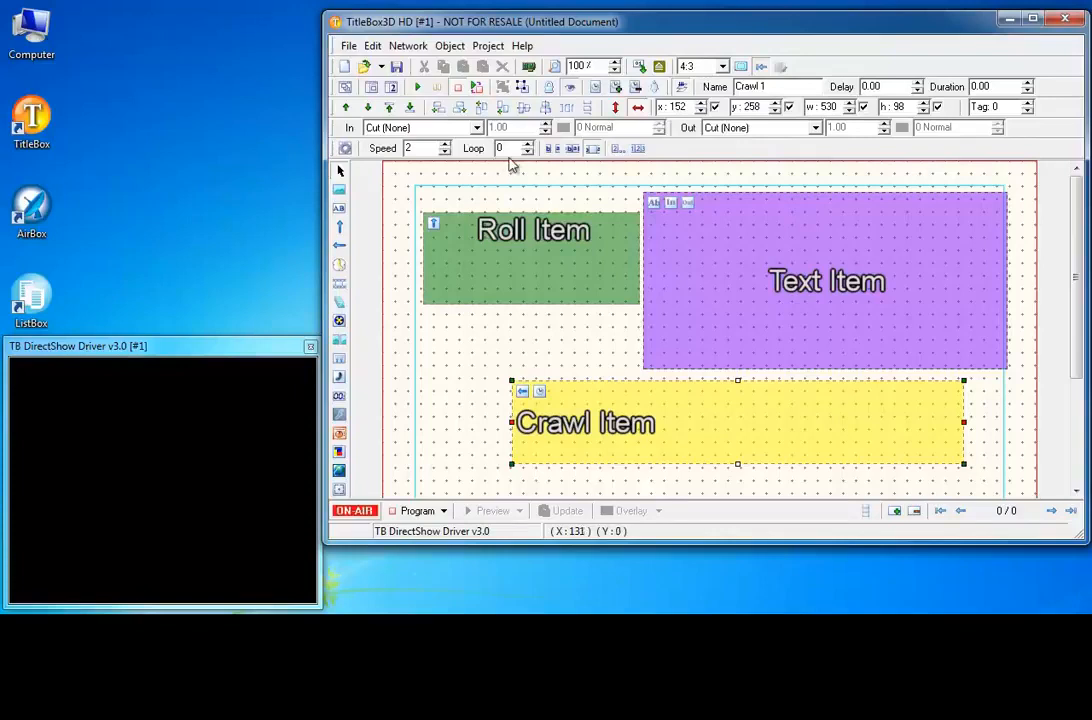
mouse_move(538, 204)
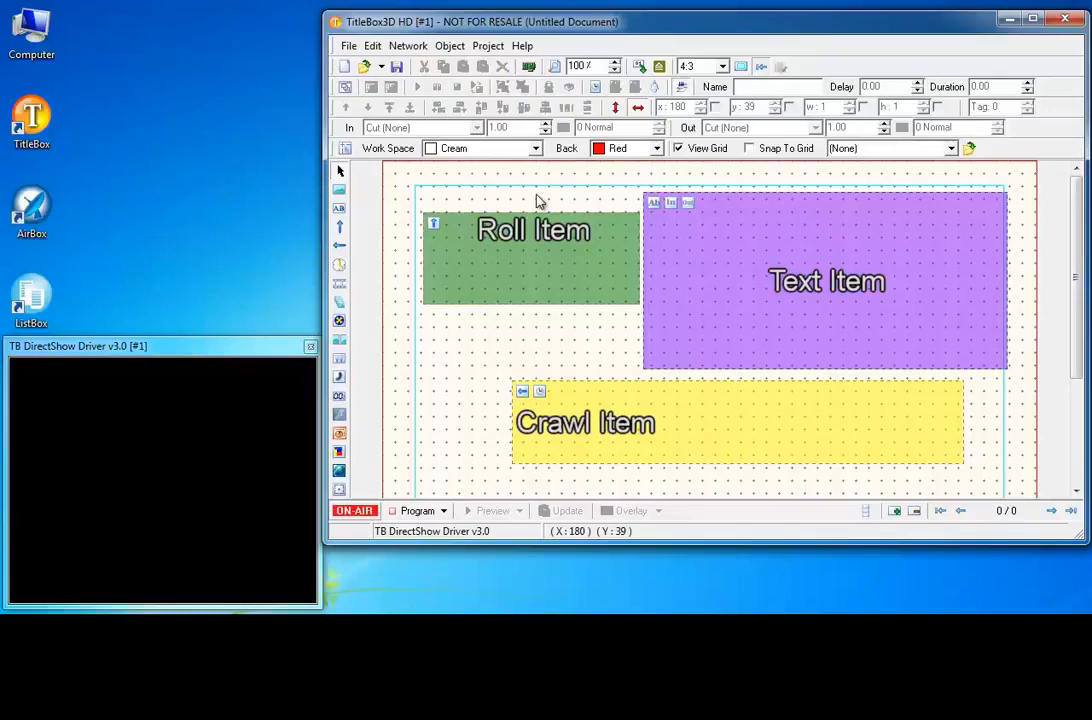
mouse_move(518, 156)
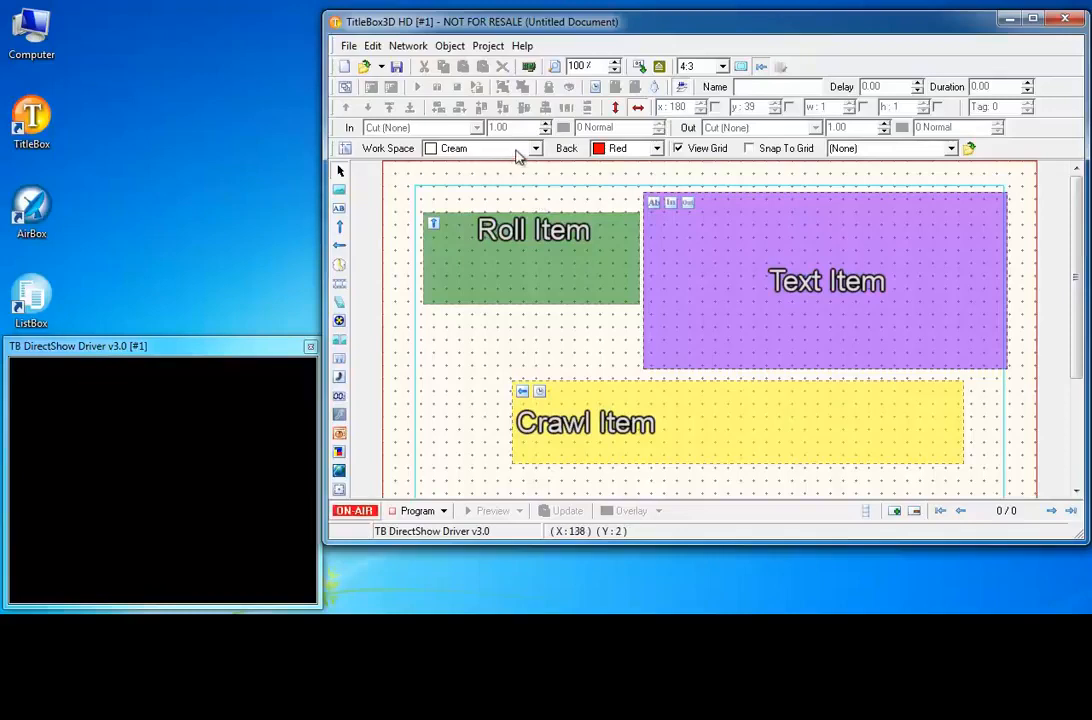
click(534, 148)
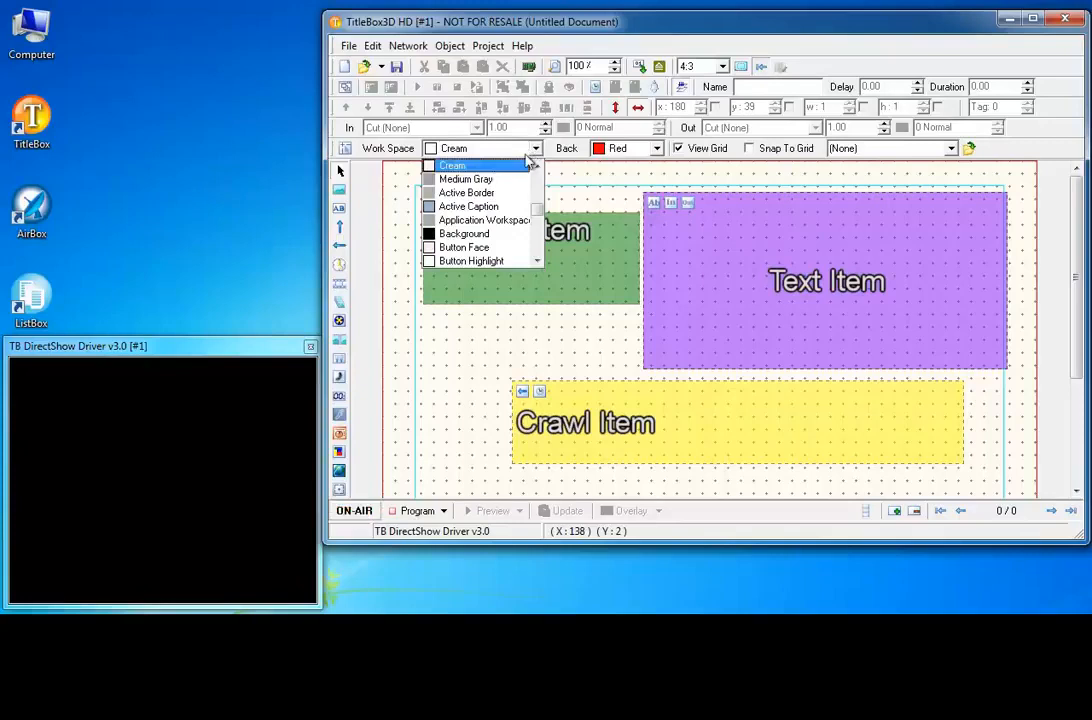
mouse_move(484, 220)
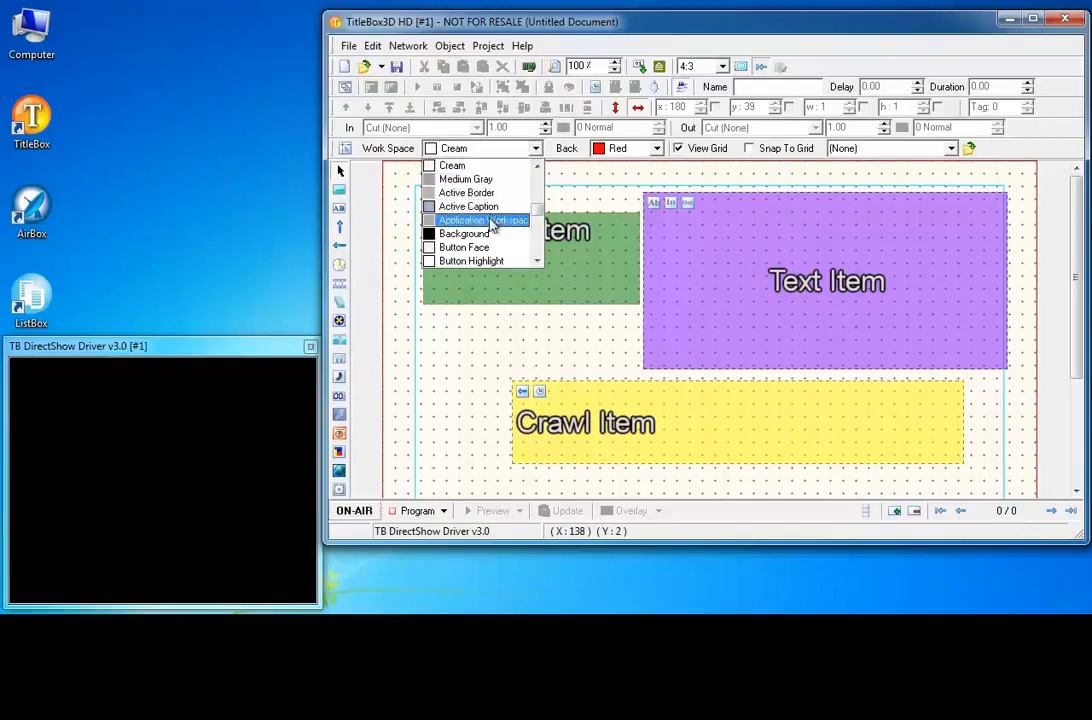
click(484, 220)
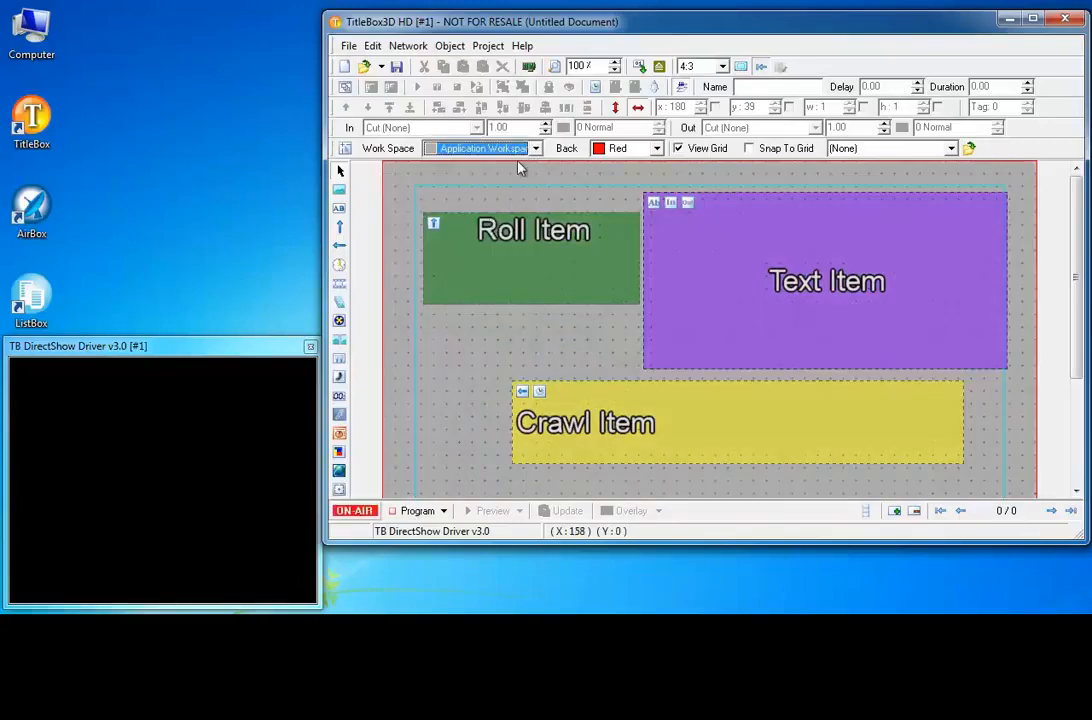
click(536, 148)
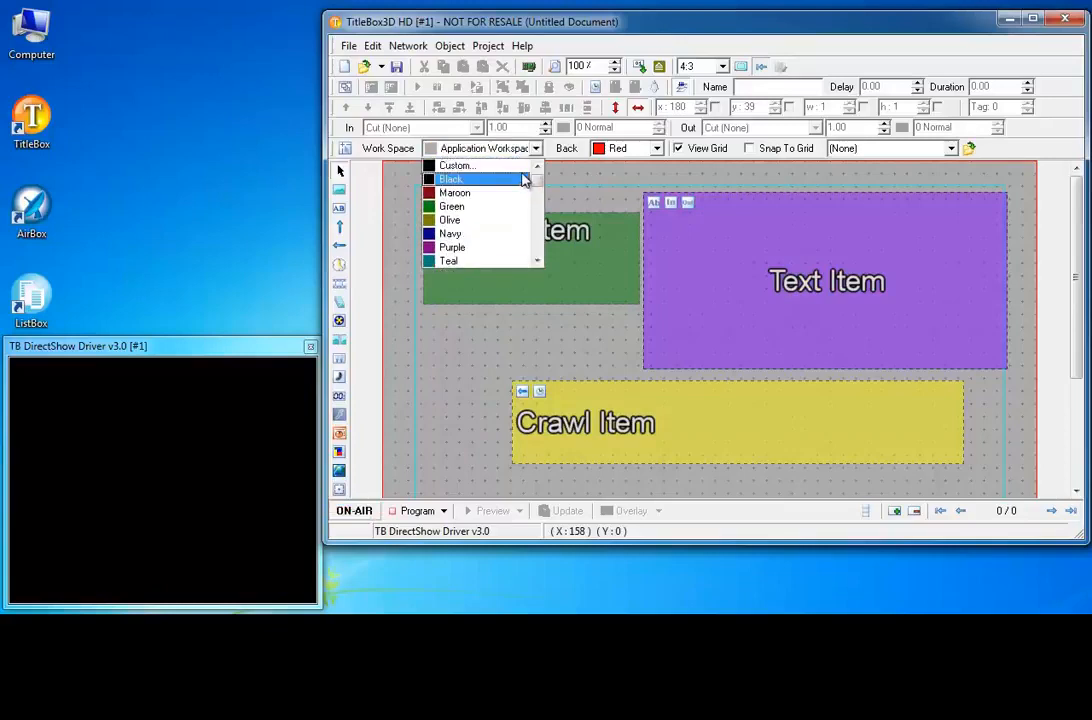
scroll(down, 3)
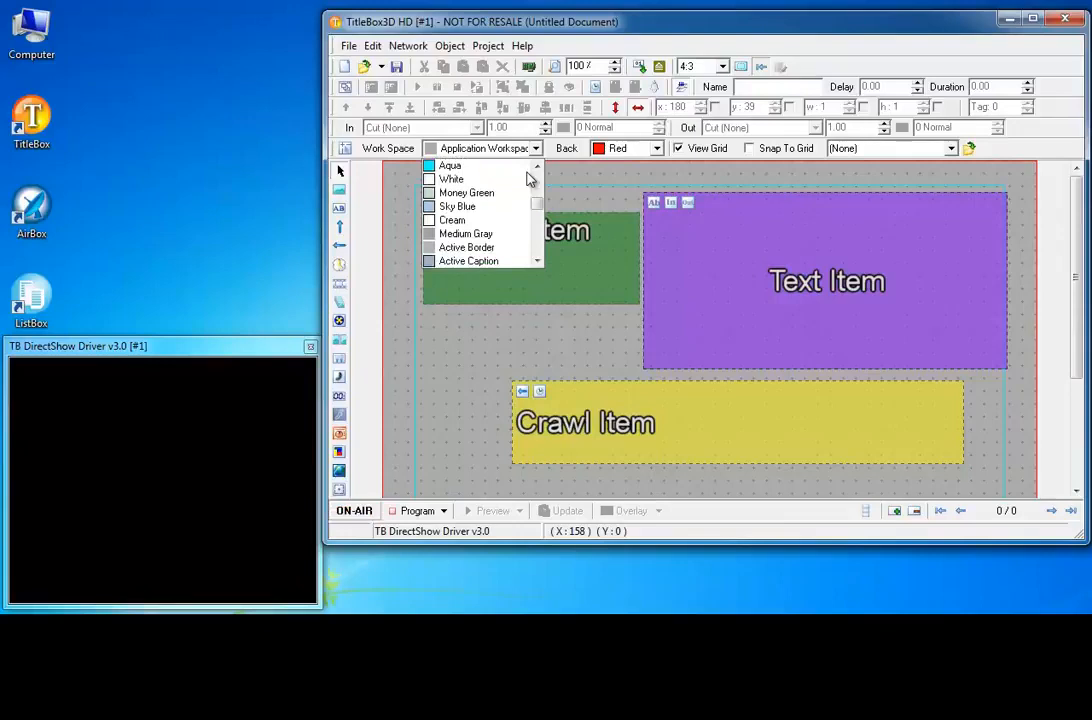
click(452, 218)
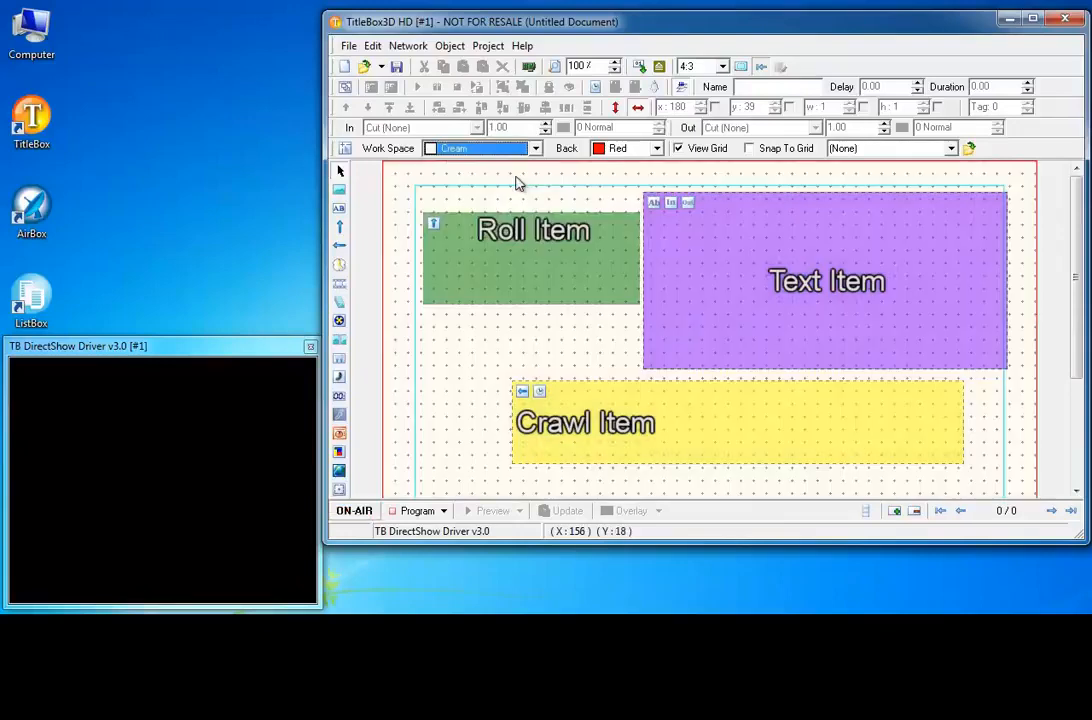
- Switch the Back colour to Lime, then set it back to Red
click(656, 148)
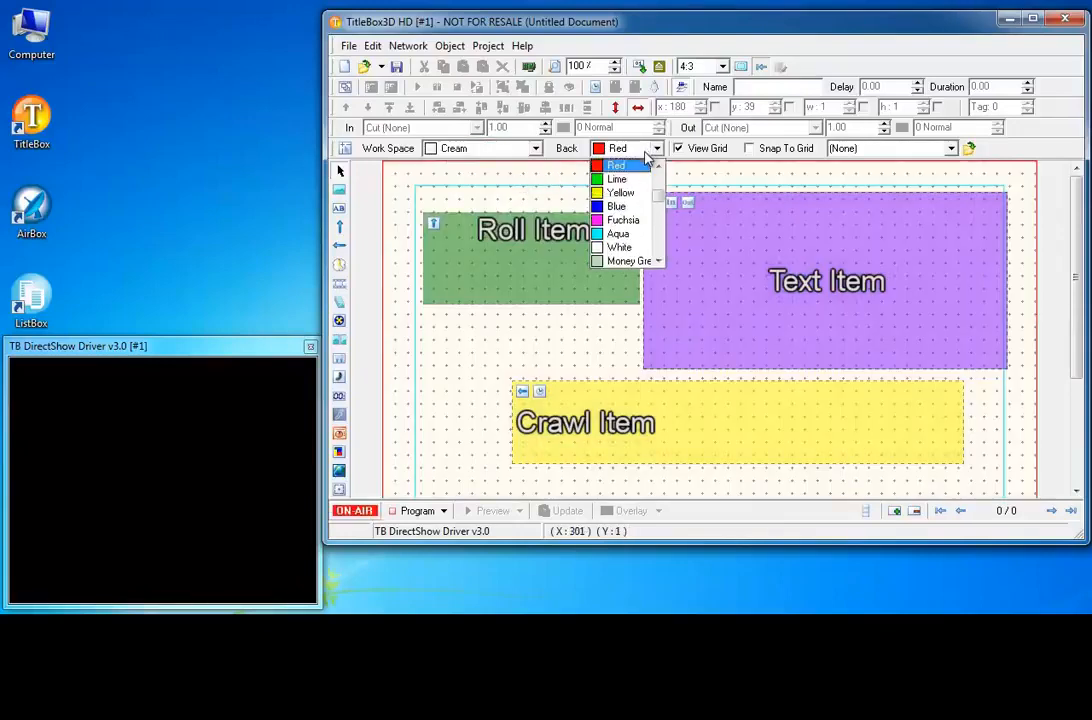
mouse_move(616, 180)
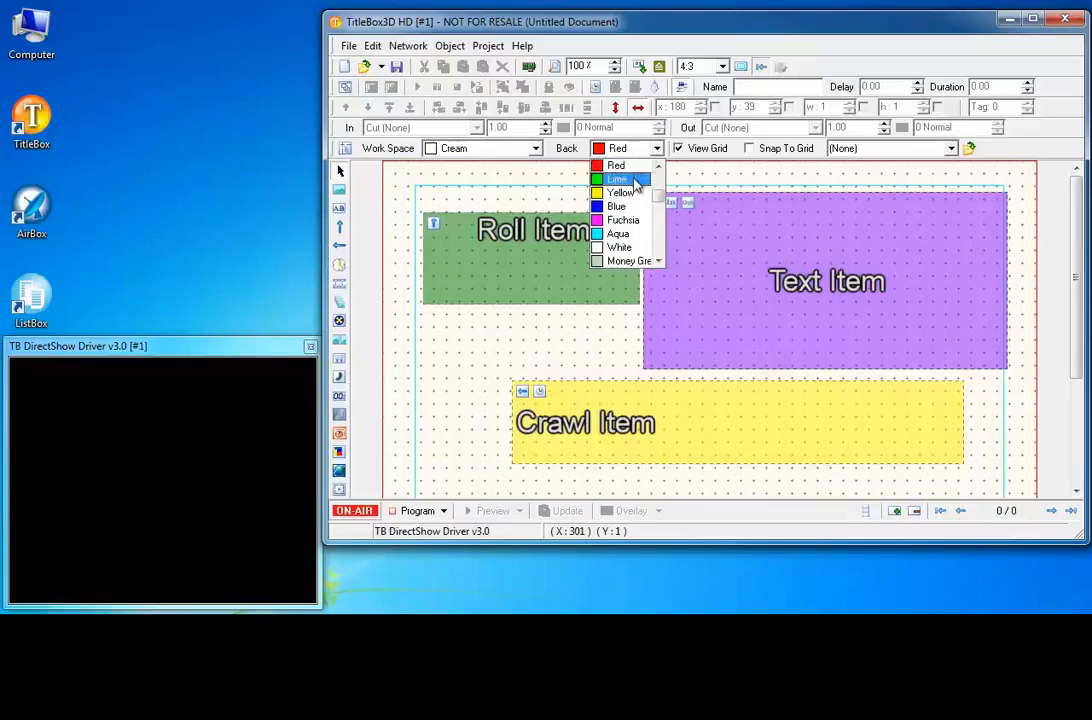
click(616, 180)
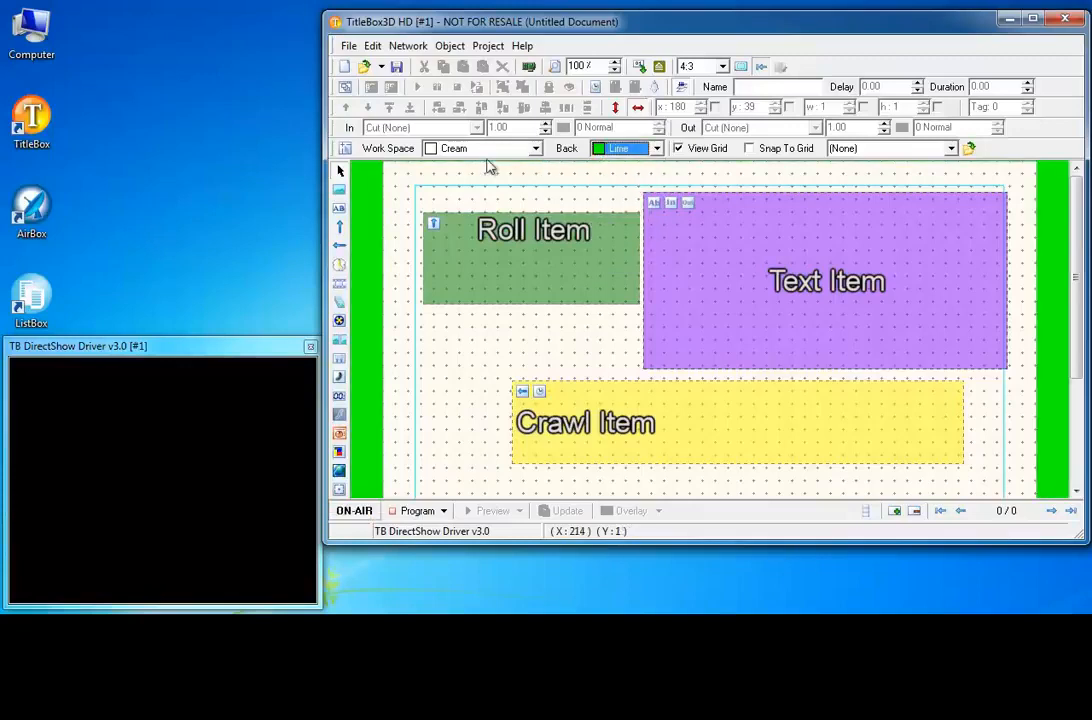
mouse_move(608, 166)
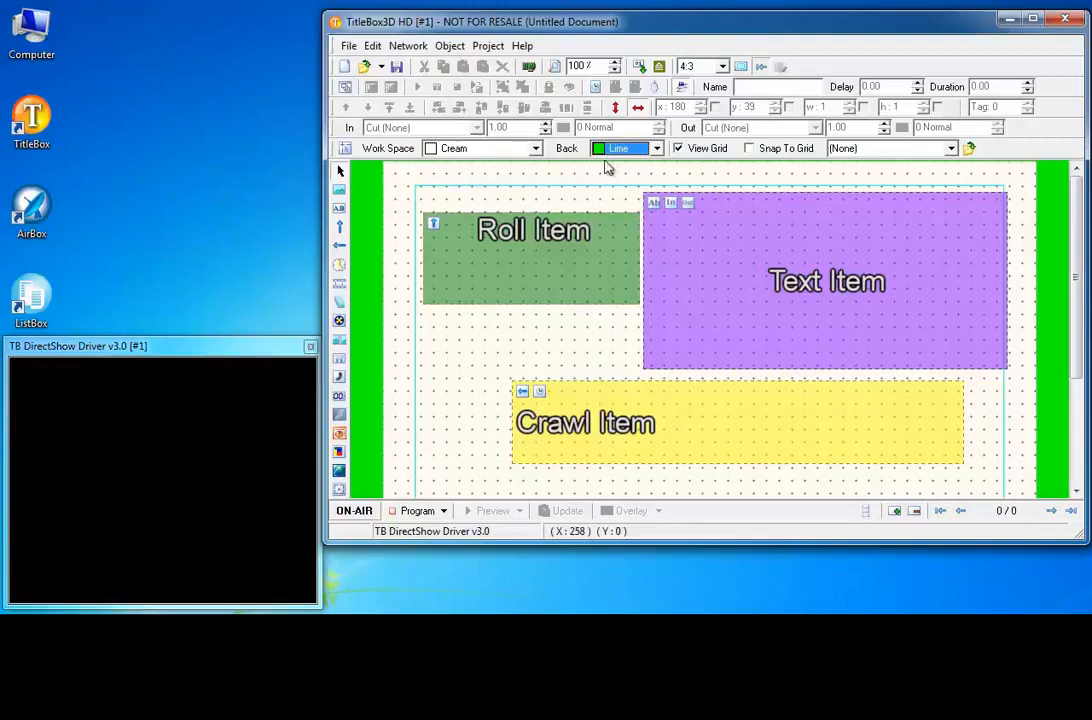
click(656, 148)
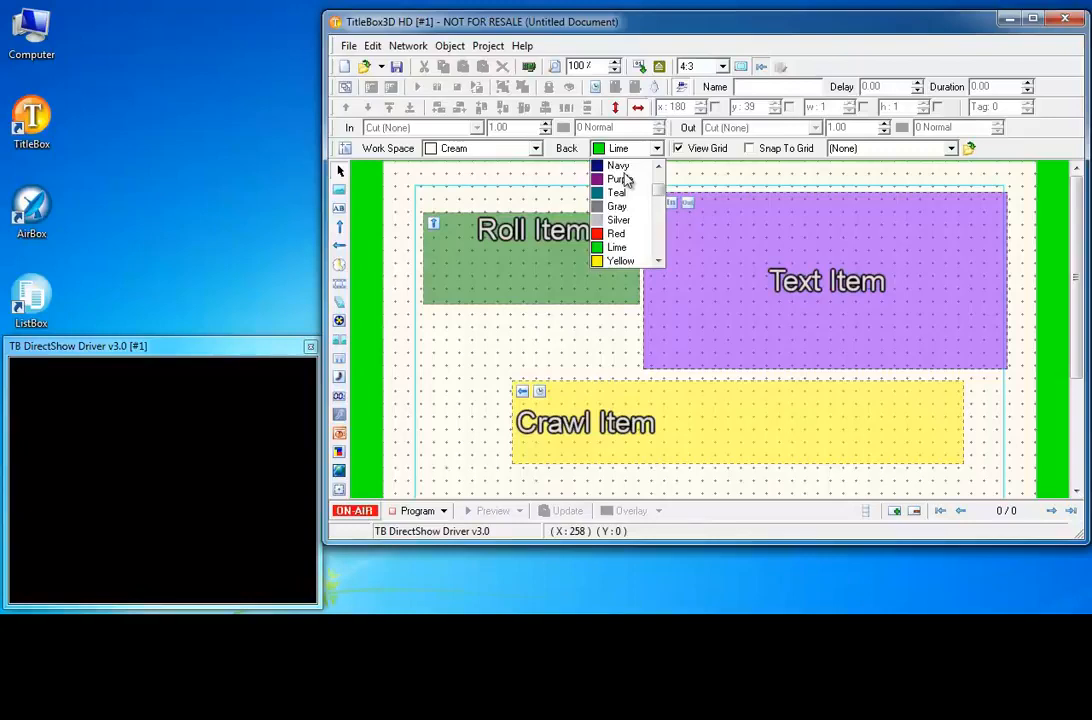
scroll(down, 3)
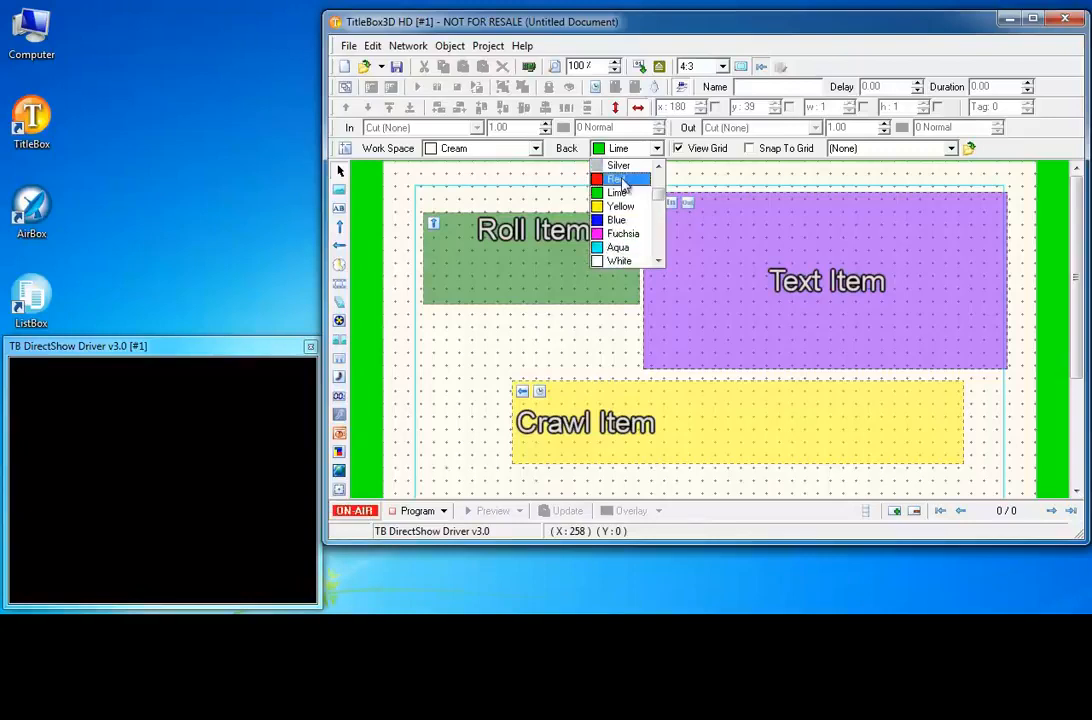
click(618, 178)
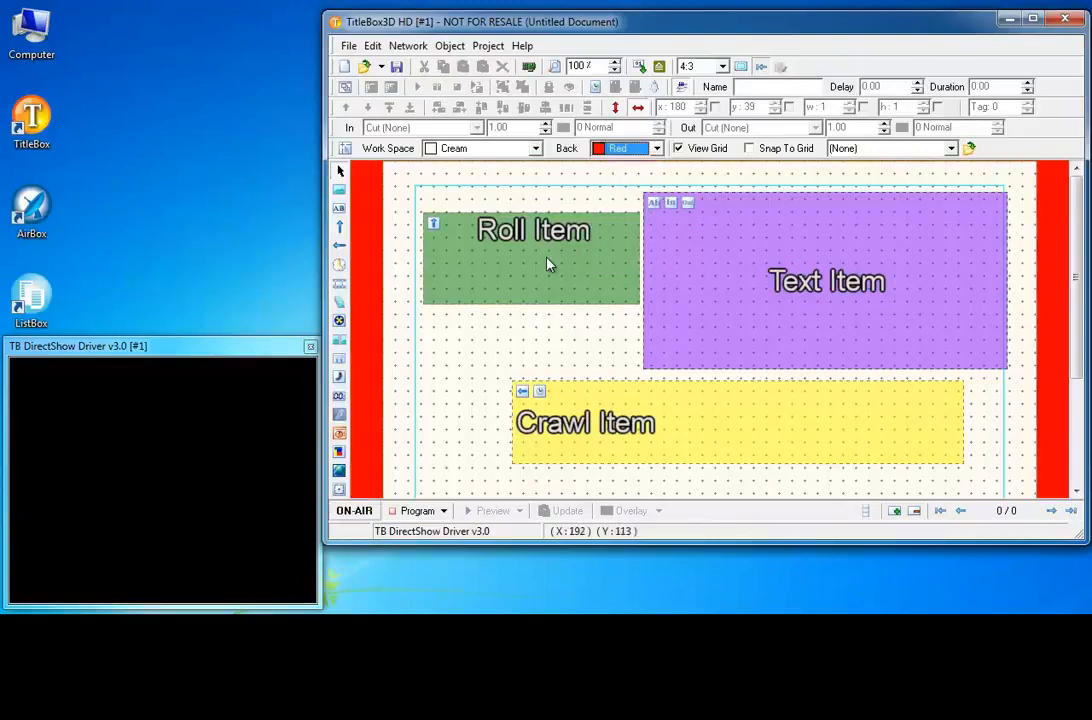
mouse_move(456, 212)
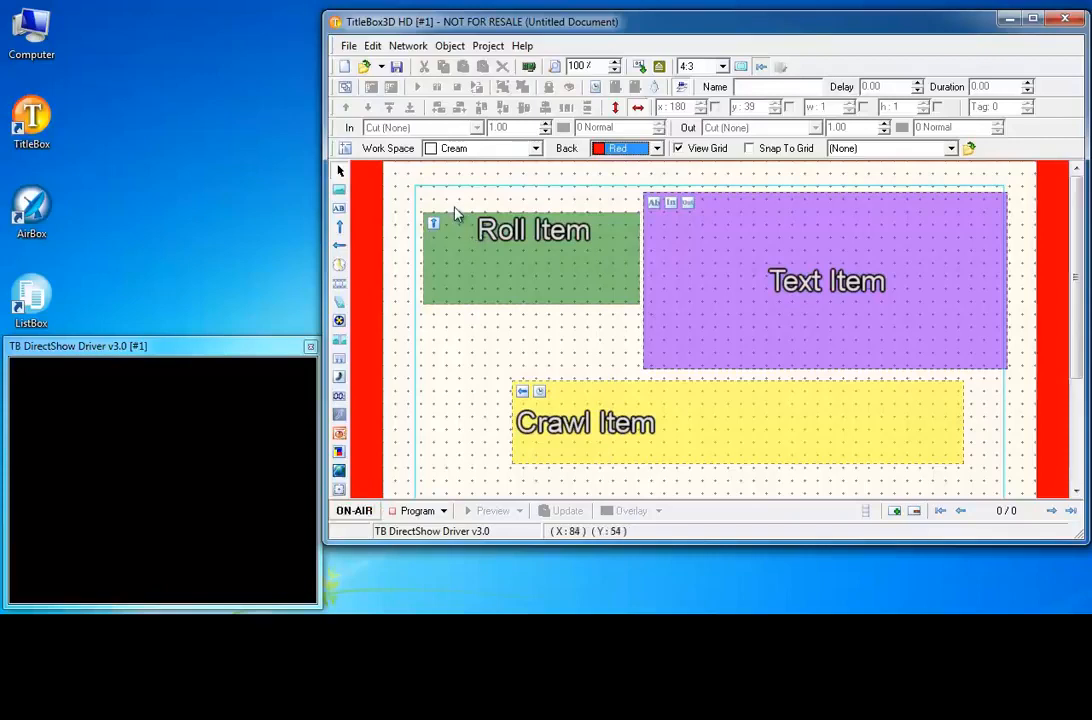
mouse_move(632, 168)
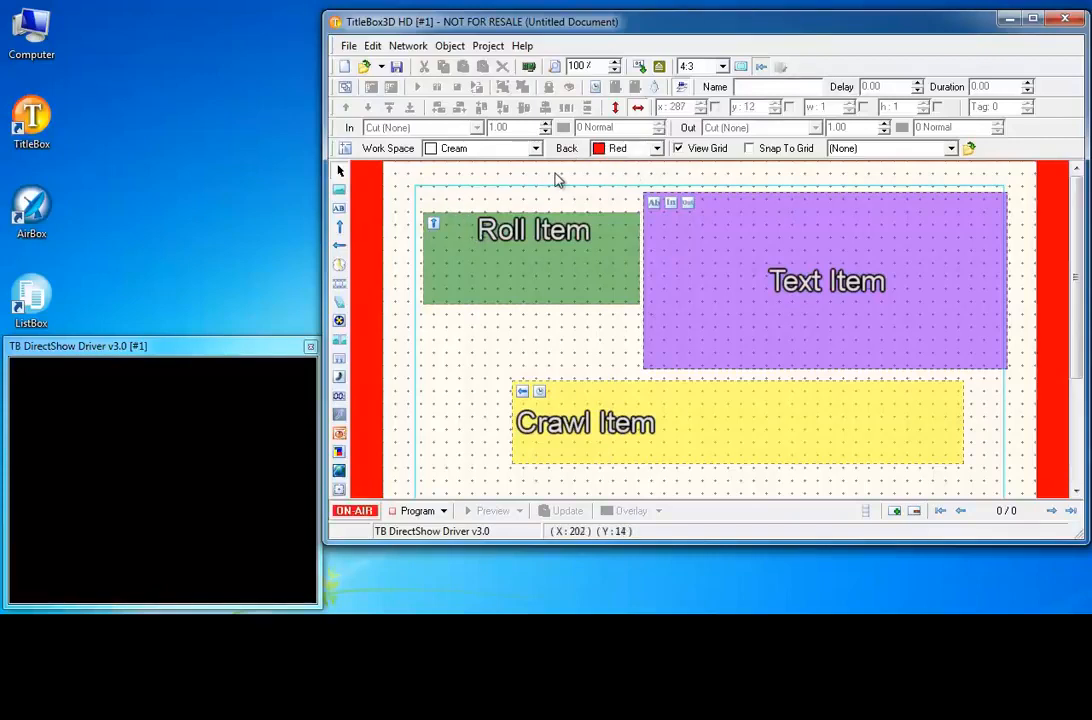
- Toggle View Grid off and on, then enable Snap To Grid
click(680, 148)
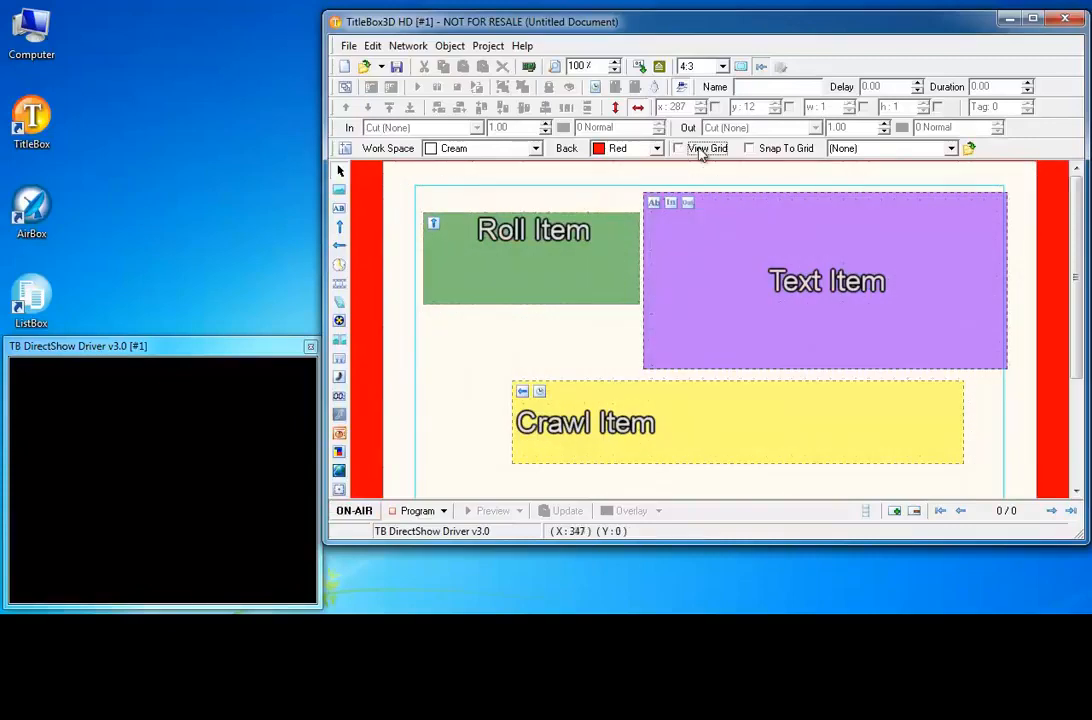
click(680, 148)
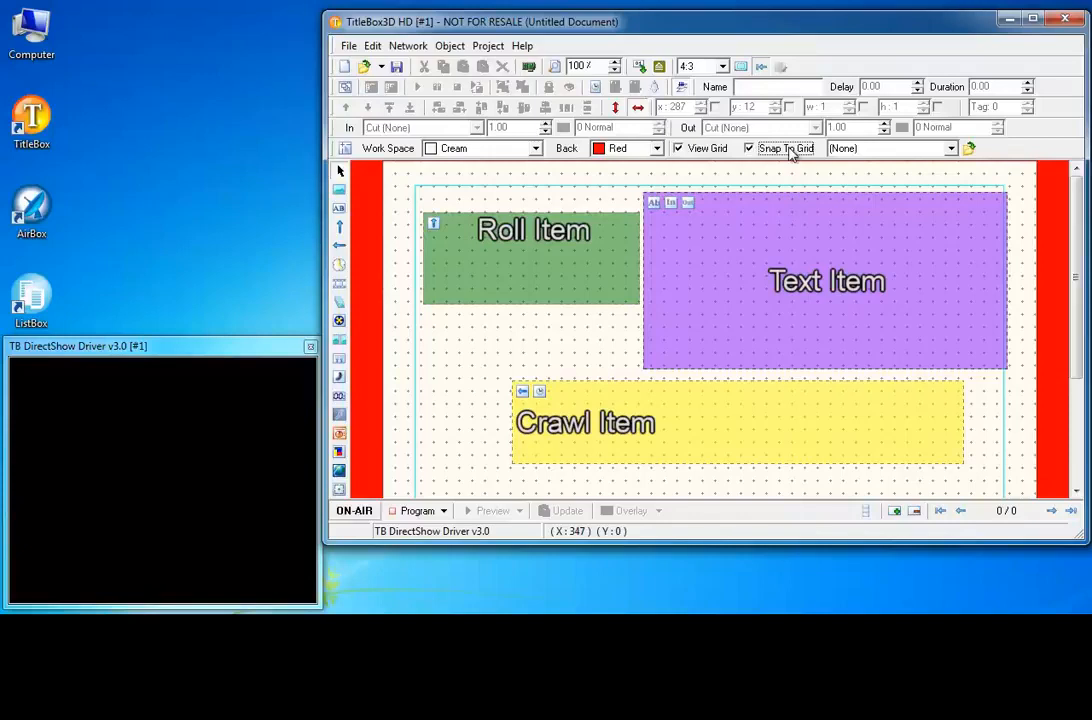
mouse_move(684, 244)
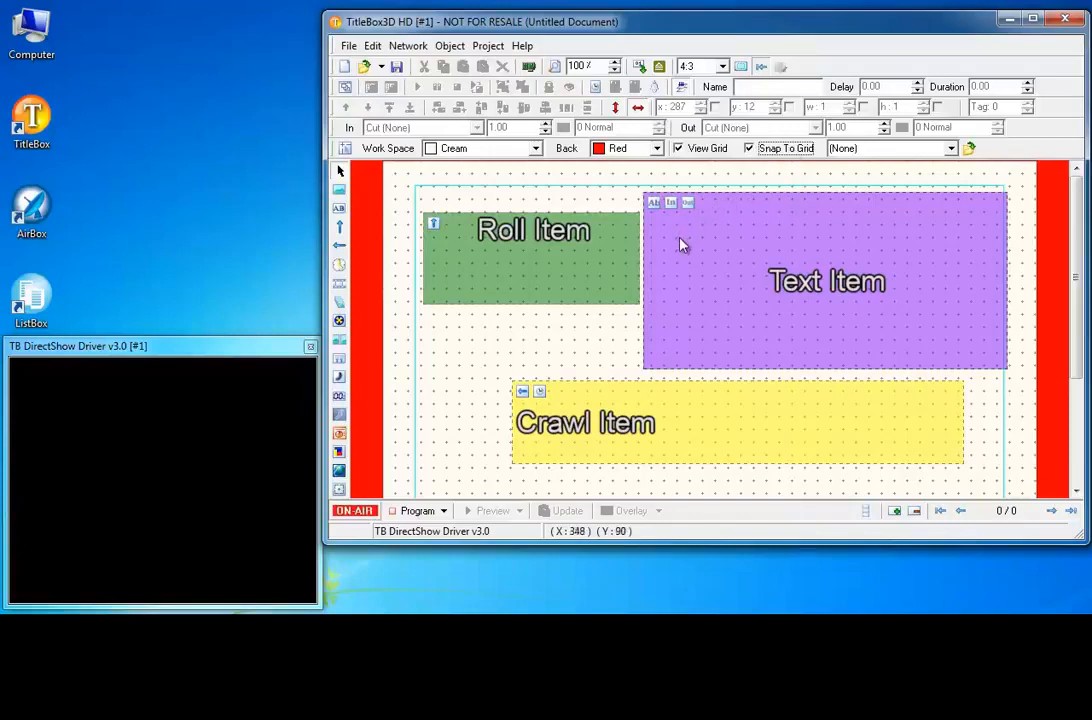
mouse_move(656, 240)
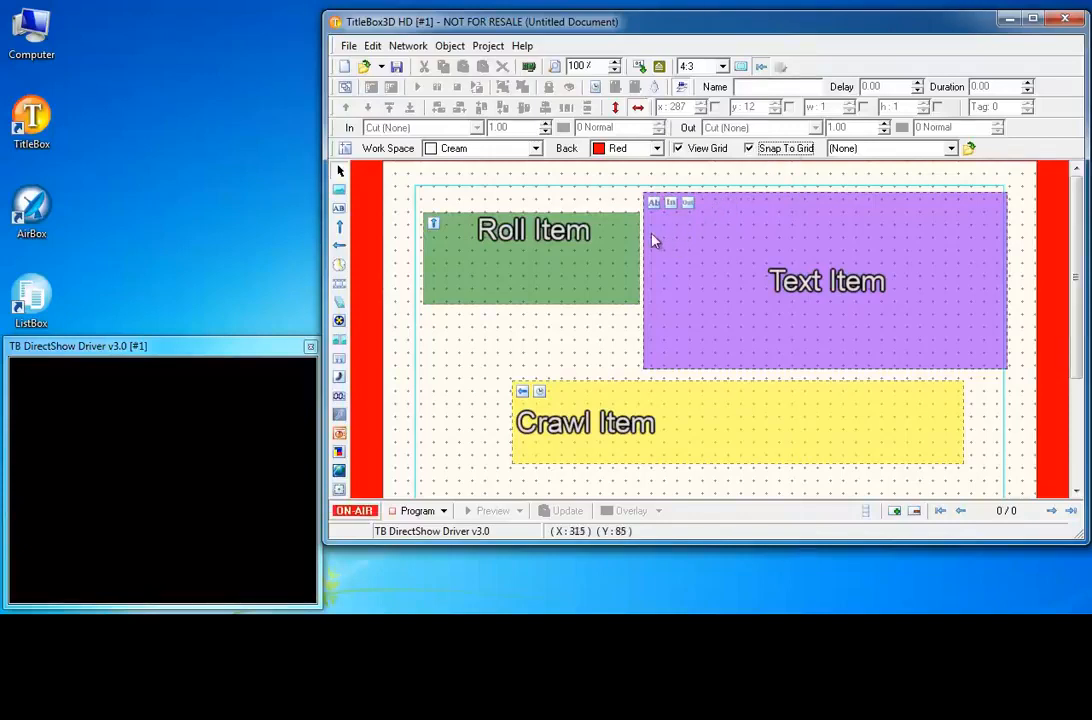
mouse_move(898, 152)
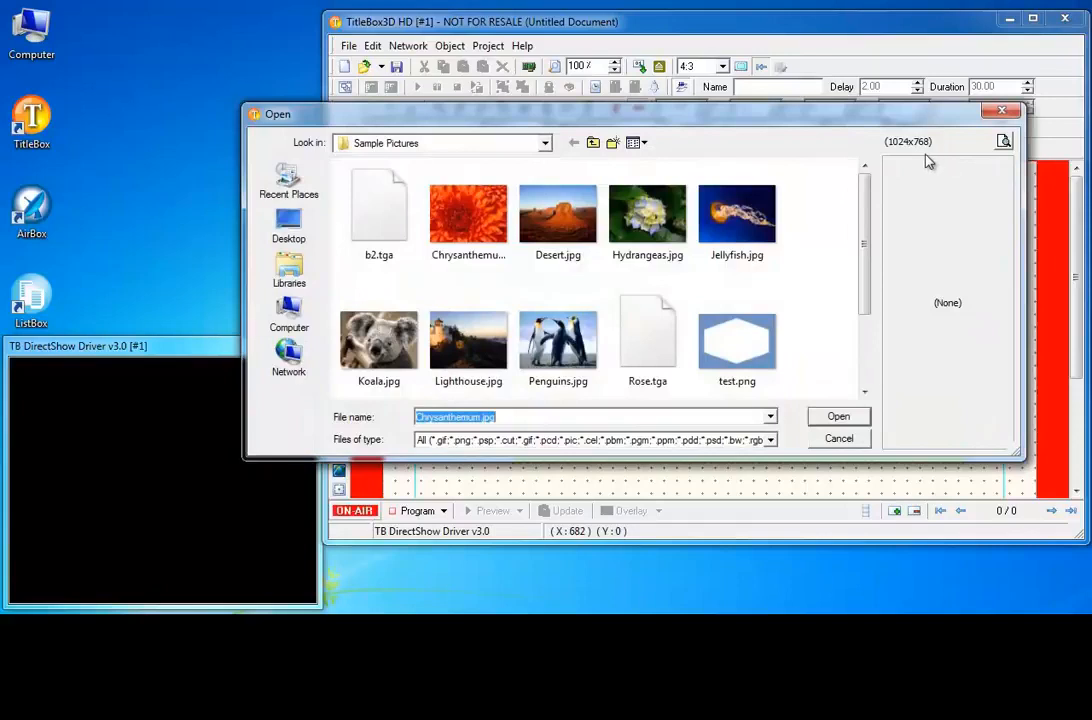
- Preview Chrysanthemum.jpg in the Sample Pictures open dialog, then close it without adding an image
click(468, 210)
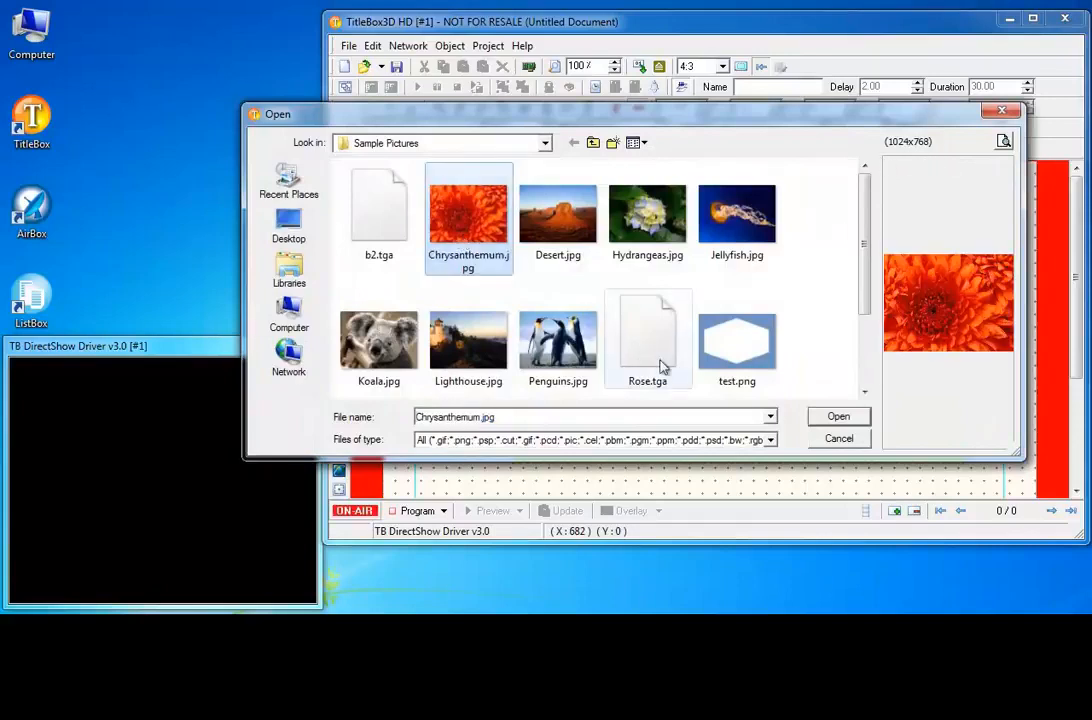
click(838, 416)
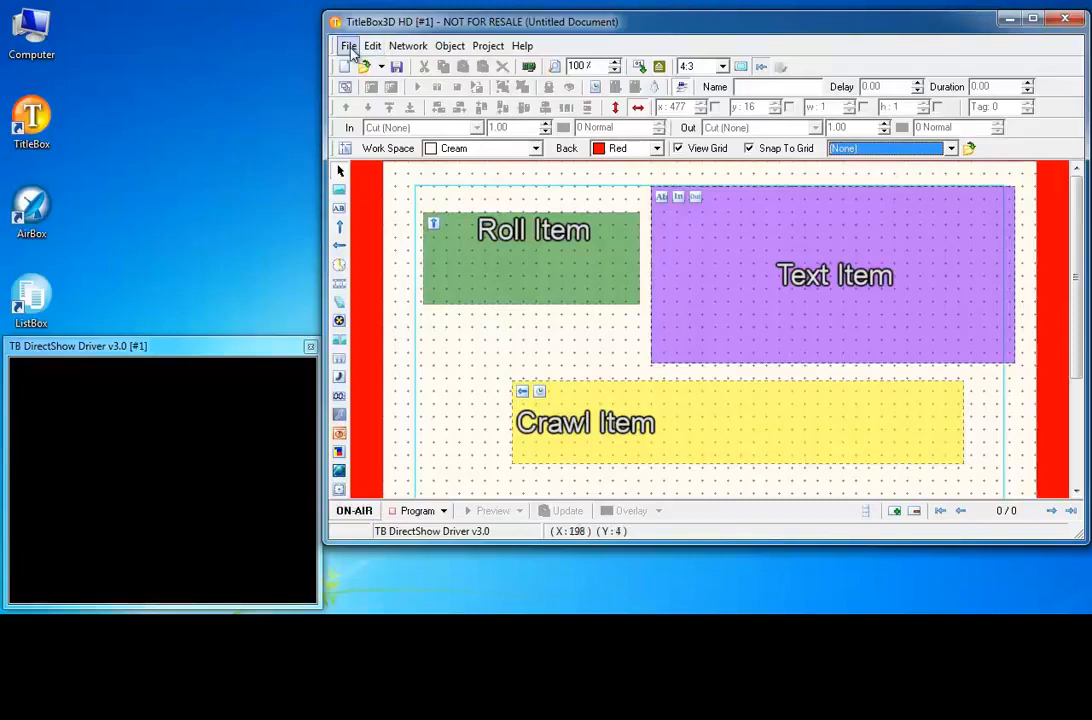
- Save the project as tb_test via File > Save As
click(348, 46)
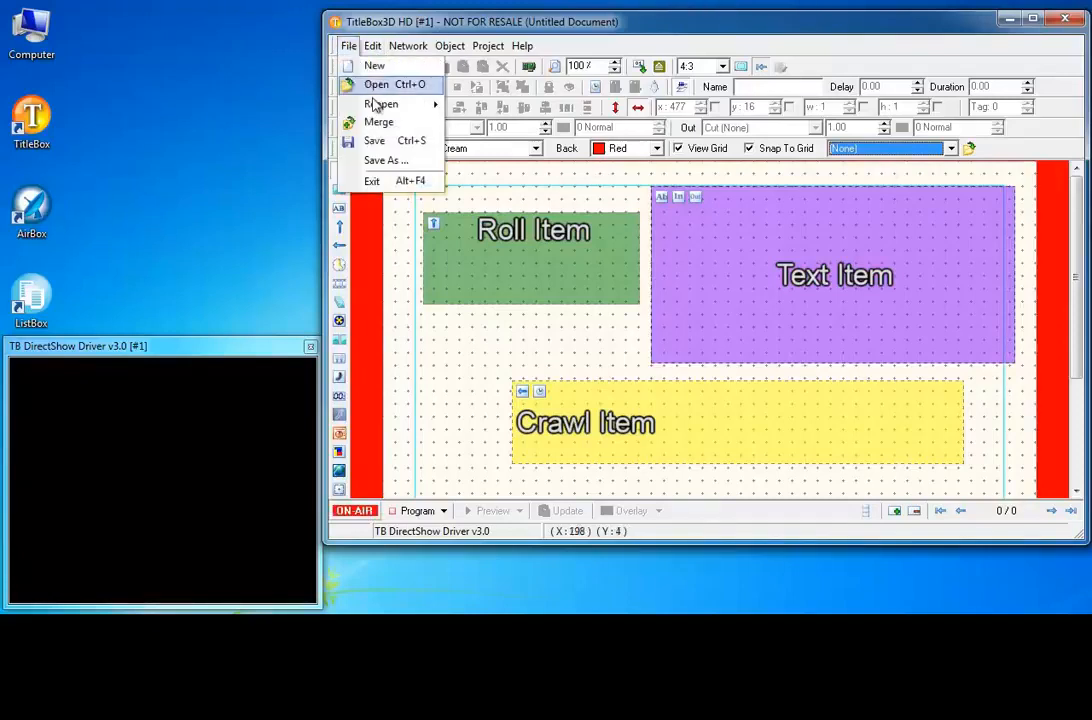
mouse_move(388, 140)
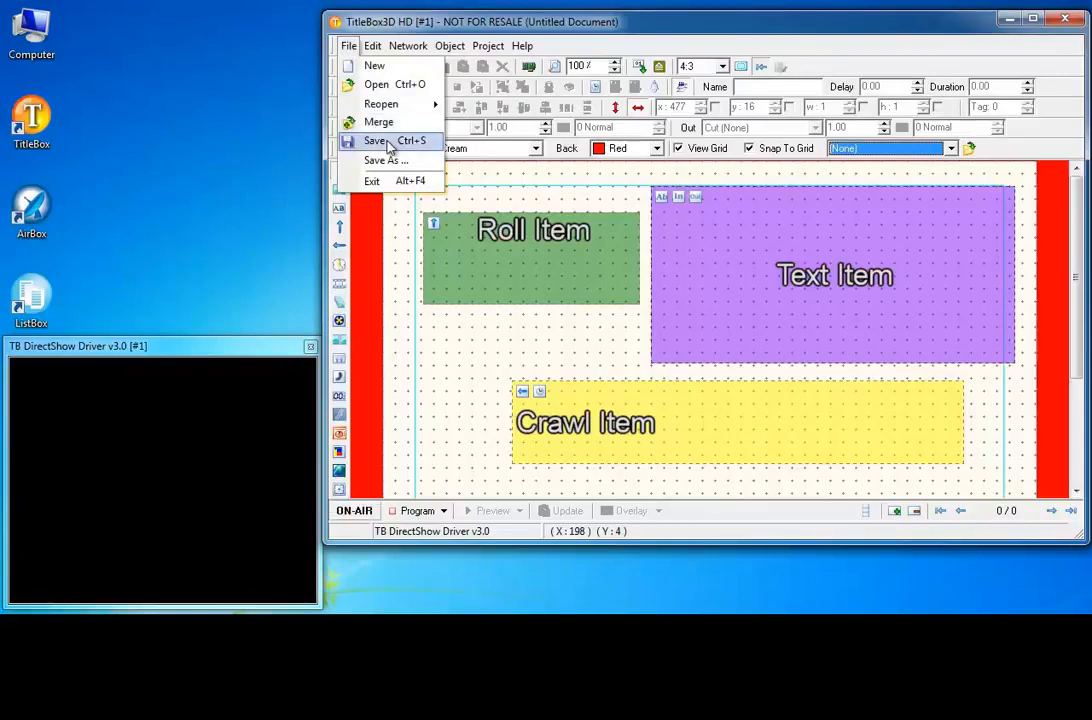
click(388, 160)
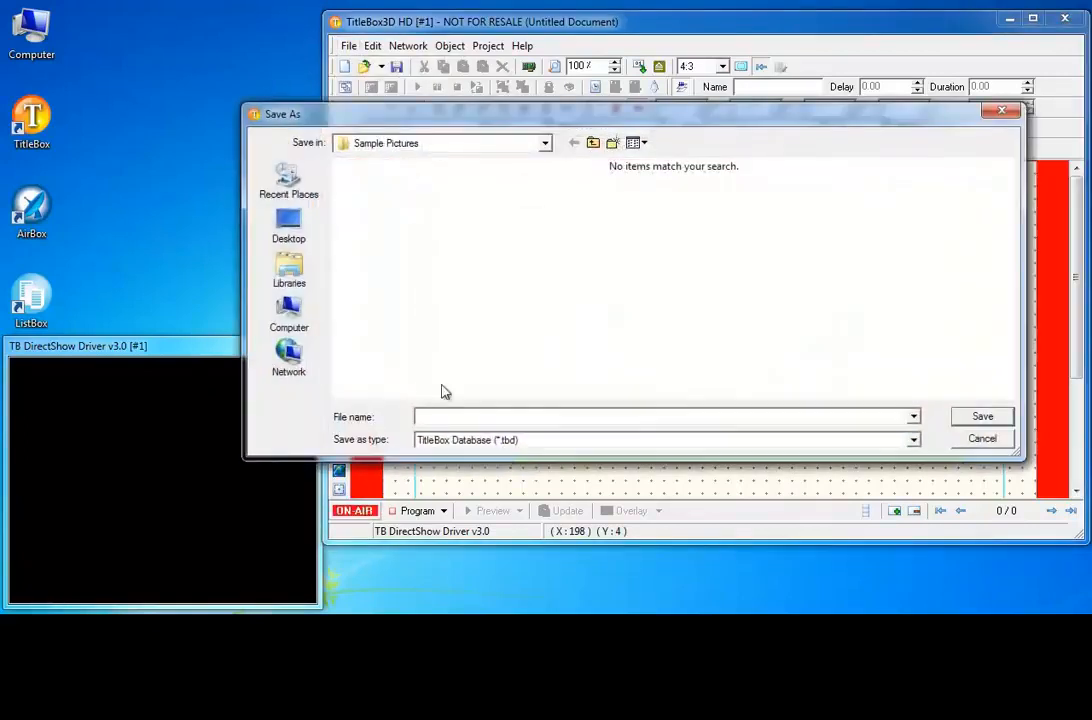
click(664, 416)
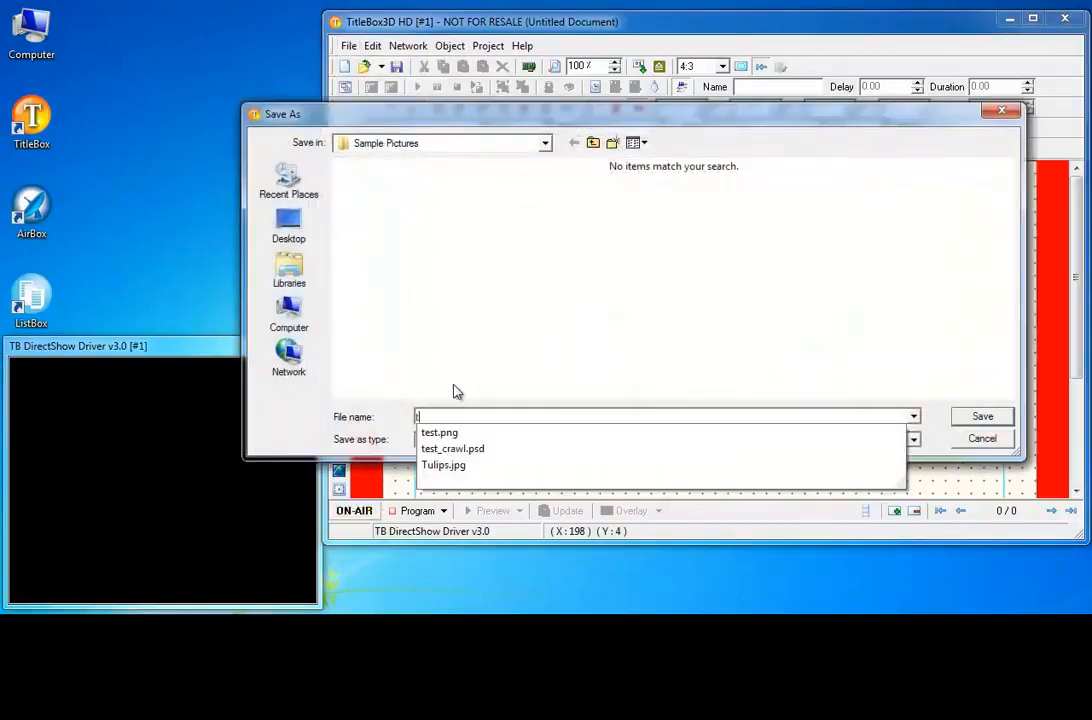
text(tb_test)
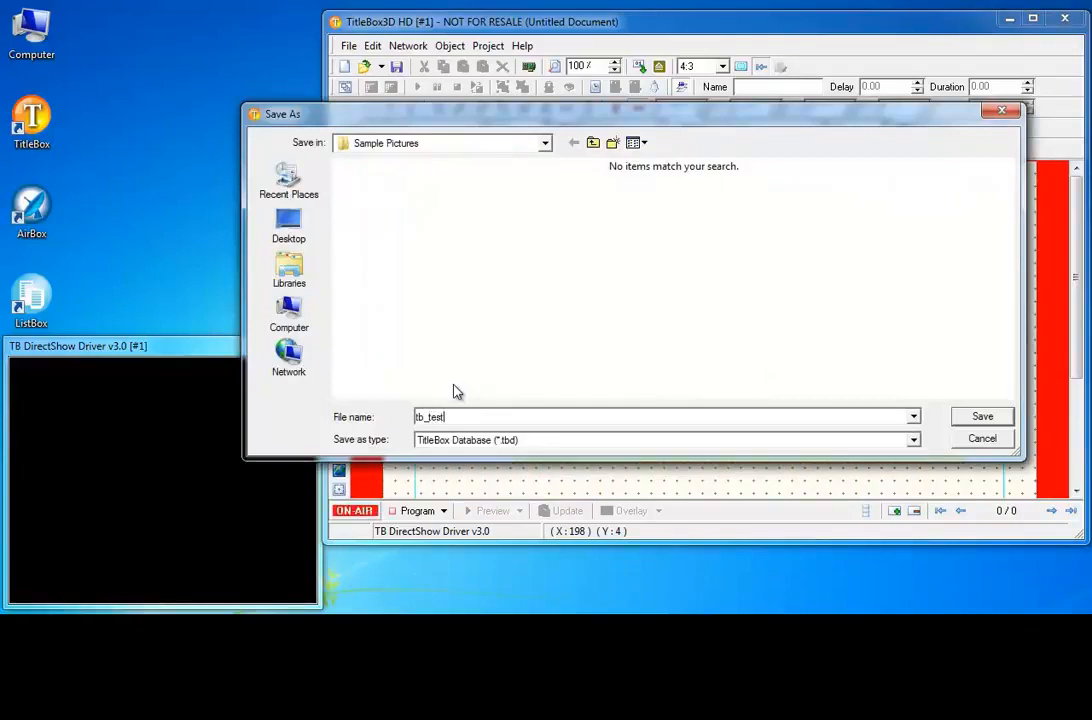
click(982, 416)
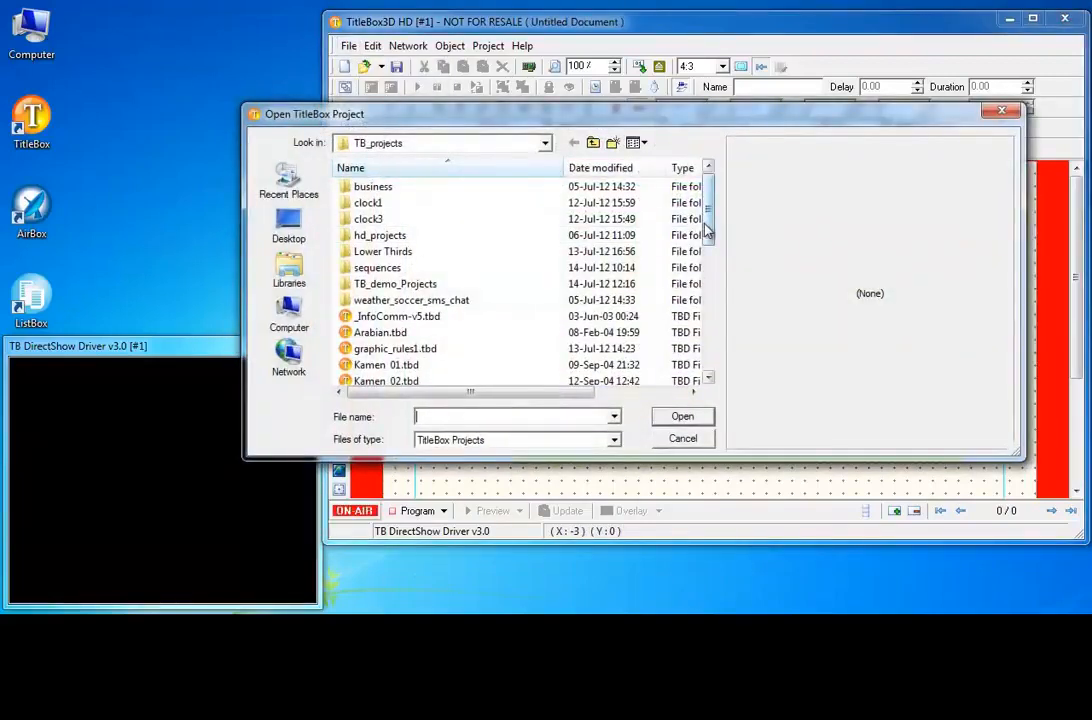
- Merge _InfoComm-v5.tbd from TB_projects and select its blue bar graphic Picture 1 below the Crawl Item
scroll(down, 3)
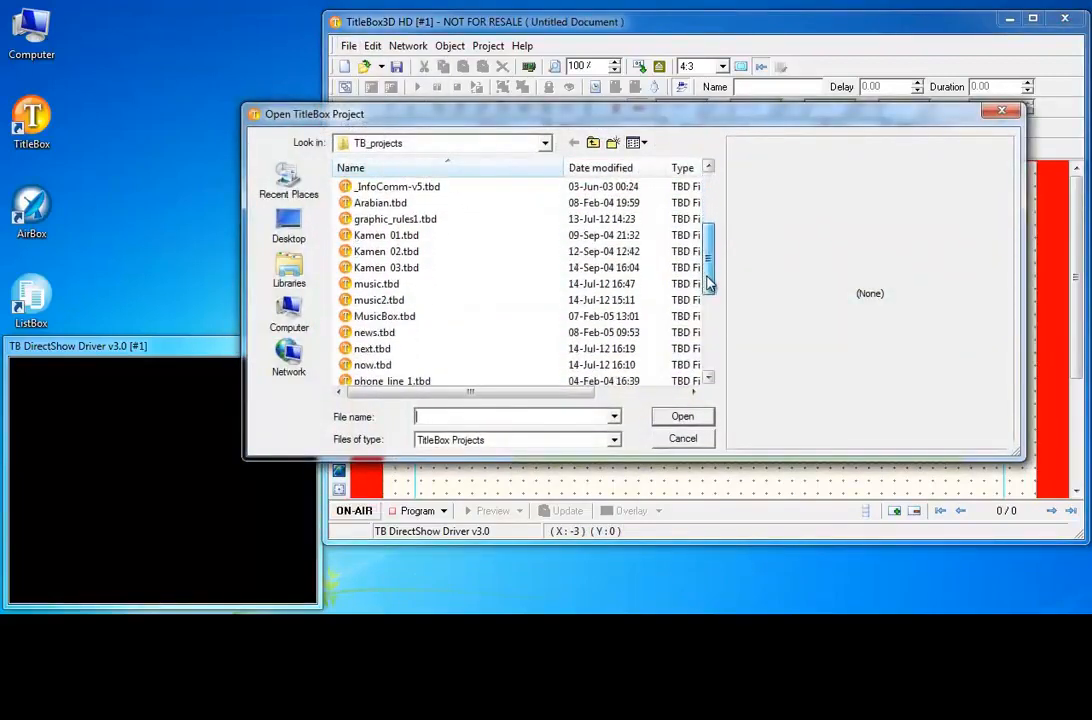
click(396, 186)
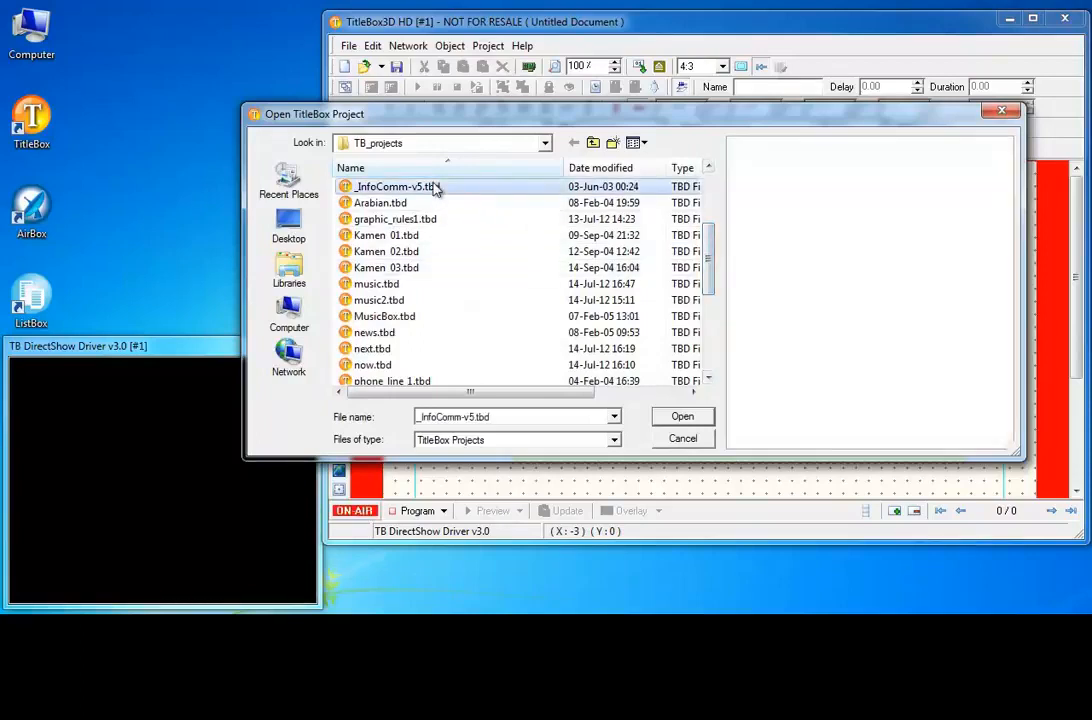
mouse_move(410, 204)
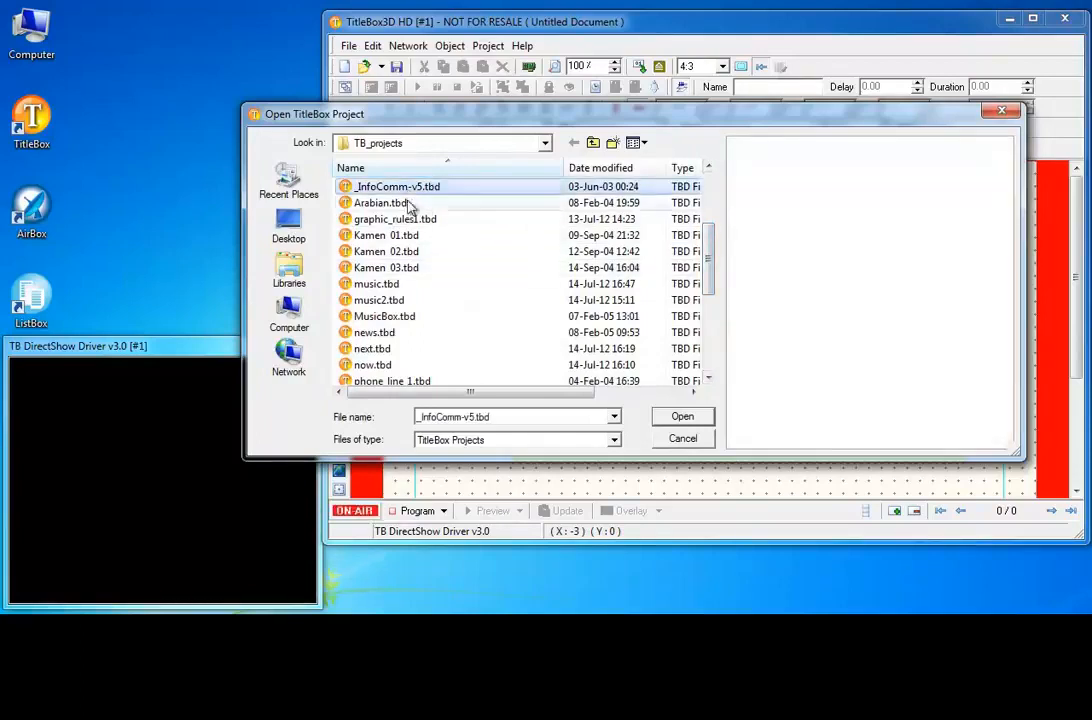
click(684, 416)
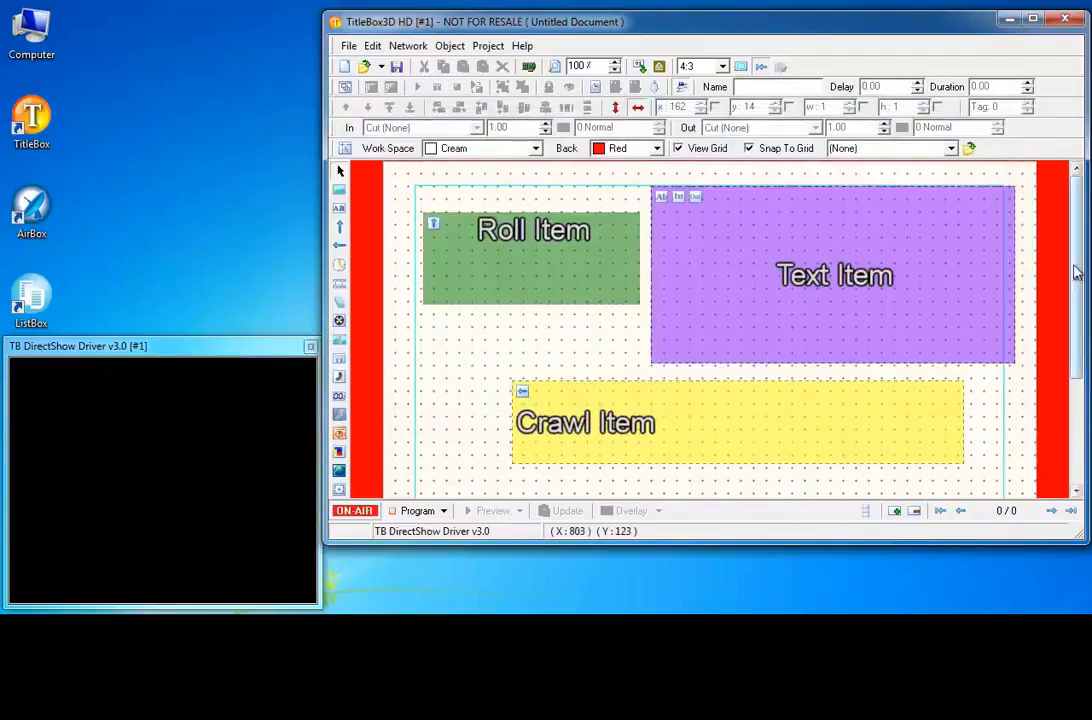
scroll(down, 3)
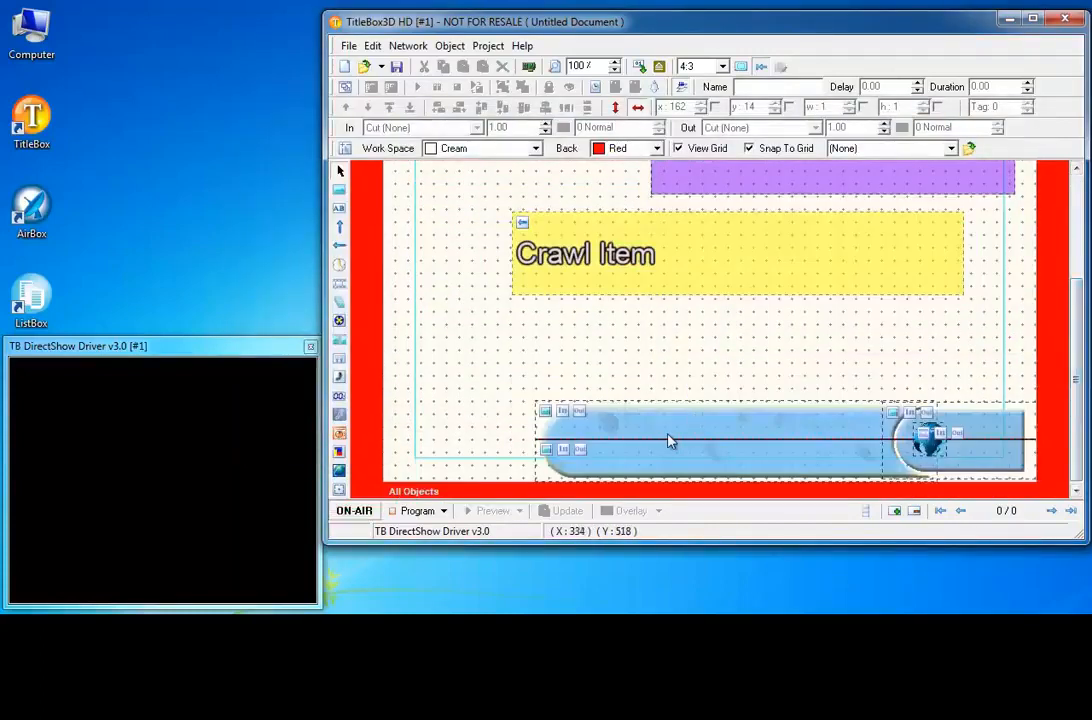
click(930, 444)
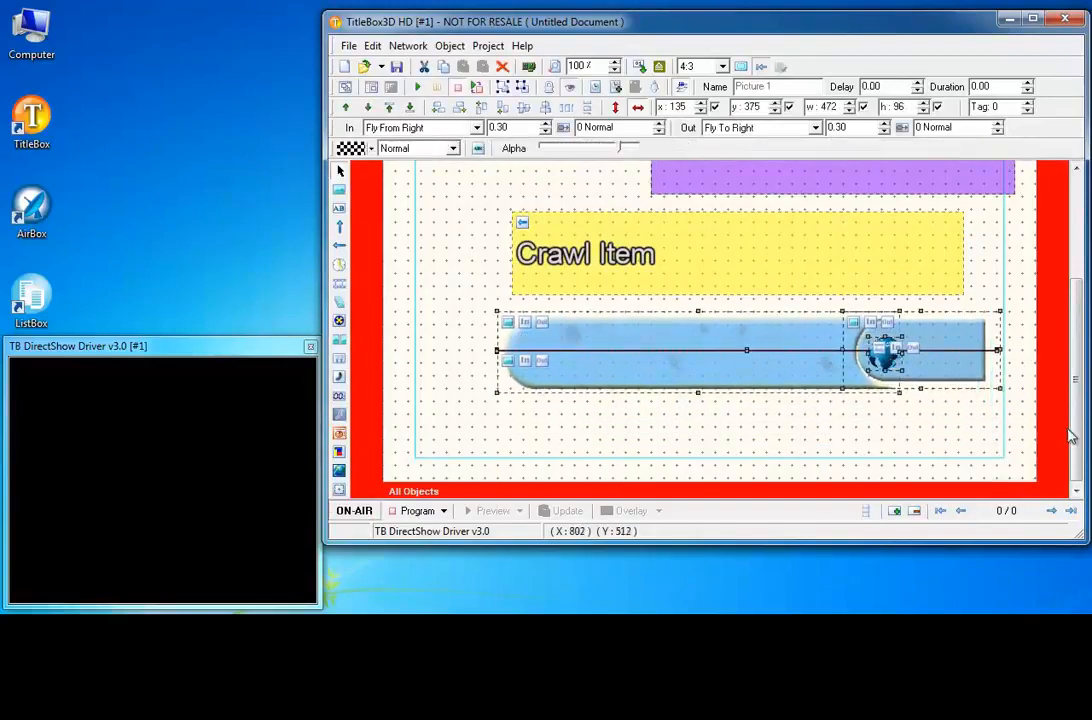
scroll(up, 3)
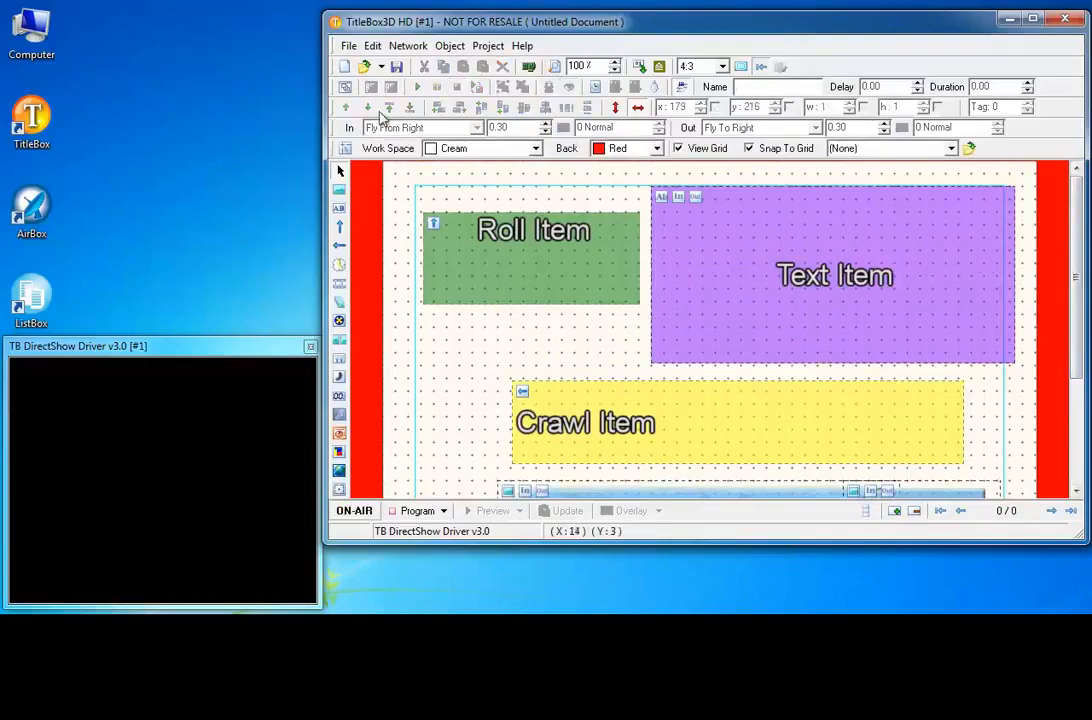
mouse_move(348, 66)
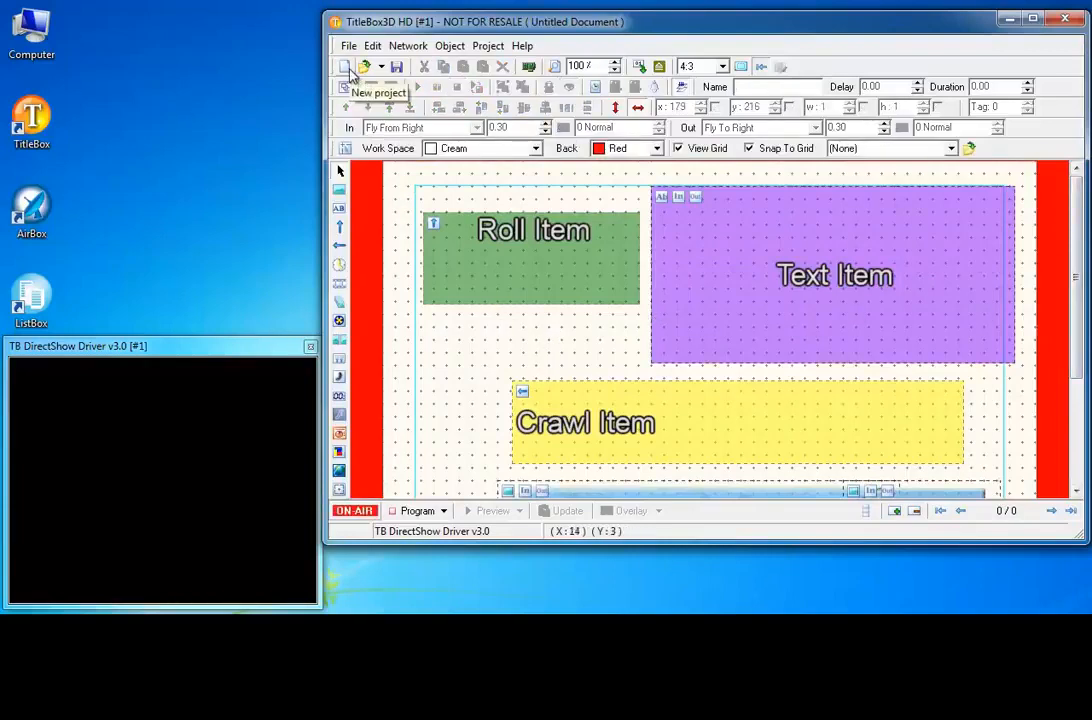
- Start a new project, discarding the unsaved changes
click(364, 66)
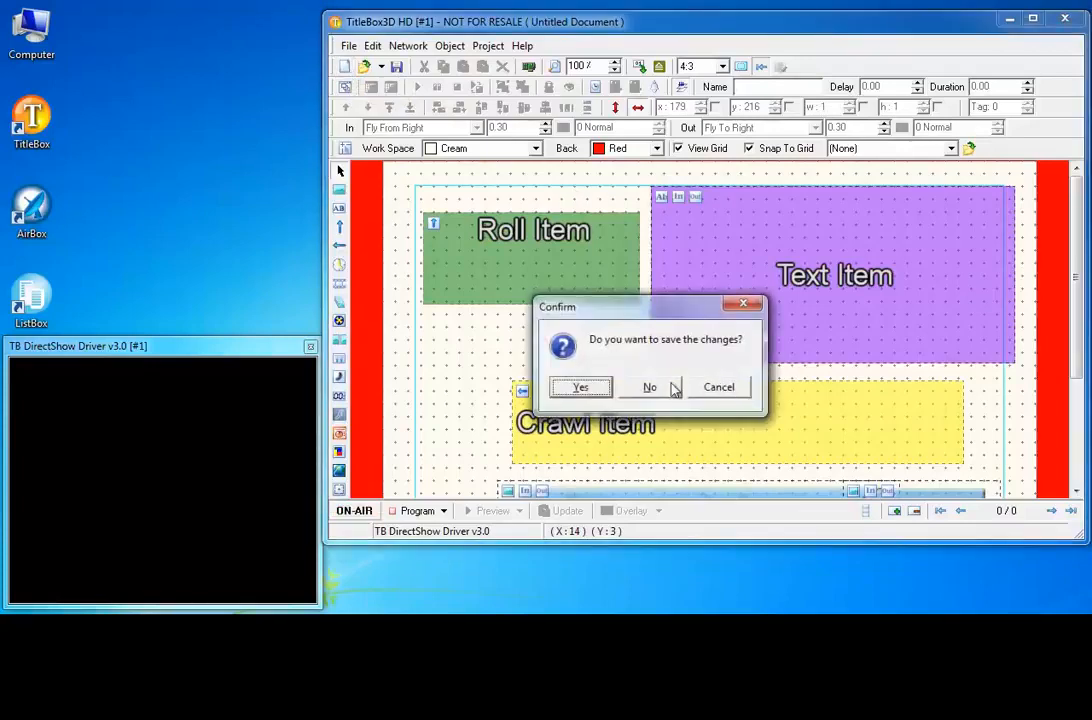
click(648, 388)
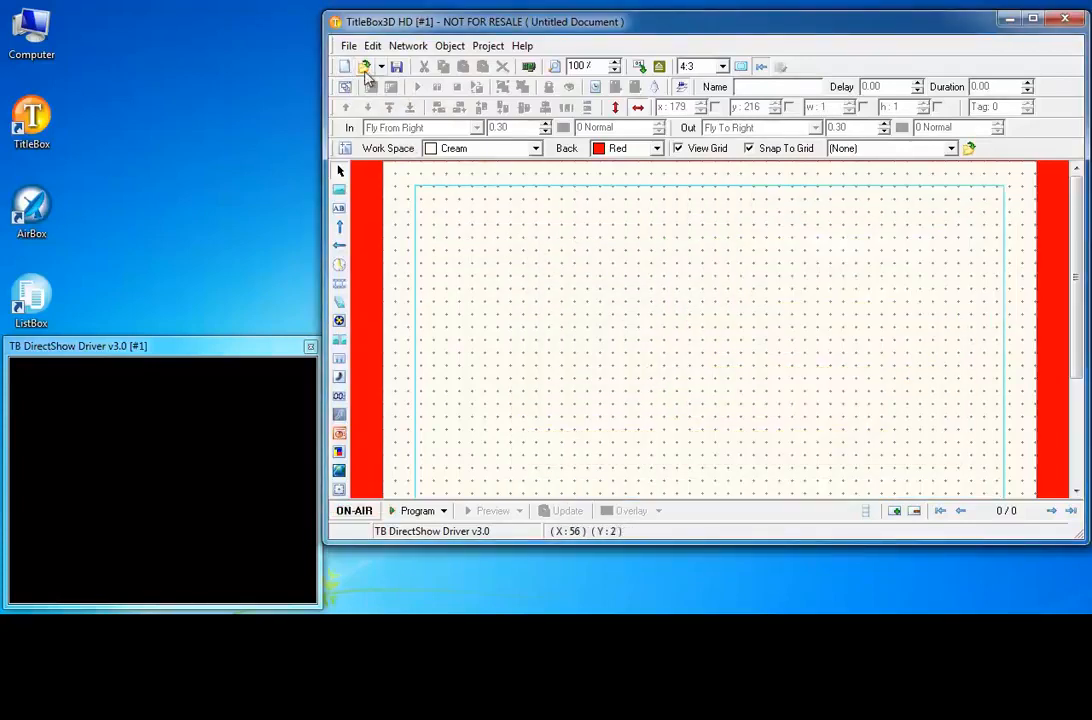
- Load SPORT.tbd from hd_projects, showing its Chelsea team-sheet graphic
click(366, 66)
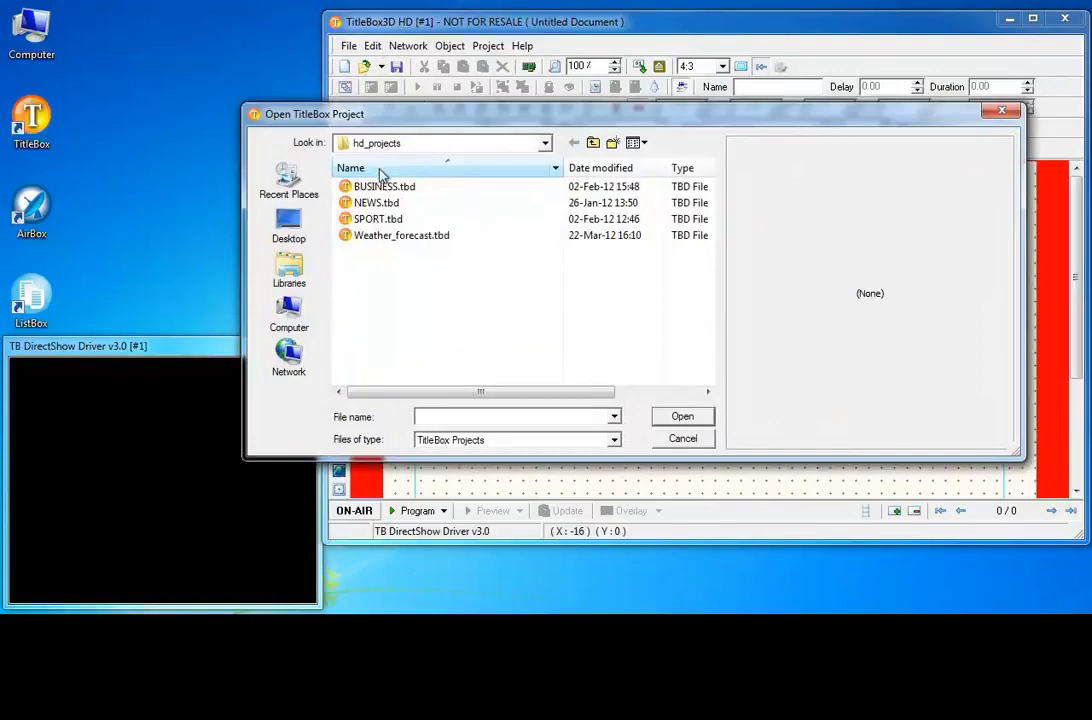
click(378, 218)
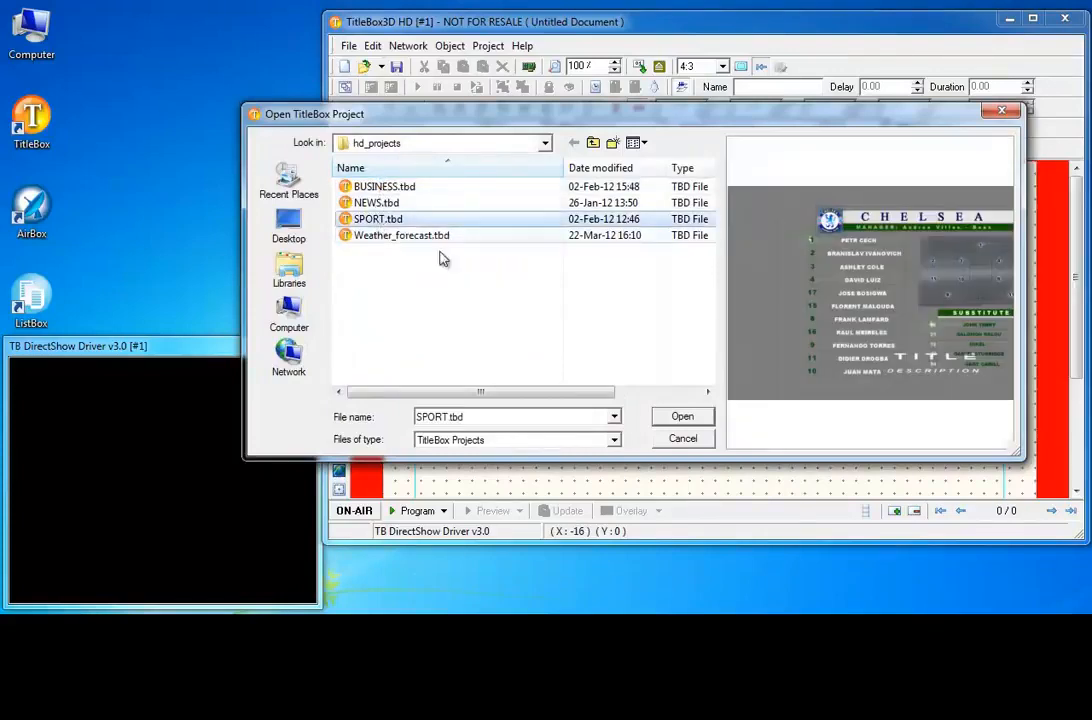
click(682, 416)
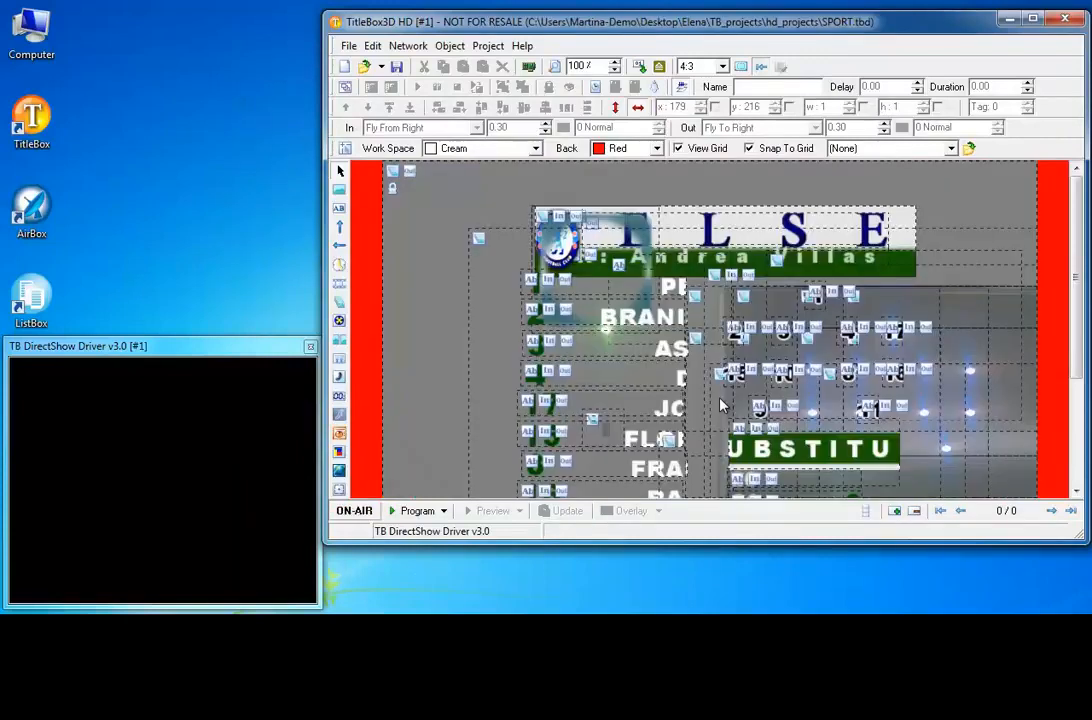
mouse_move(1080, 290)
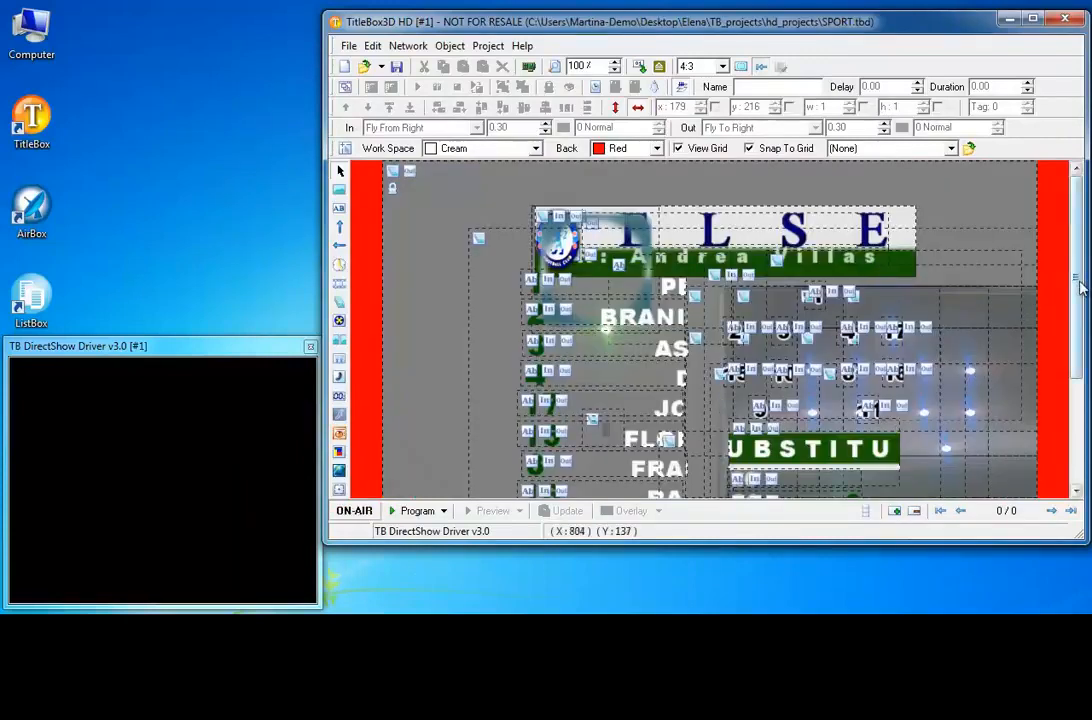
scroll(down, 3)
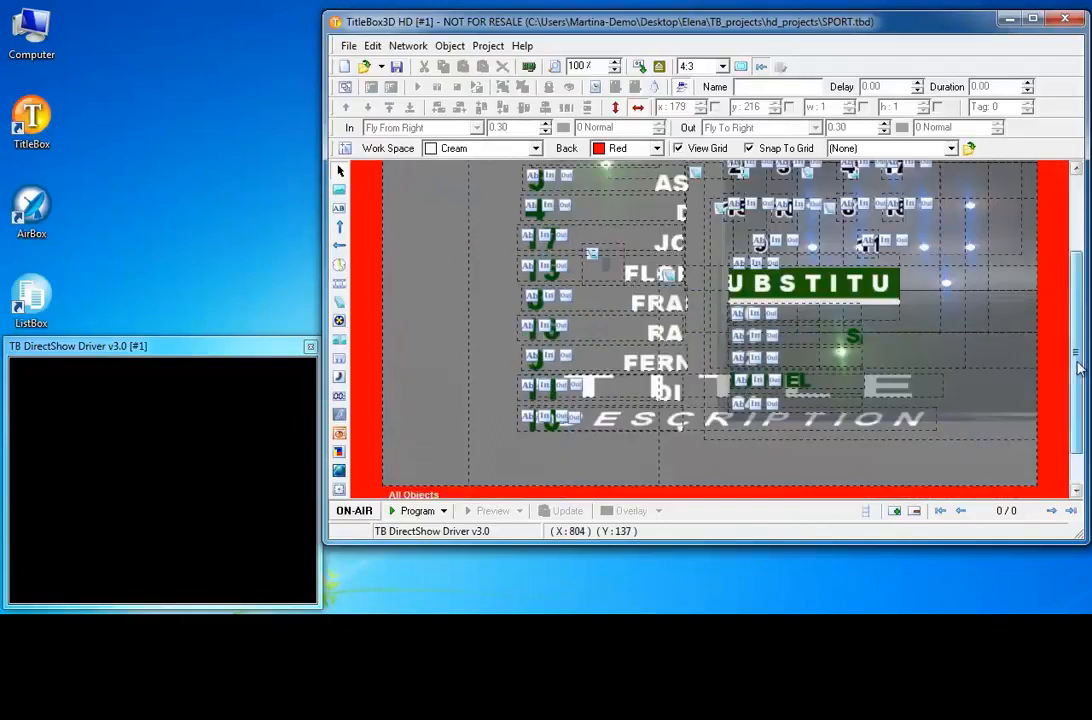
scroll(up, 3)
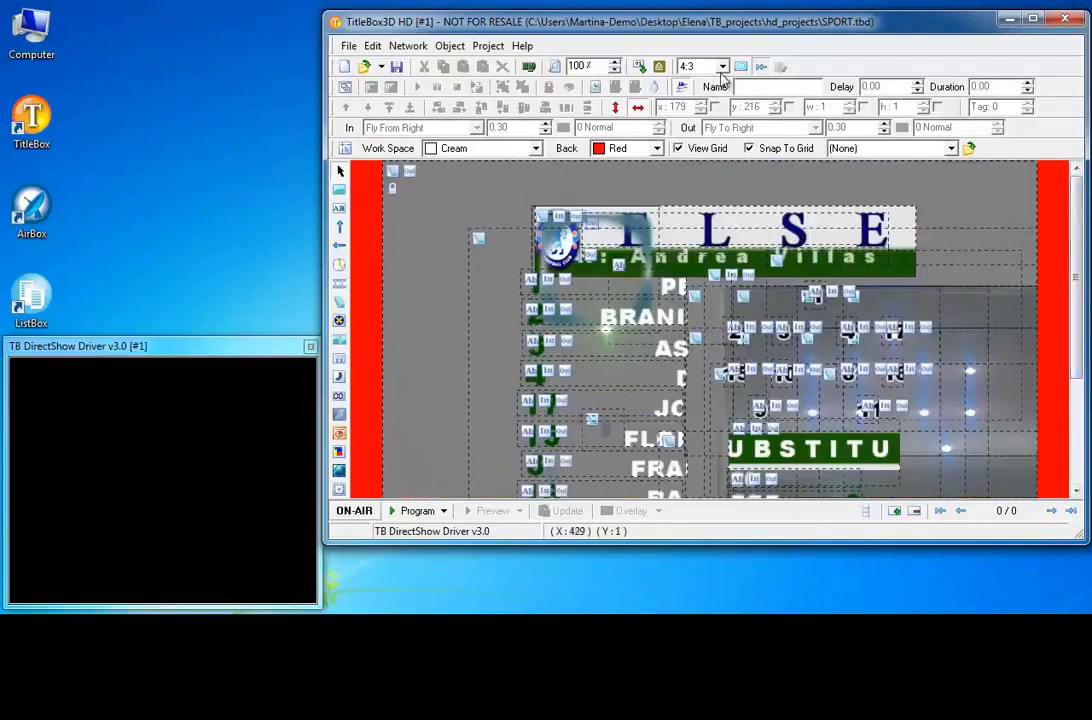
- Show the SPORT project's display resolutions, selecting 1920 x 1080 then 768 x 576
click(720, 66)
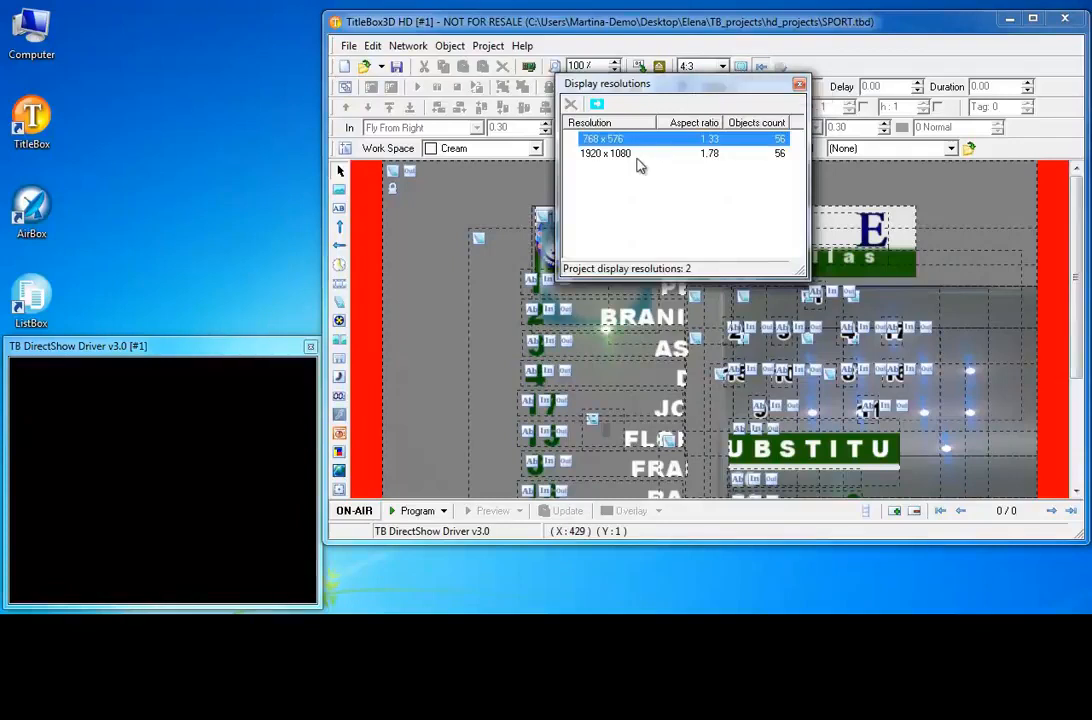
click(604, 152)
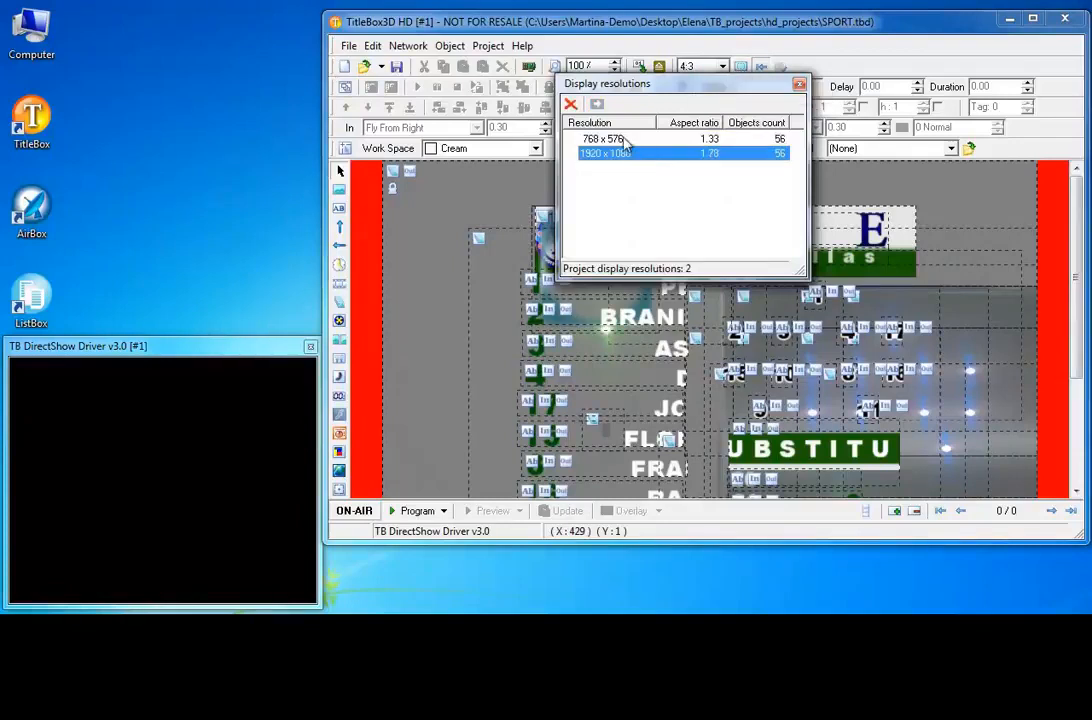
click(604, 138)
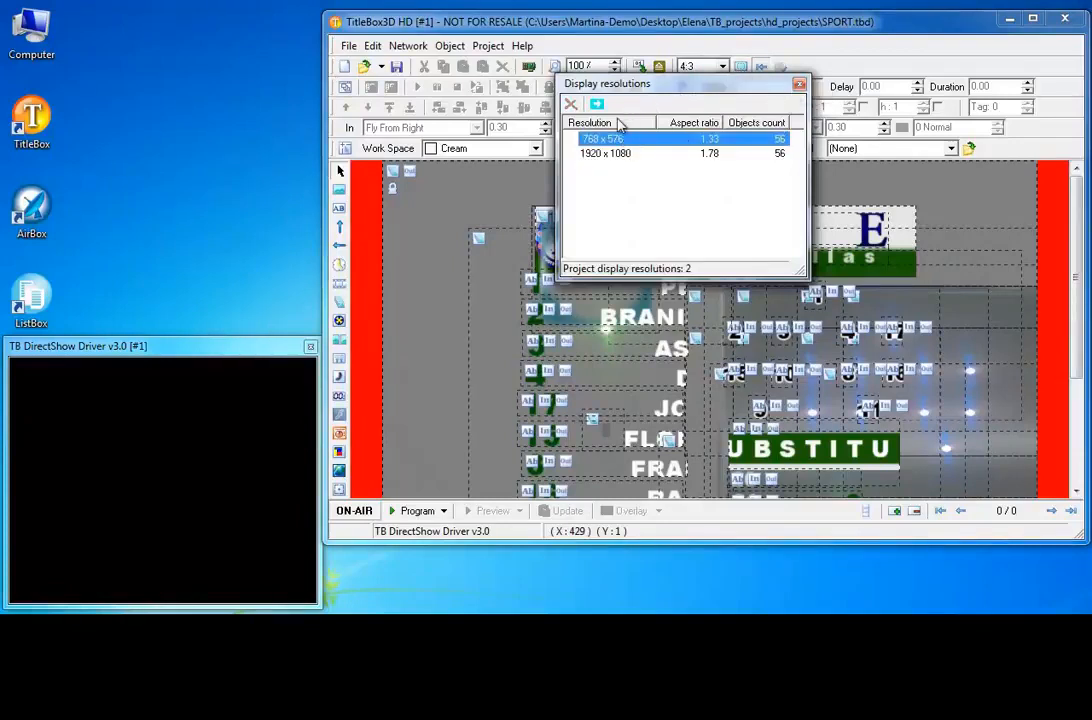